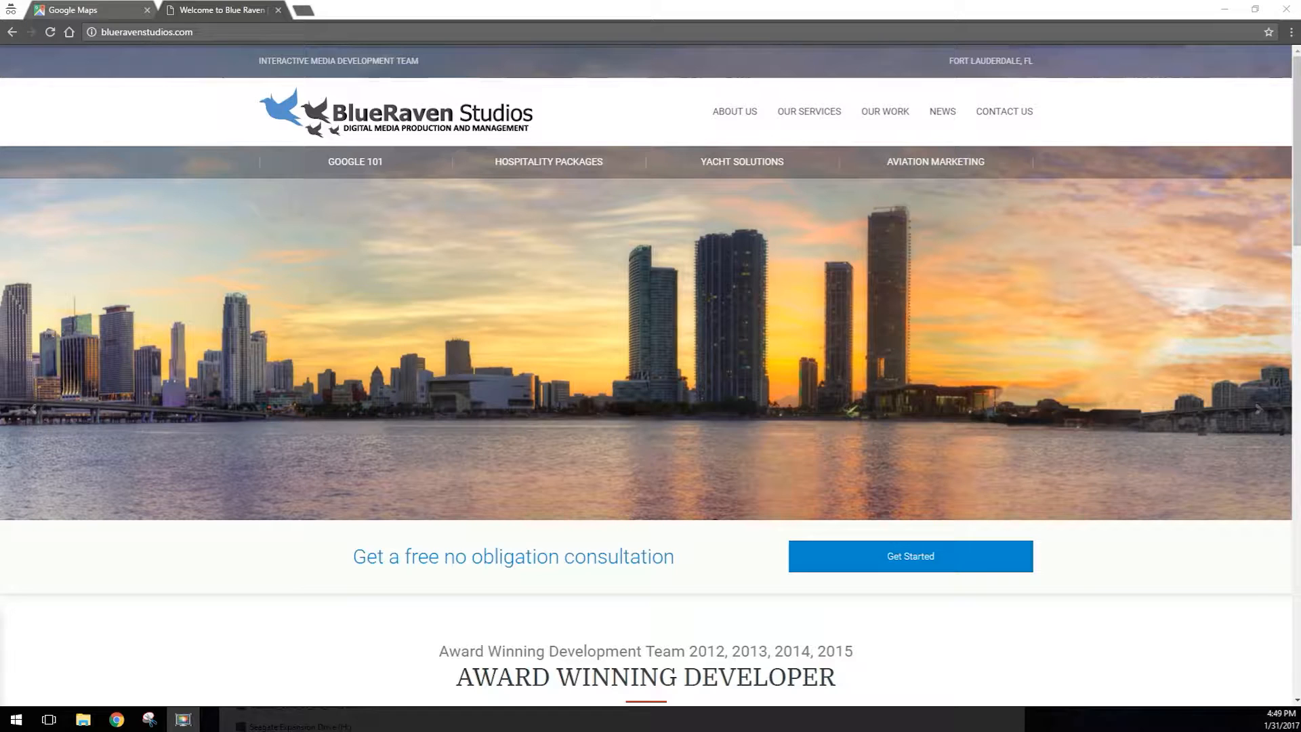
Step: Switch from the BlueRaven Studios site to the Google Maps tab showing Fort Lauderdale
{"action": "left_click", "coordinate": [78, 10]}
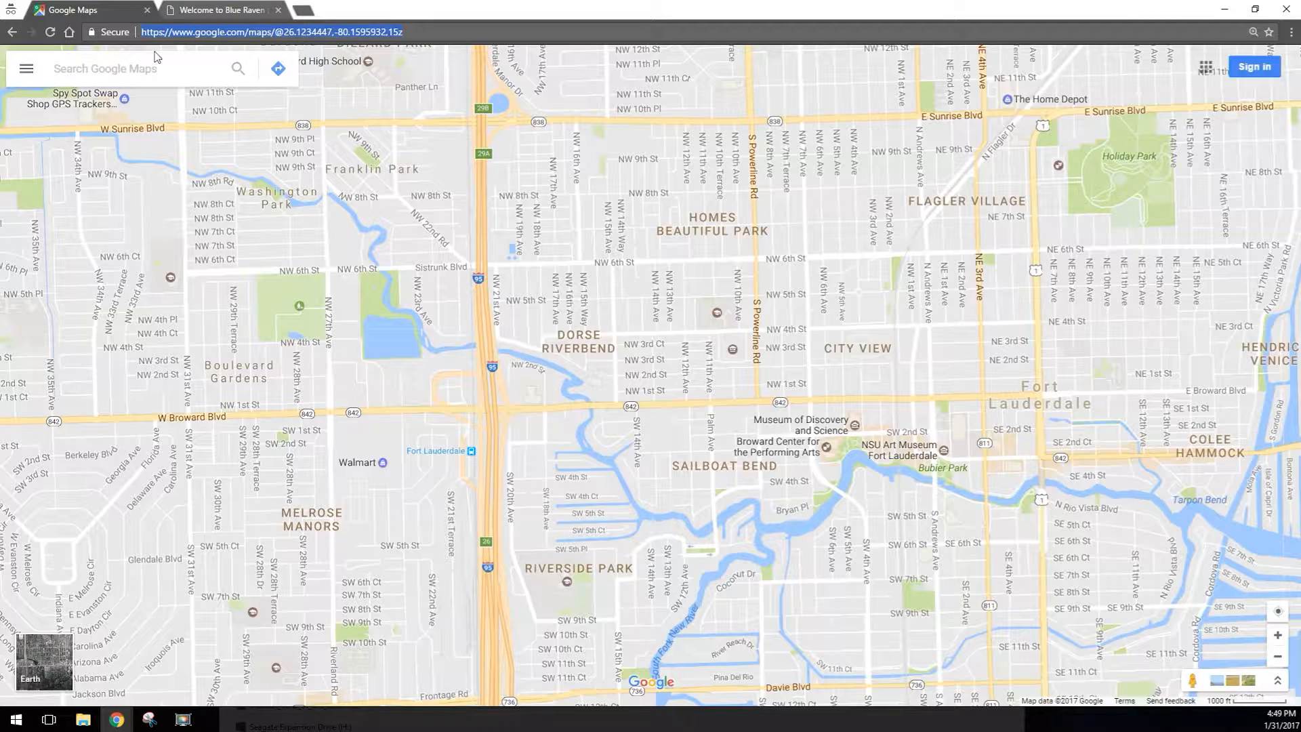
{"action": "type", "text": "map"}
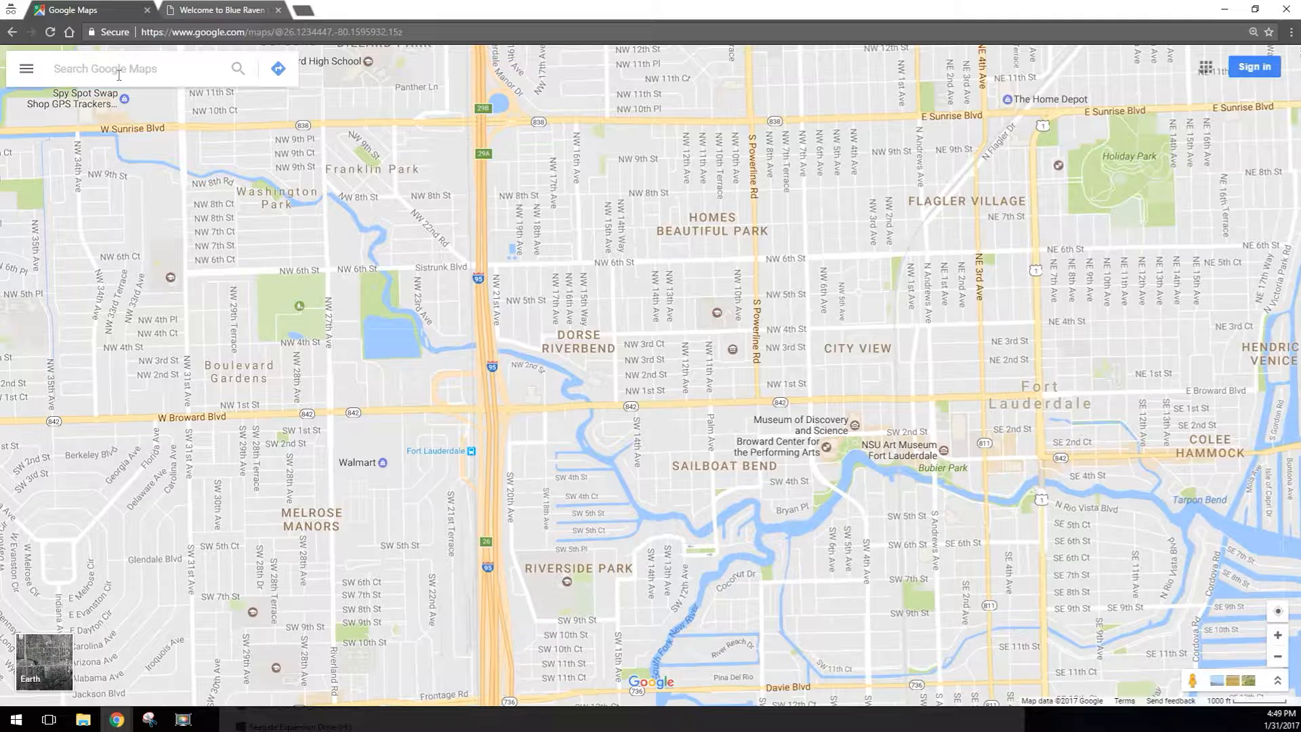
Step: Search 'eagle rider' and bring up the EagleRider Motorcycle Rentals and Tours listing in Miami
{"action": "type", "text": "e"}
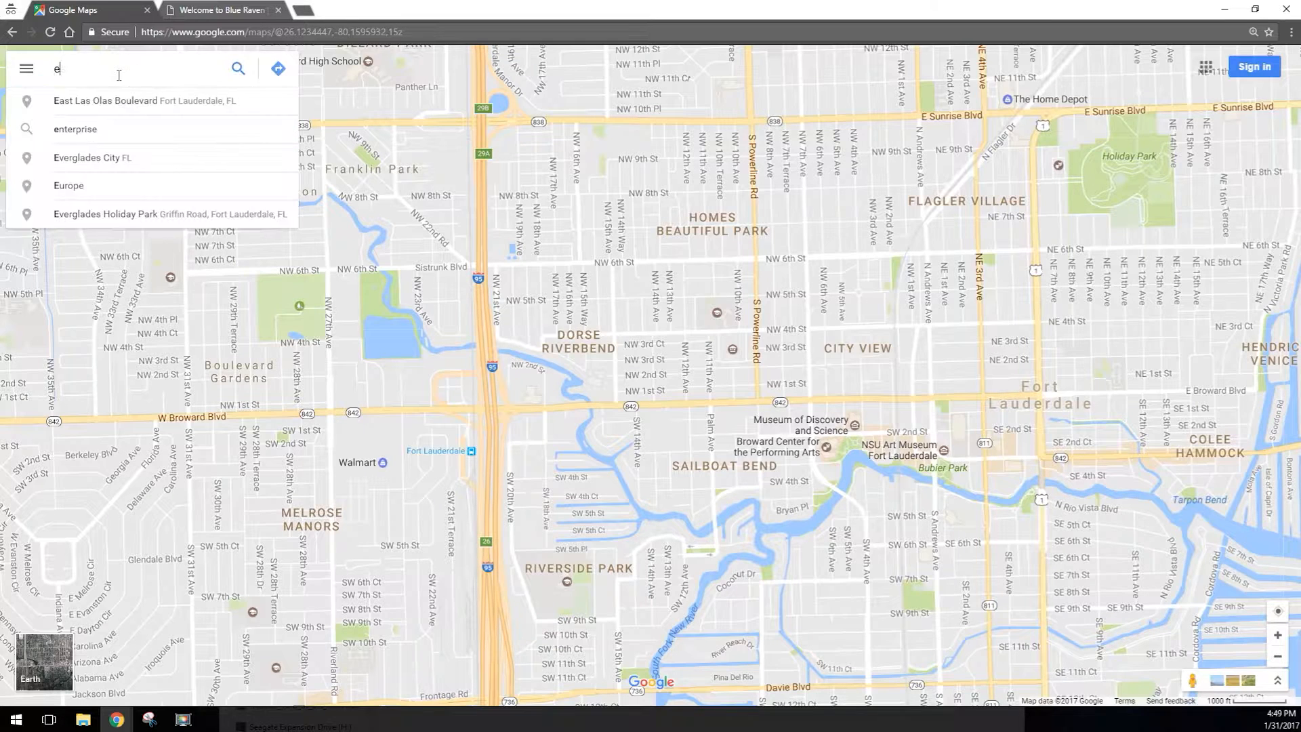
{"action": "type", "text": "agle rider"}
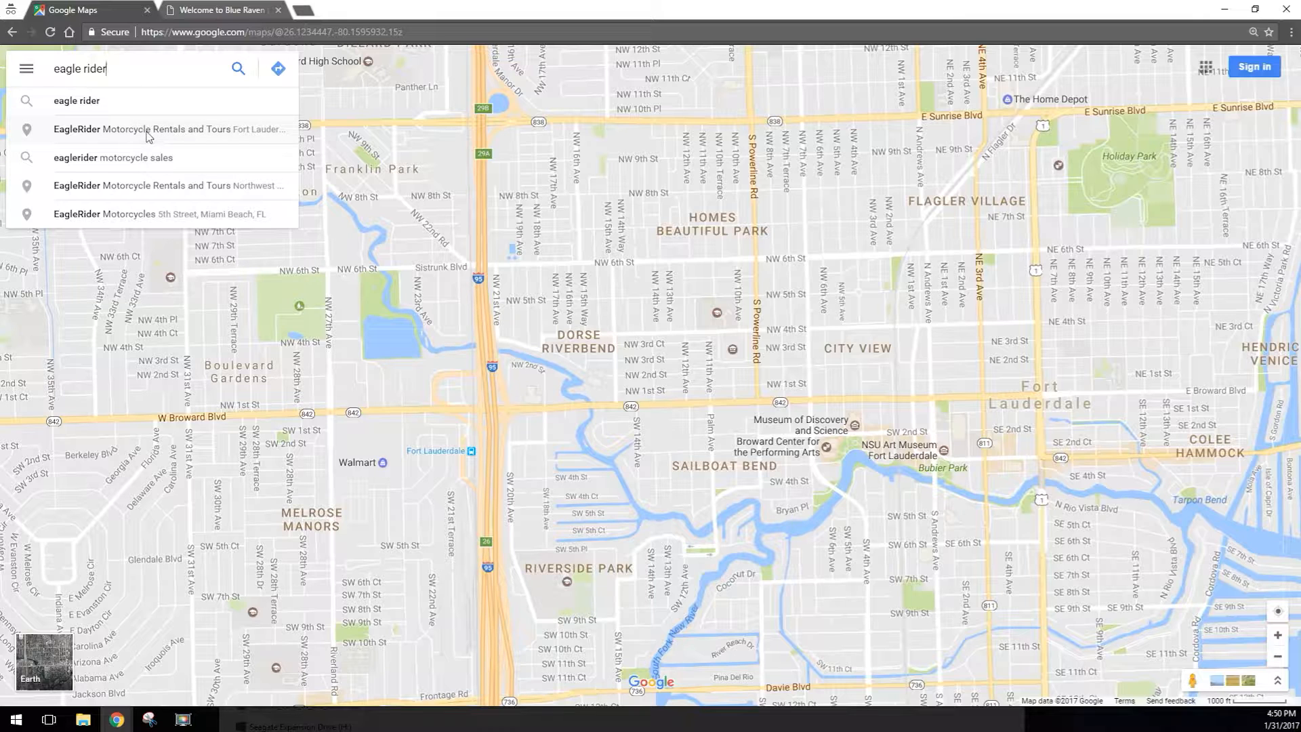
{"action": "left_click", "coordinate": [172, 129]}
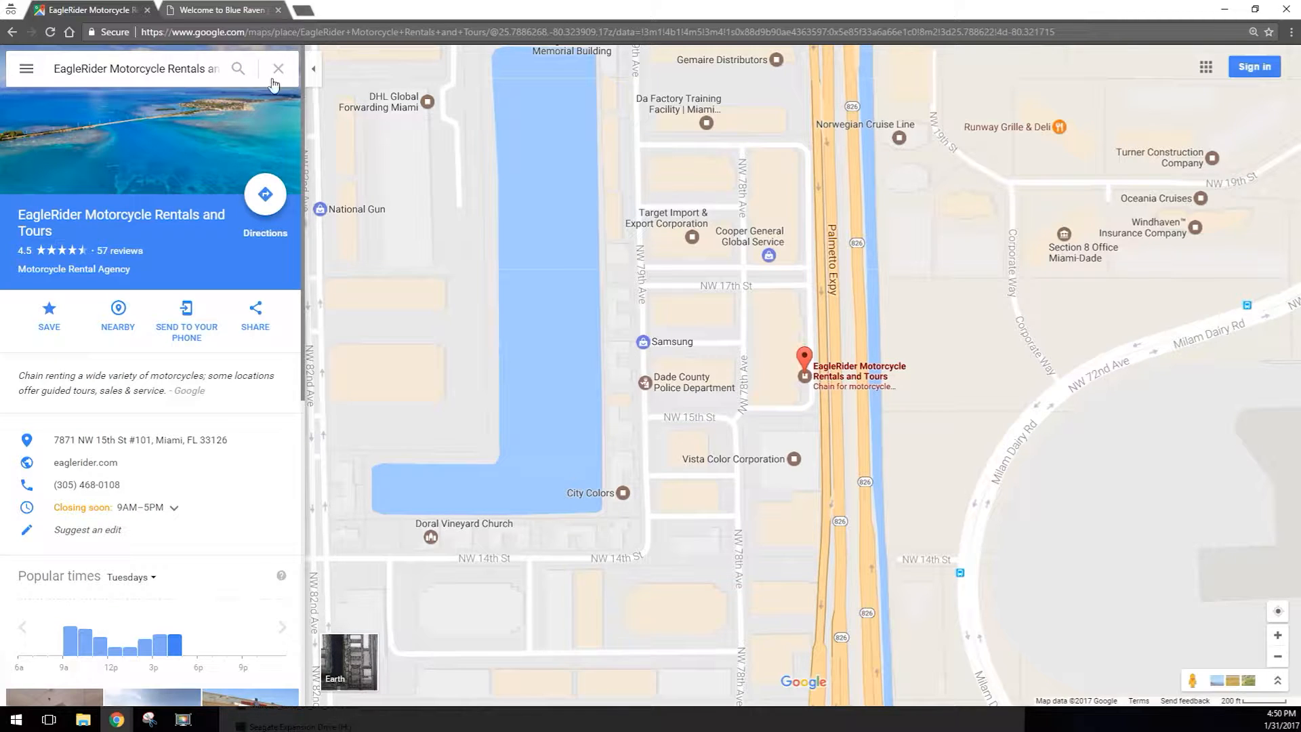
{"action": "mouse_move", "coordinate": [446, 264]}
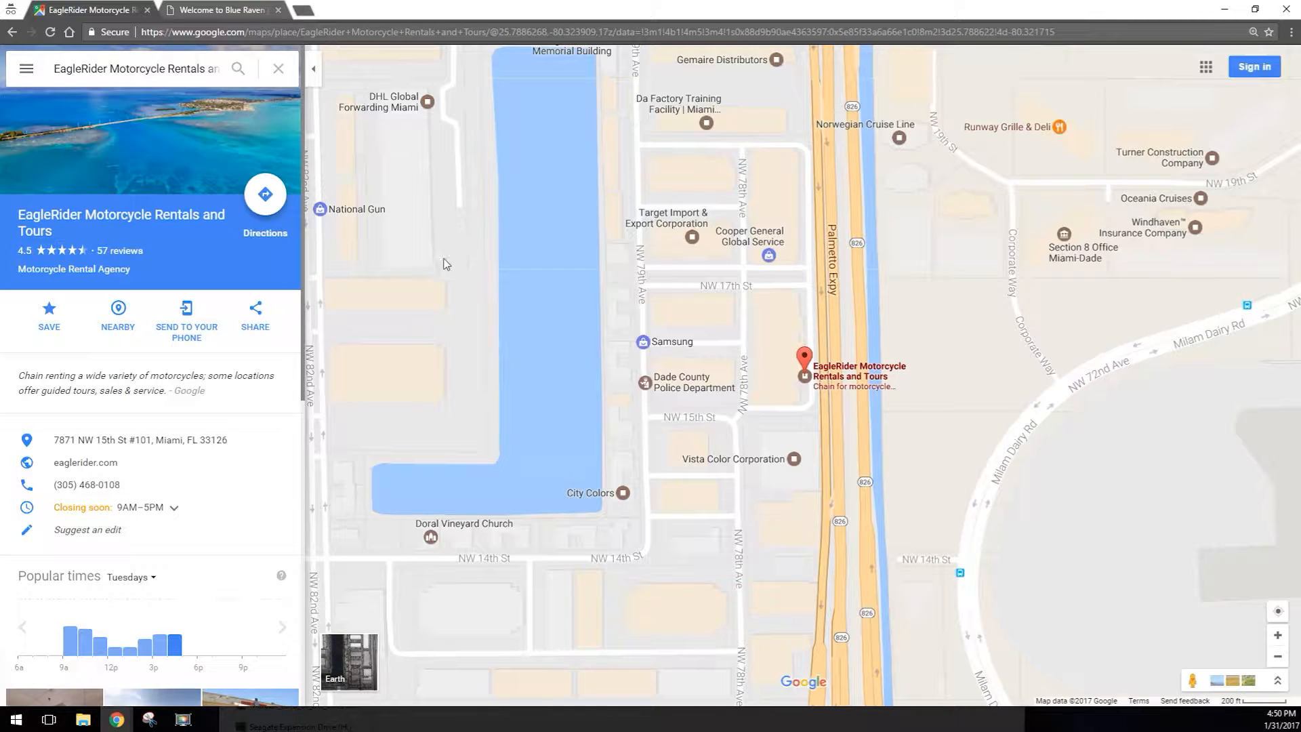
{"action": "mouse_move", "coordinate": [454, 279]}
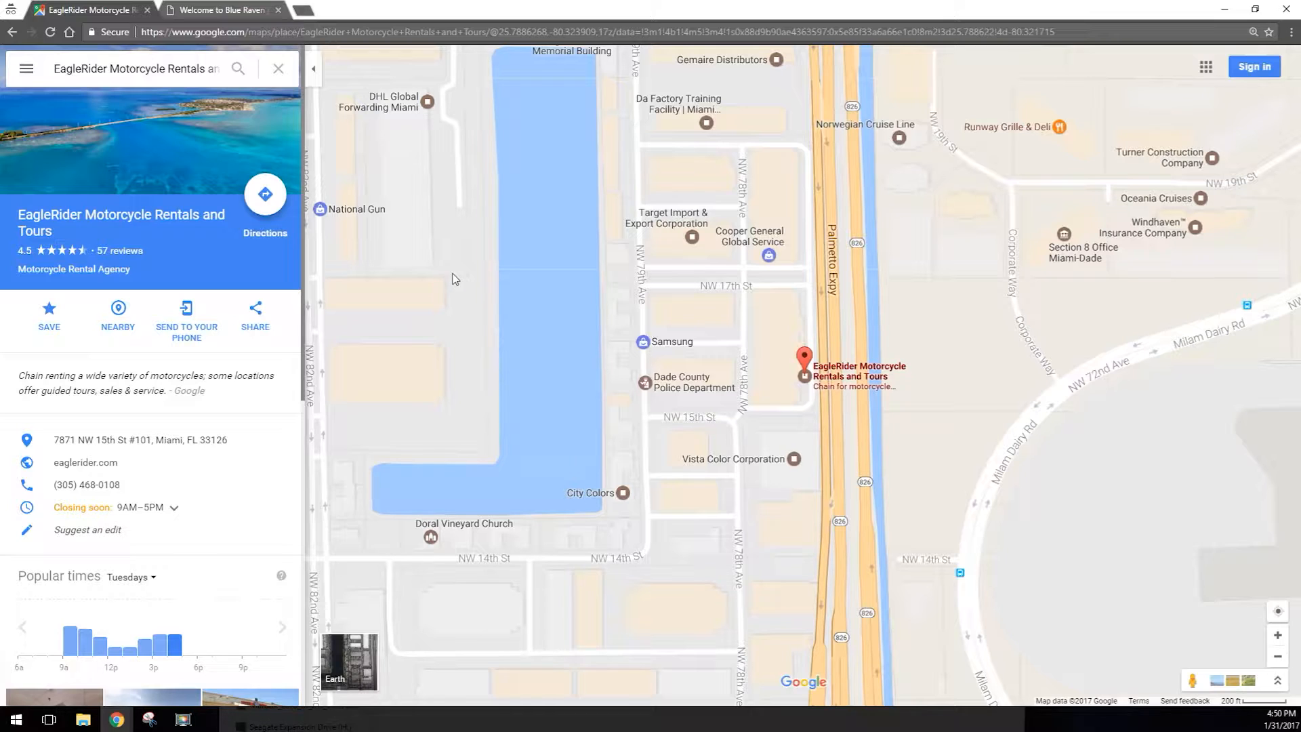
{"action": "scroll", "scroll_direction": "down", "scroll_amount": 3}
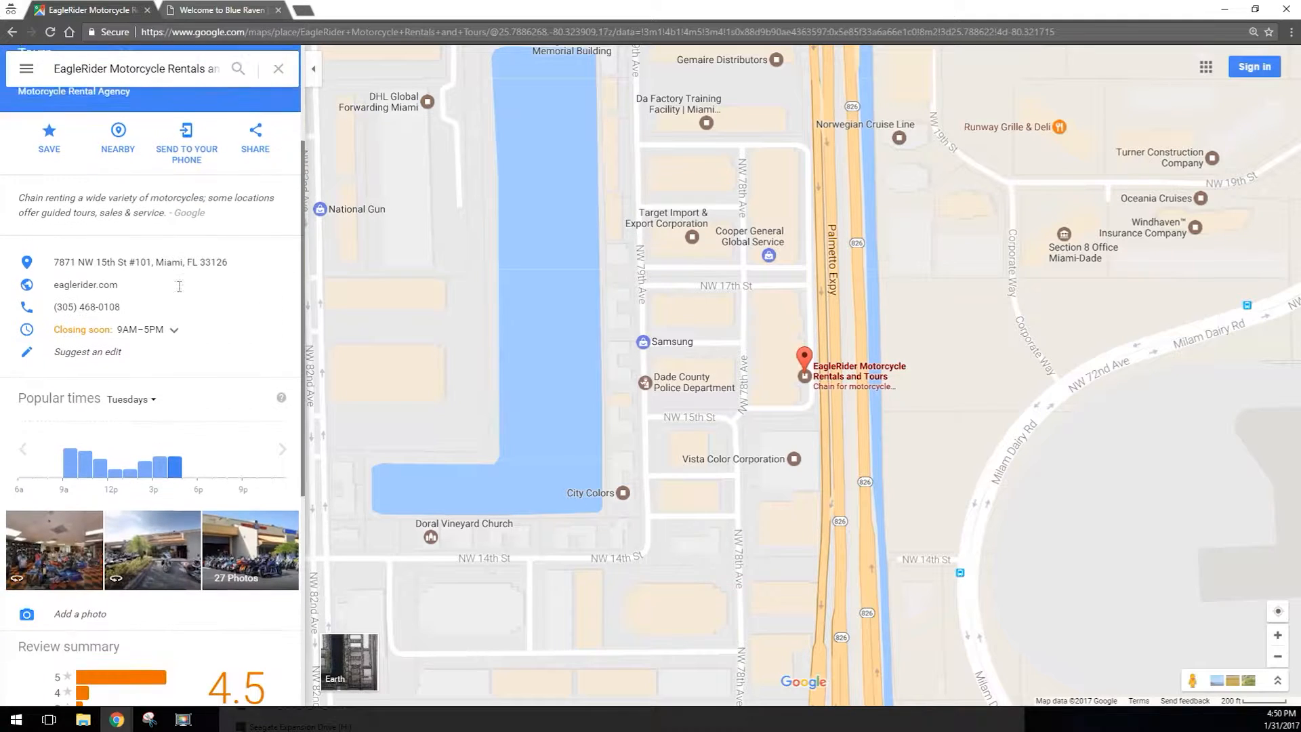
{"action": "scroll", "scroll_direction": "down", "scroll_amount": 3}
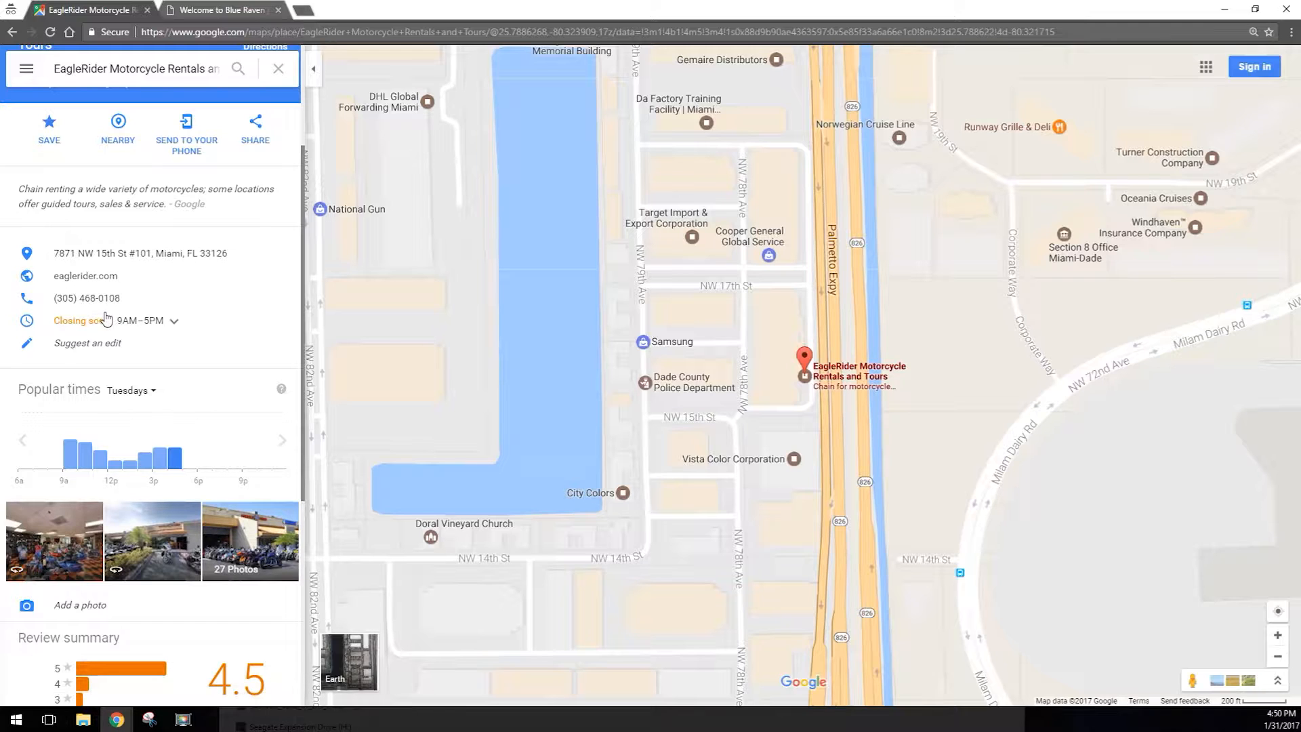
{"action": "mouse_move", "coordinate": [122, 350]}
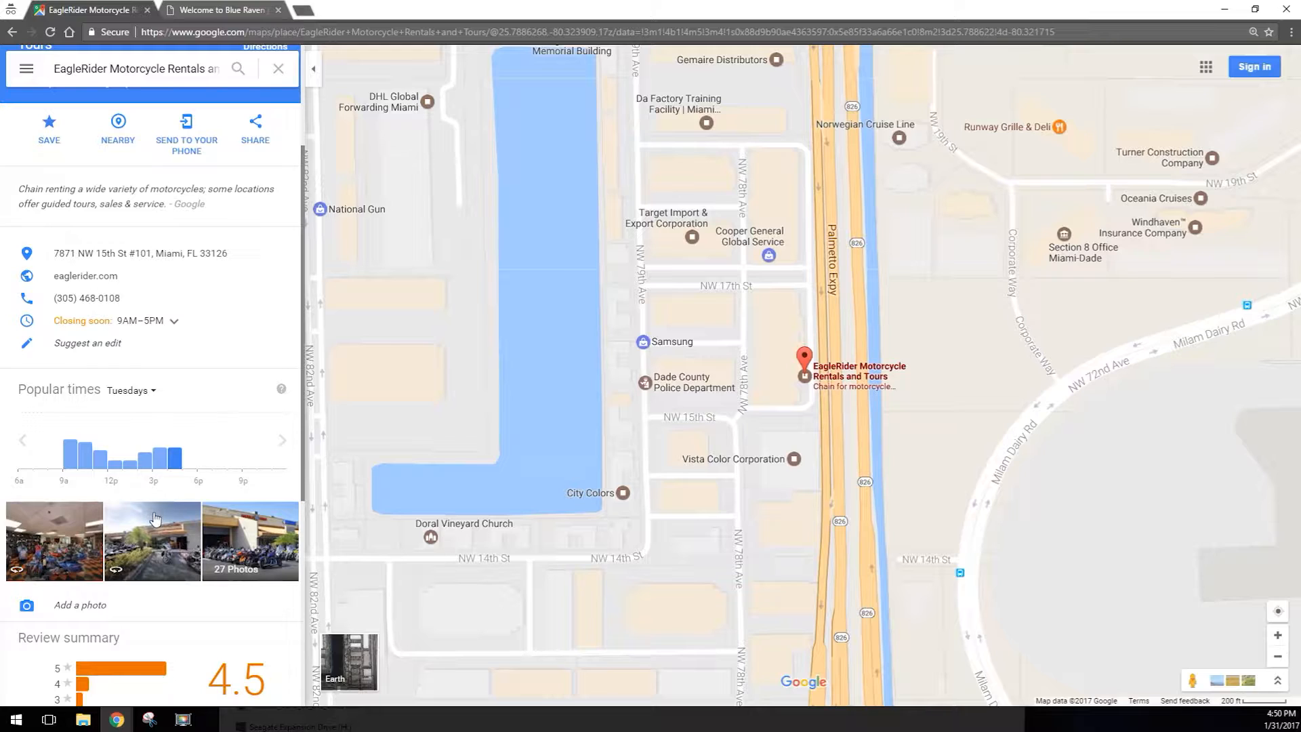
{"action": "mouse_move", "coordinate": [73, 524]}
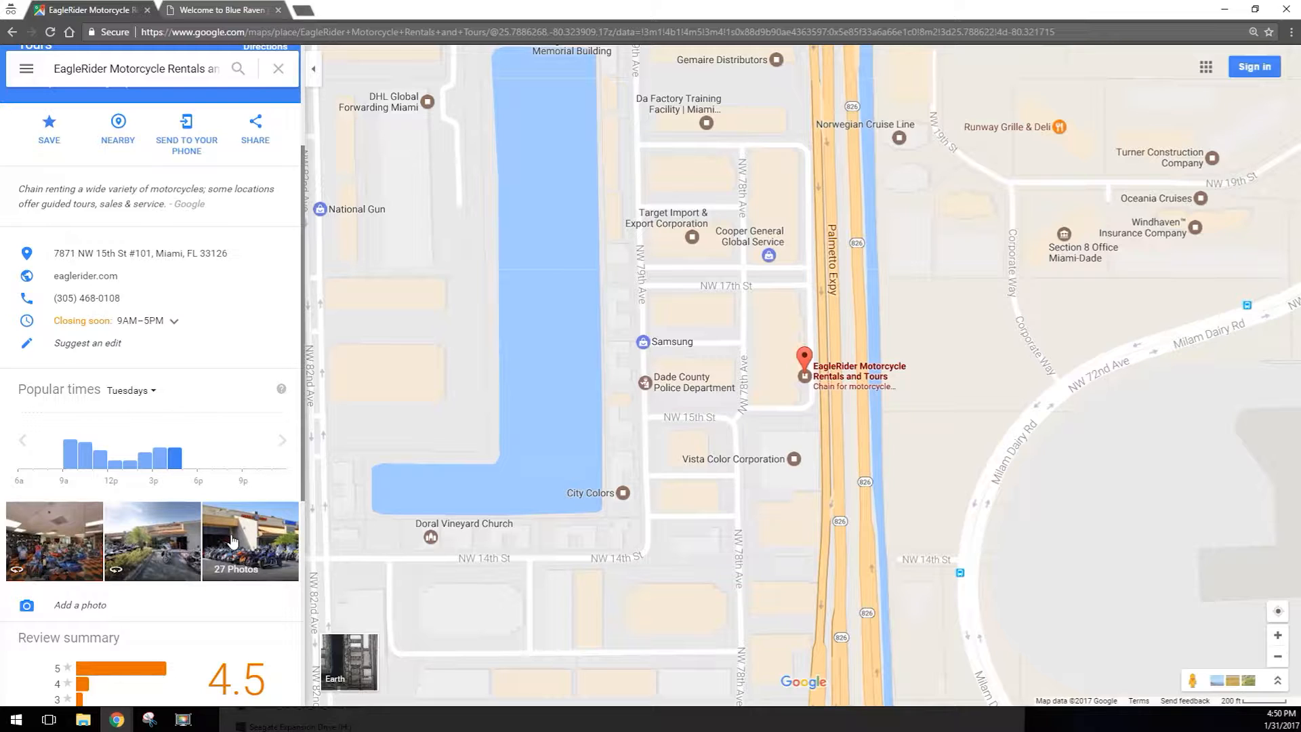
{"action": "mouse_move", "coordinate": [214, 558]}
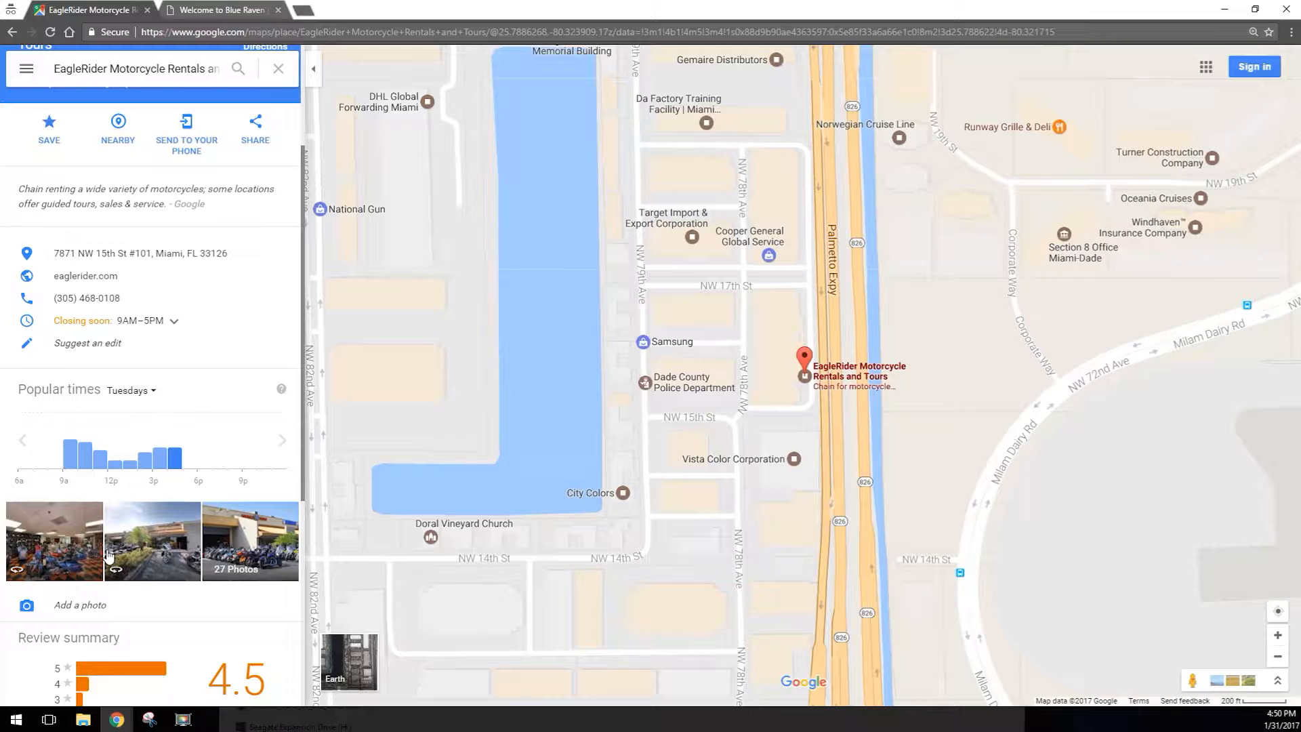
{"action": "mouse_move", "coordinate": [90, 450]}
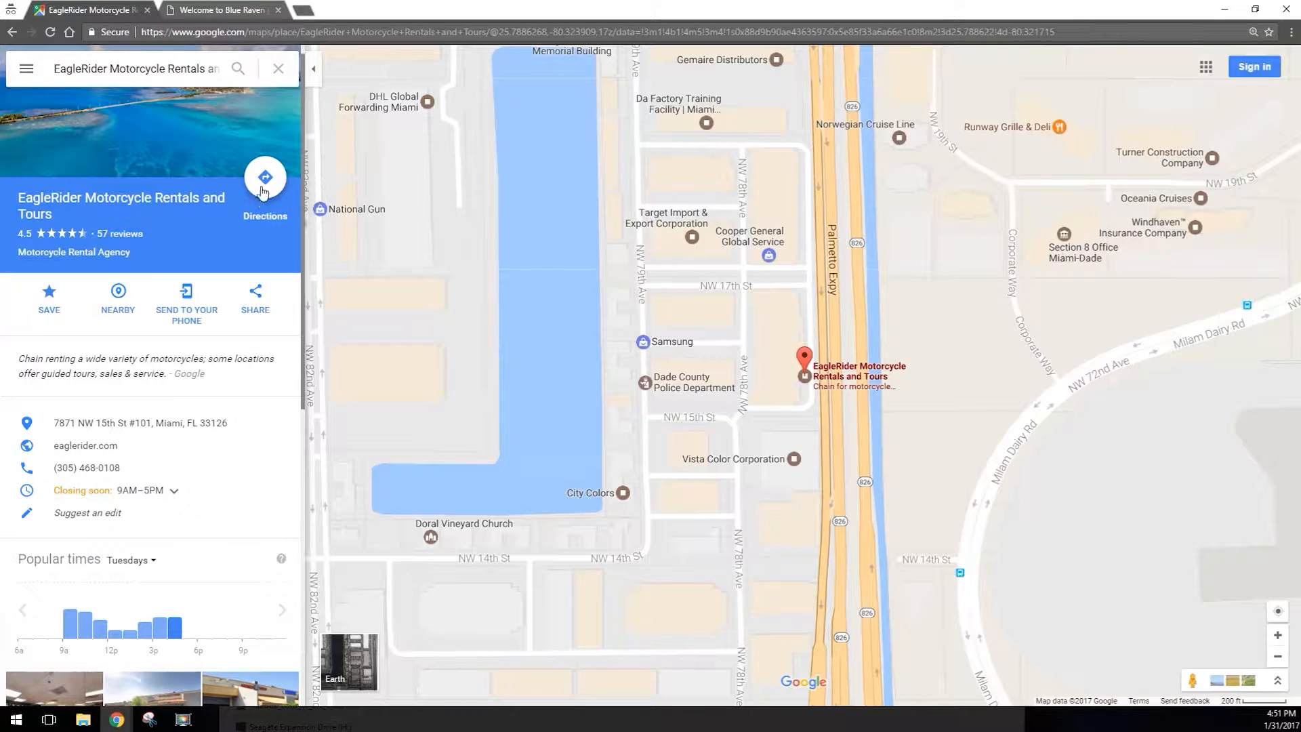
{"action": "mouse_move", "coordinate": [268, 224]}
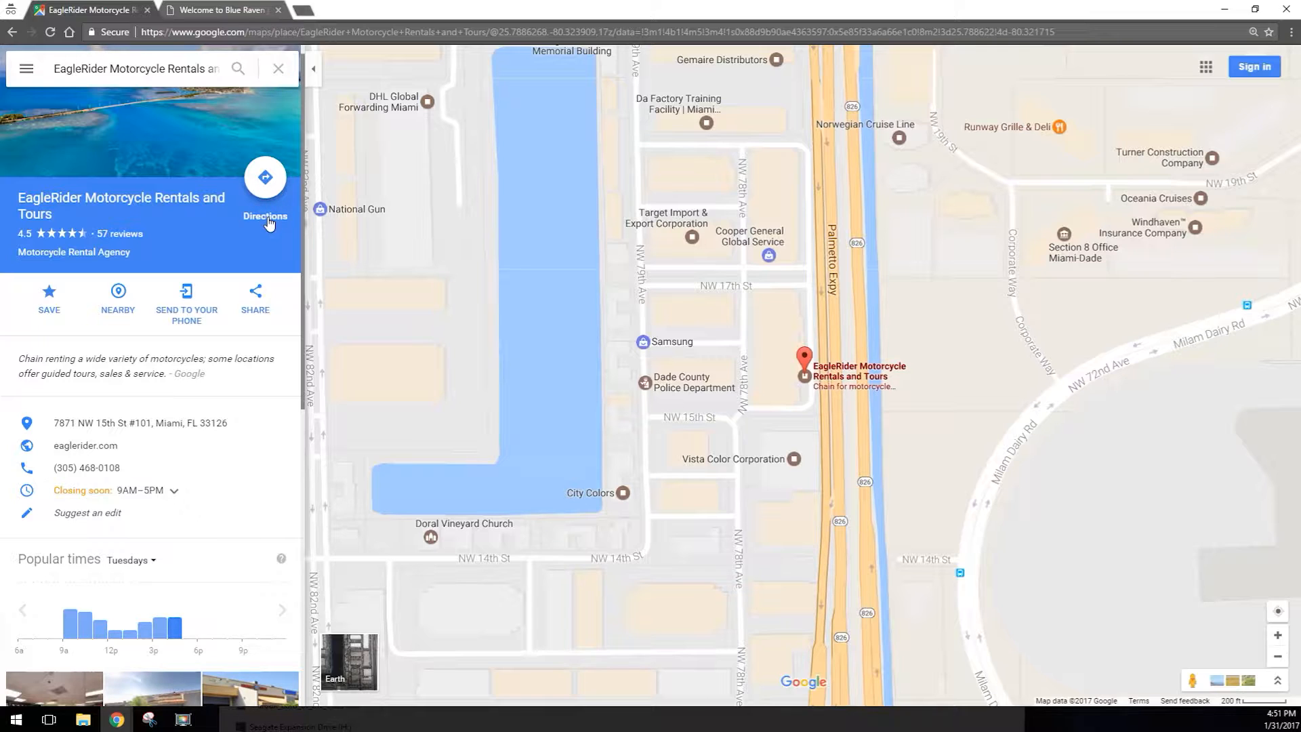
Step: Get driving directions to EagleRider with Fort Lauderdale, Florida as the starting point
{"action": "left_click", "coordinate": [264, 176]}
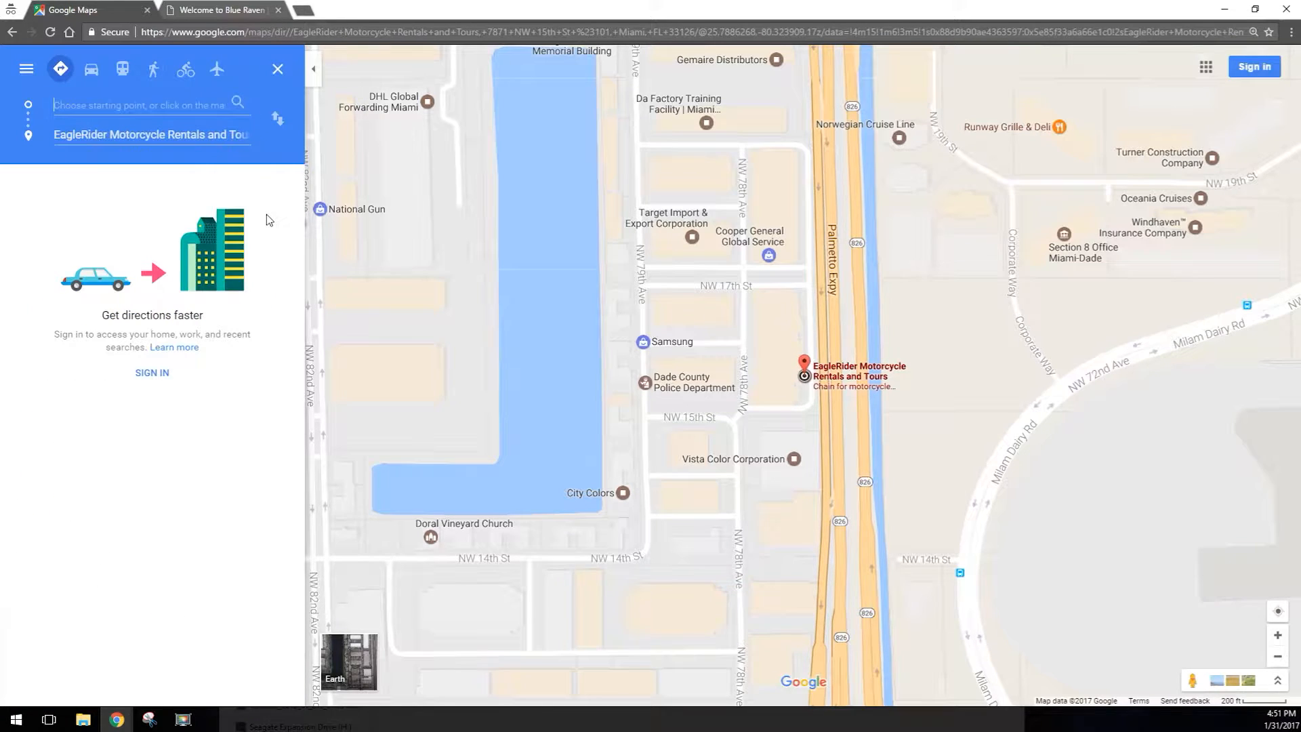
{"action": "mouse_move", "coordinate": [177, 185]}
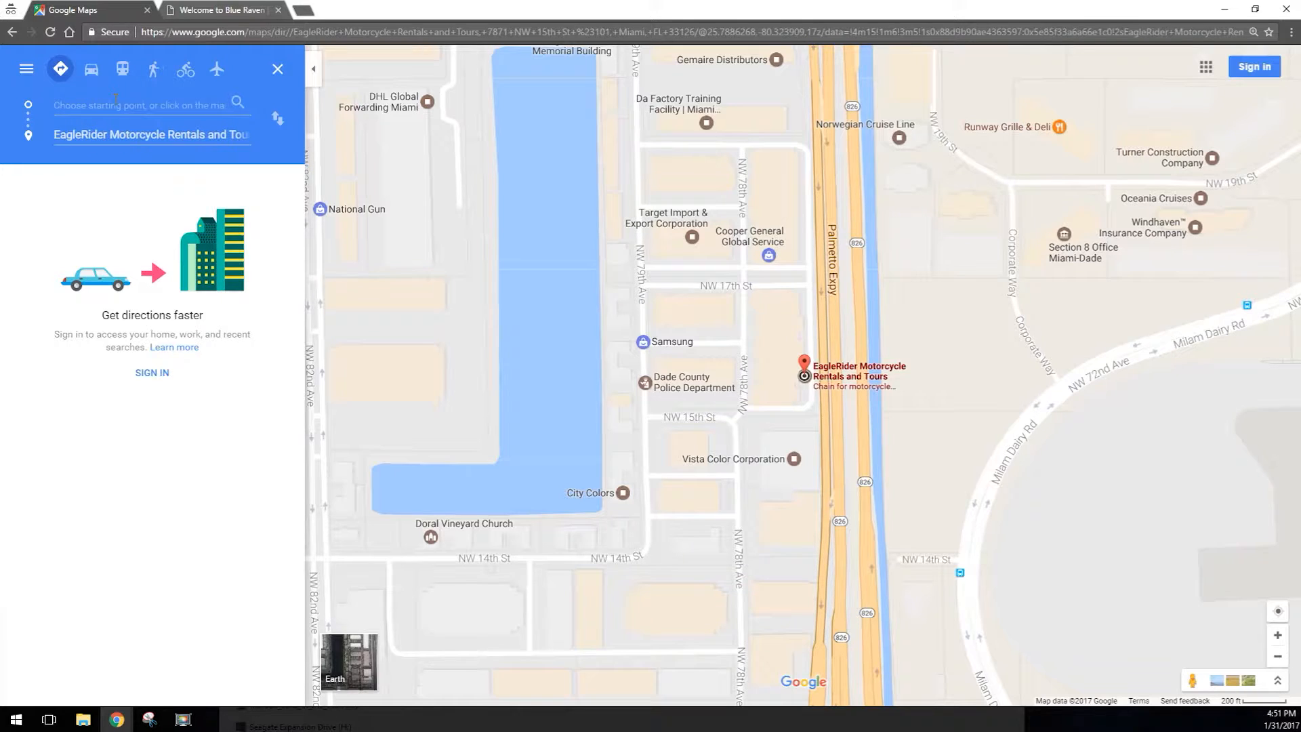
{"action": "type", "text": "fort lauderd"}
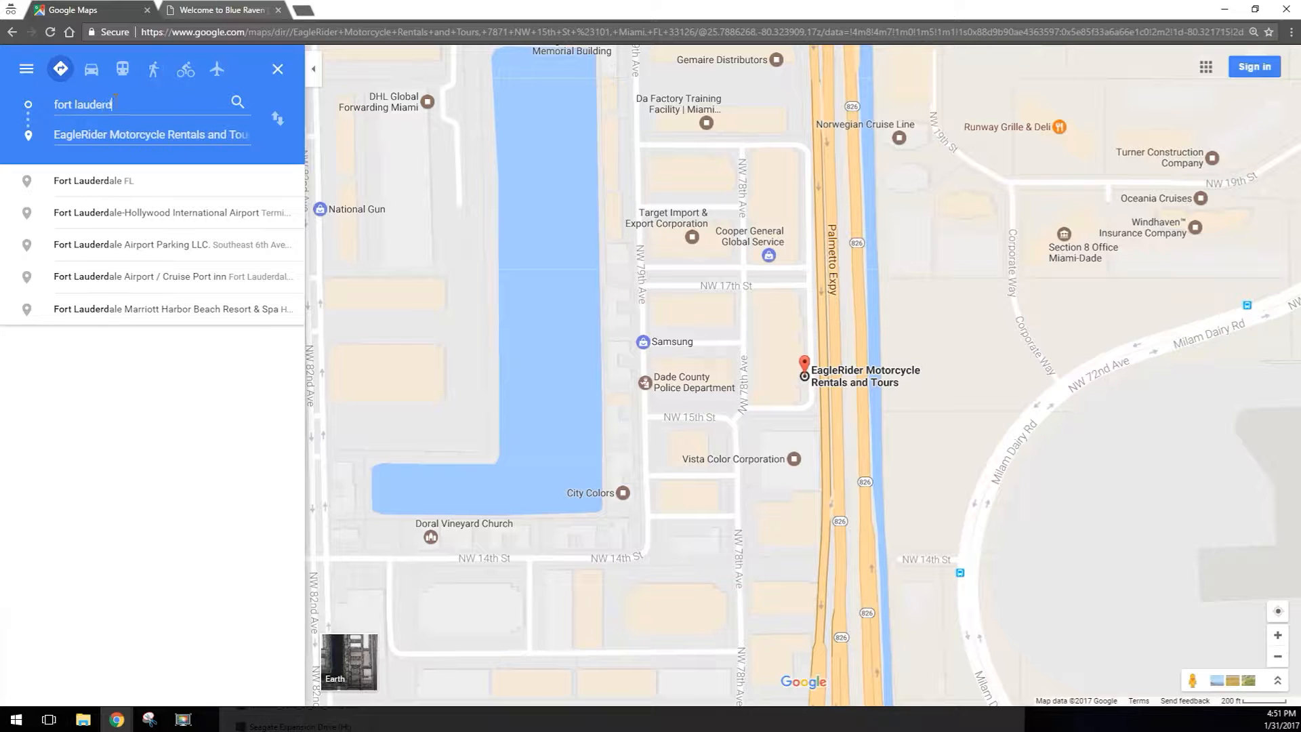
{"action": "left_click", "coordinate": [94, 181]}
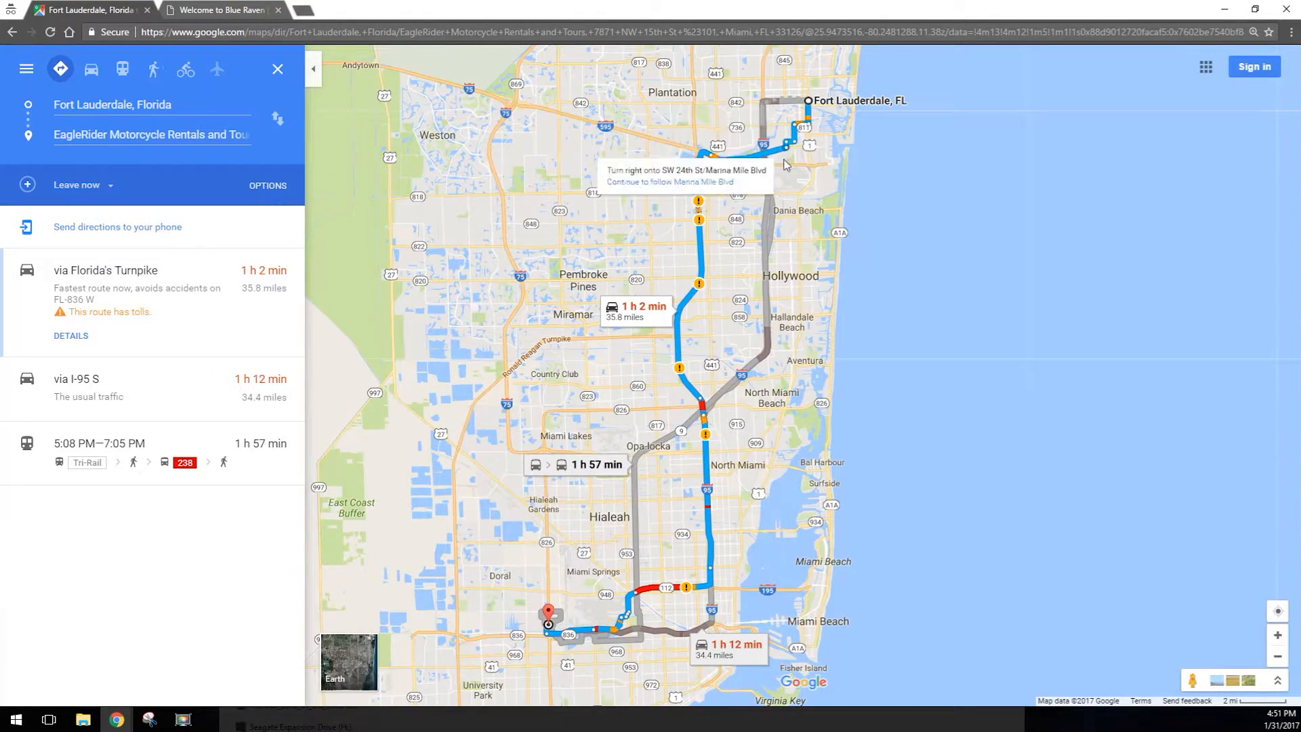
{"action": "mouse_move", "coordinate": [477, 264]}
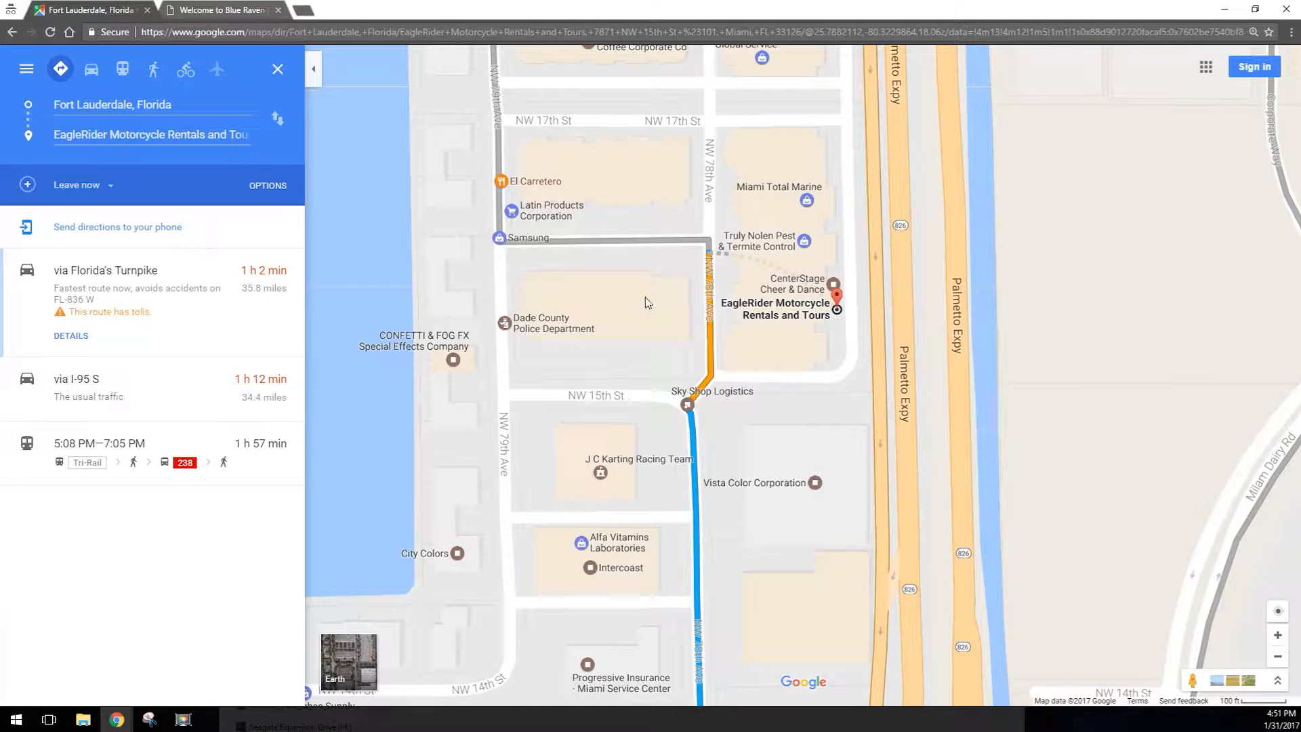
{"action": "mouse_move", "coordinate": [838, 297]}
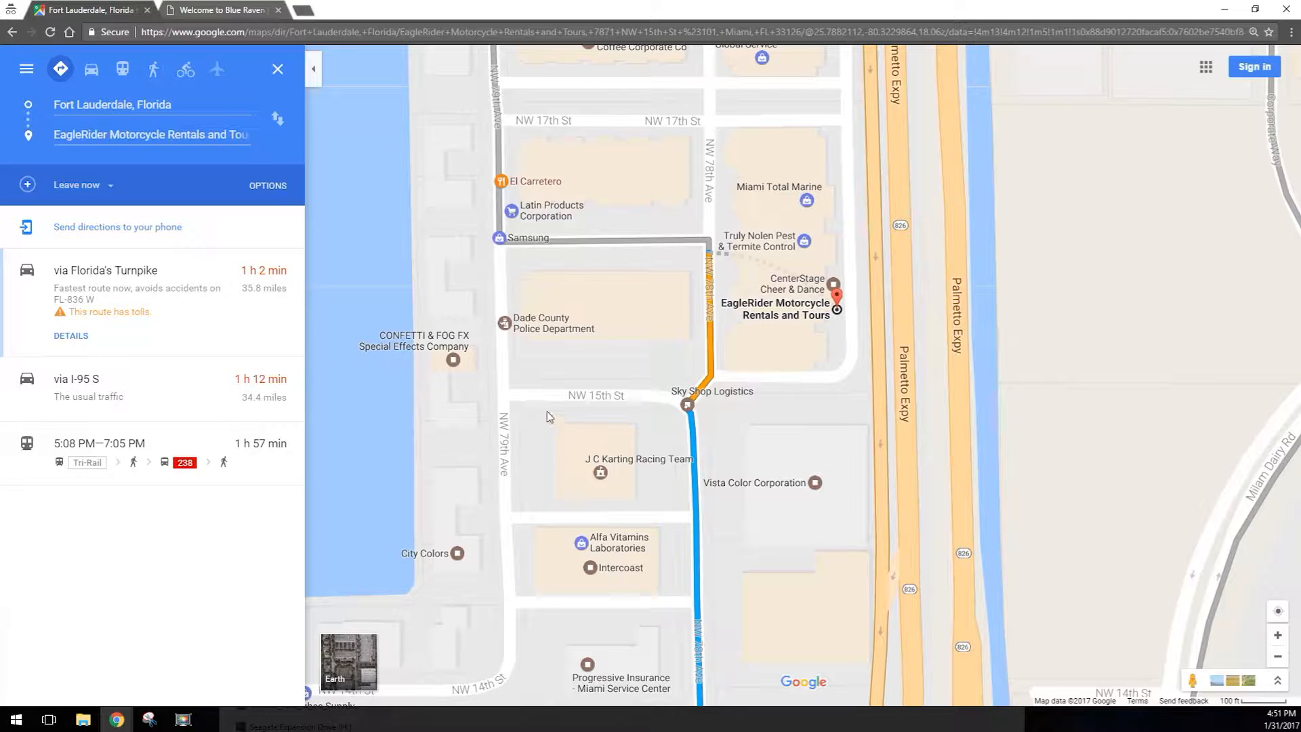
{"action": "mouse_move", "coordinate": [578, 404]}
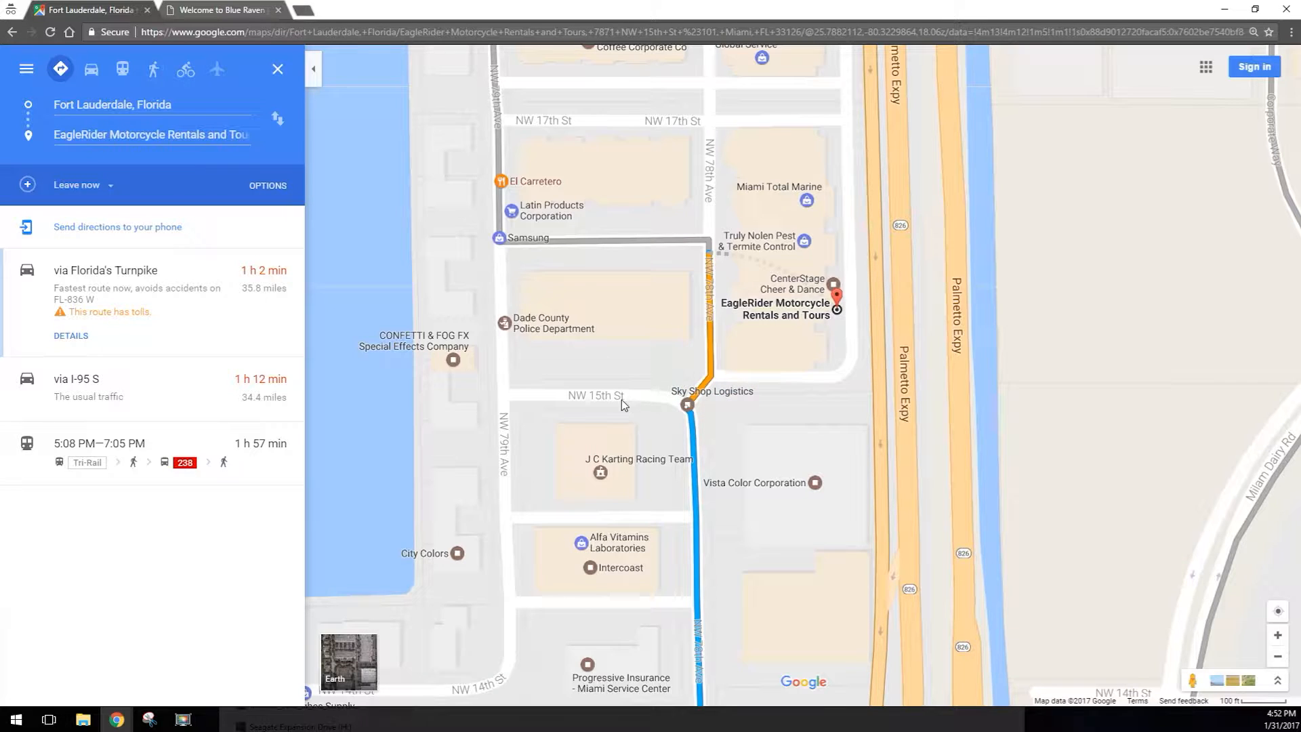
{"action": "mouse_move", "coordinate": [744, 384]}
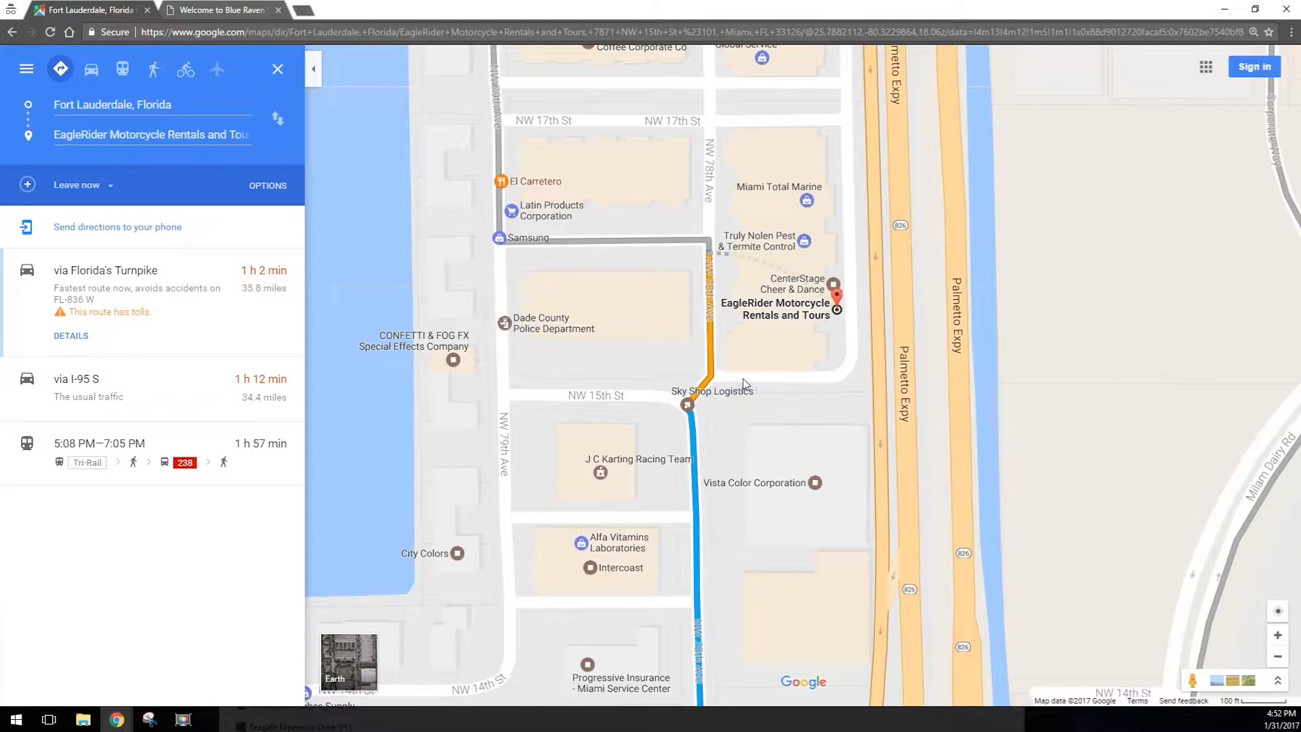
{"action": "mouse_move", "coordinate": [841, 313]}
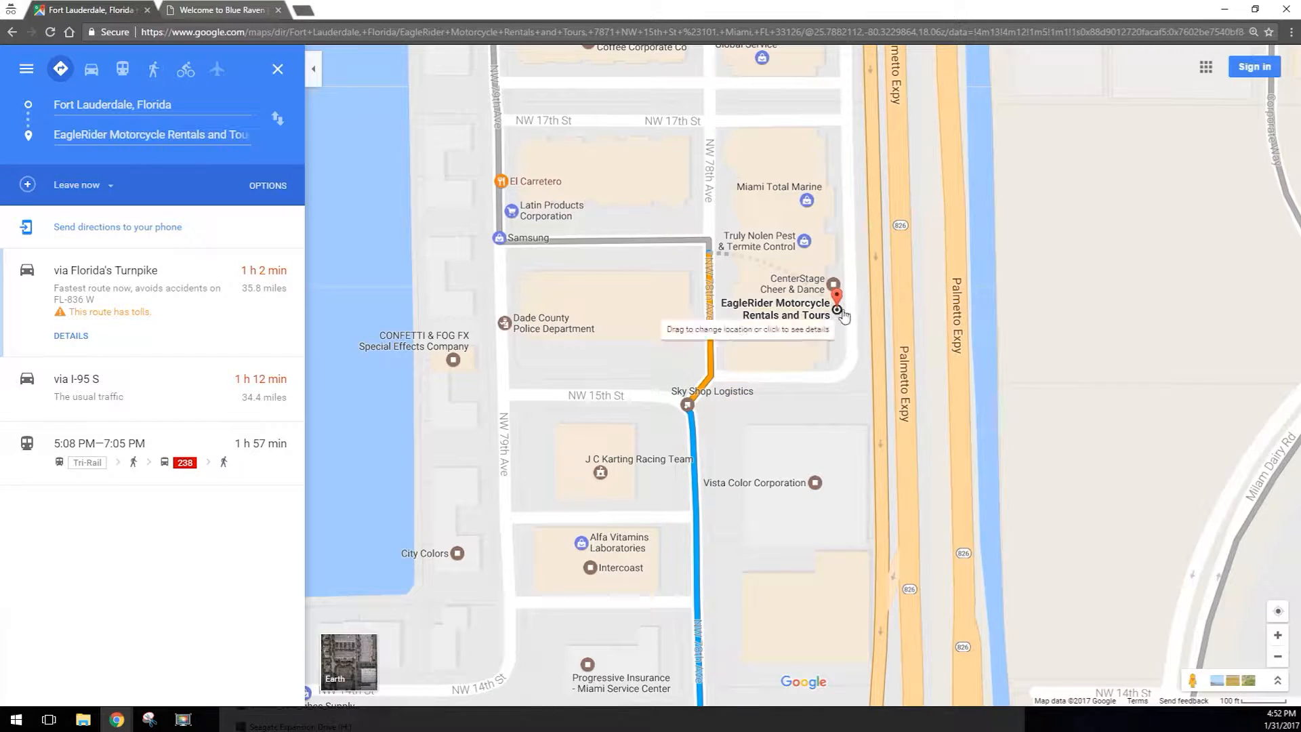
{"action": "mouse_move", "coordinate": [739, 379]}
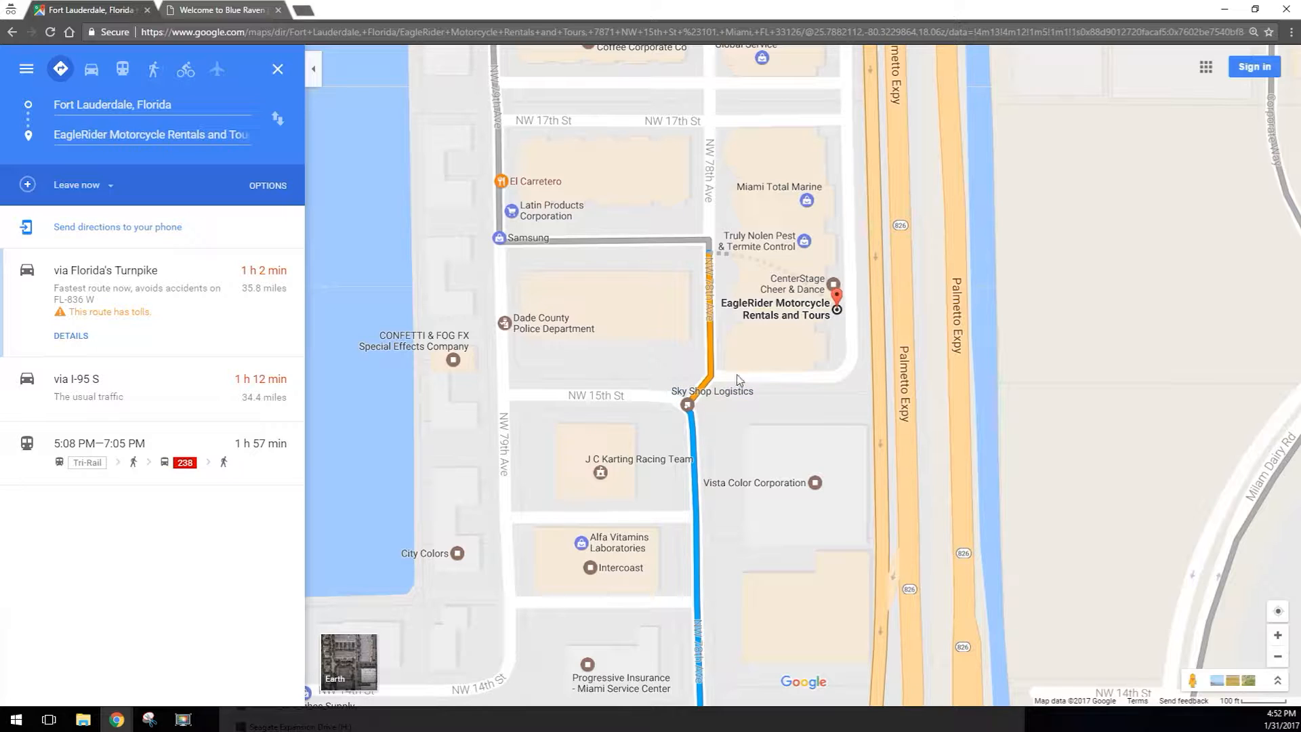
{"action": "mouse_move", "coordinate": [767, 348]}
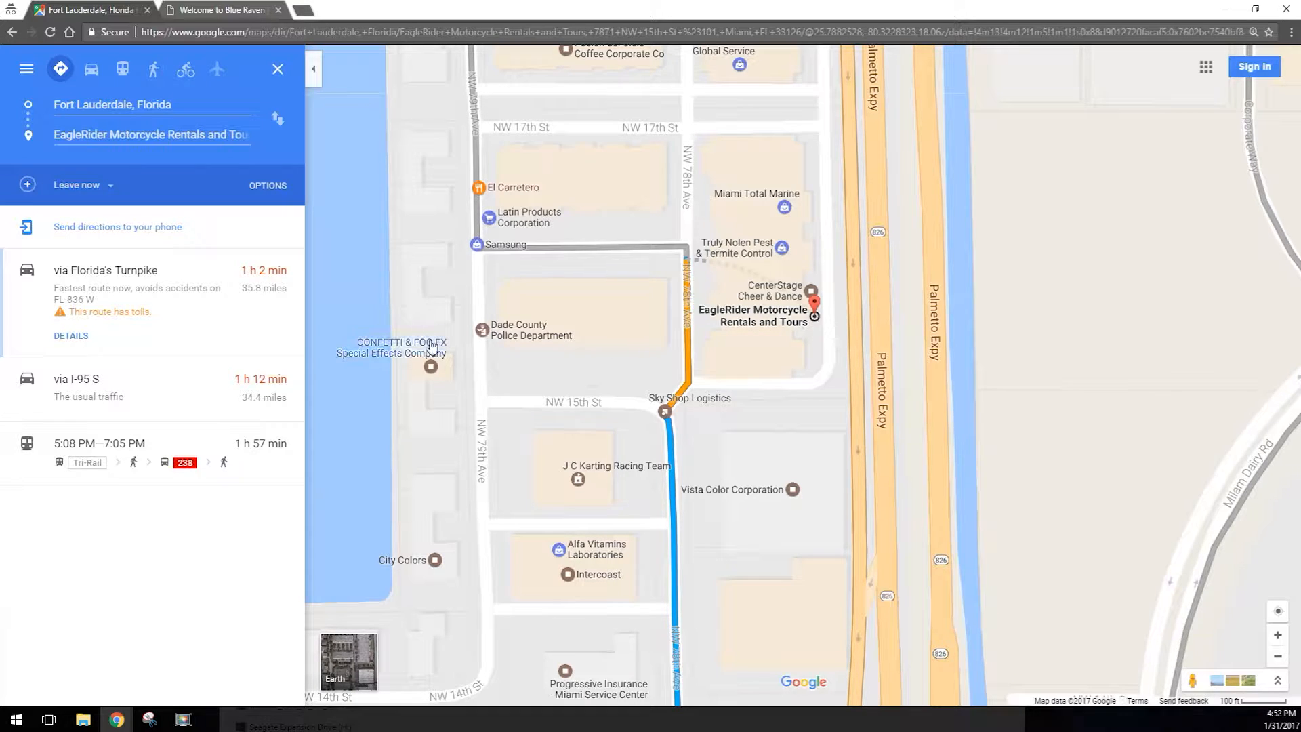
{"action": "mouse_move", "coordinate": [577, 326]}
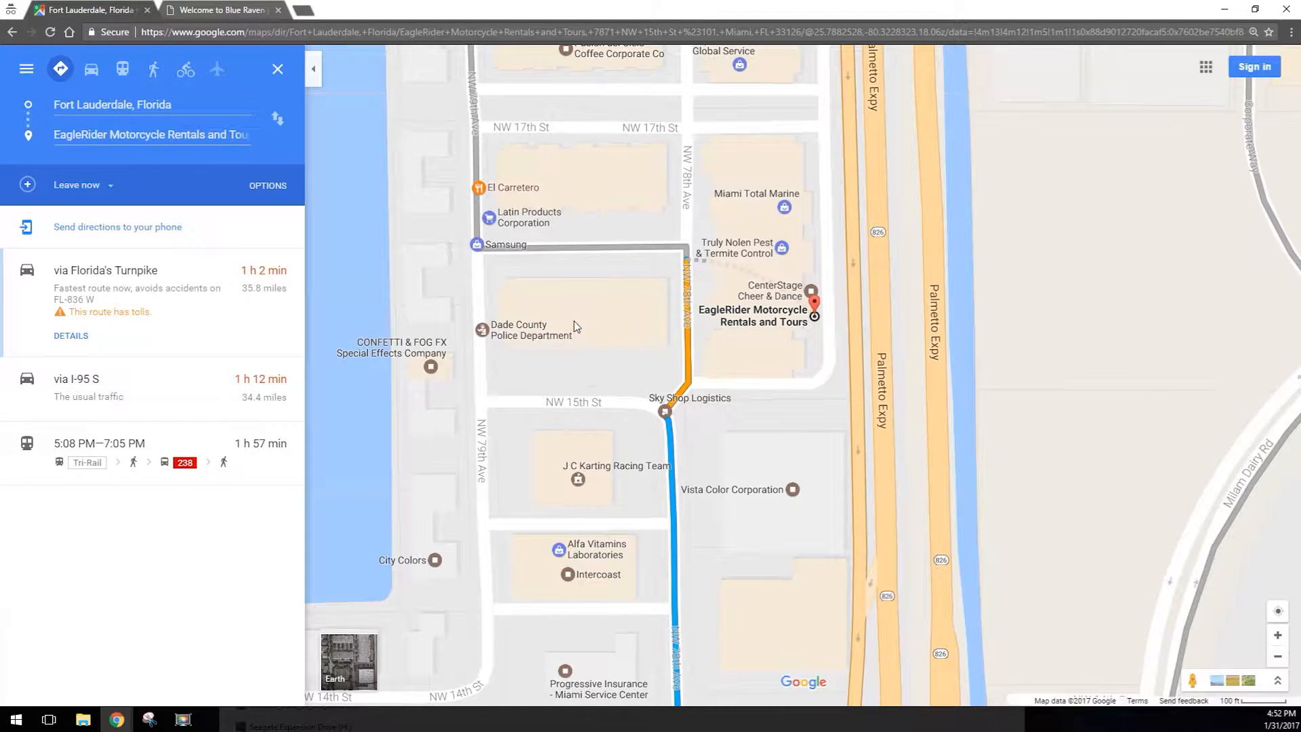
{"action": "mouse_move", "coordinate": [175, 323]}
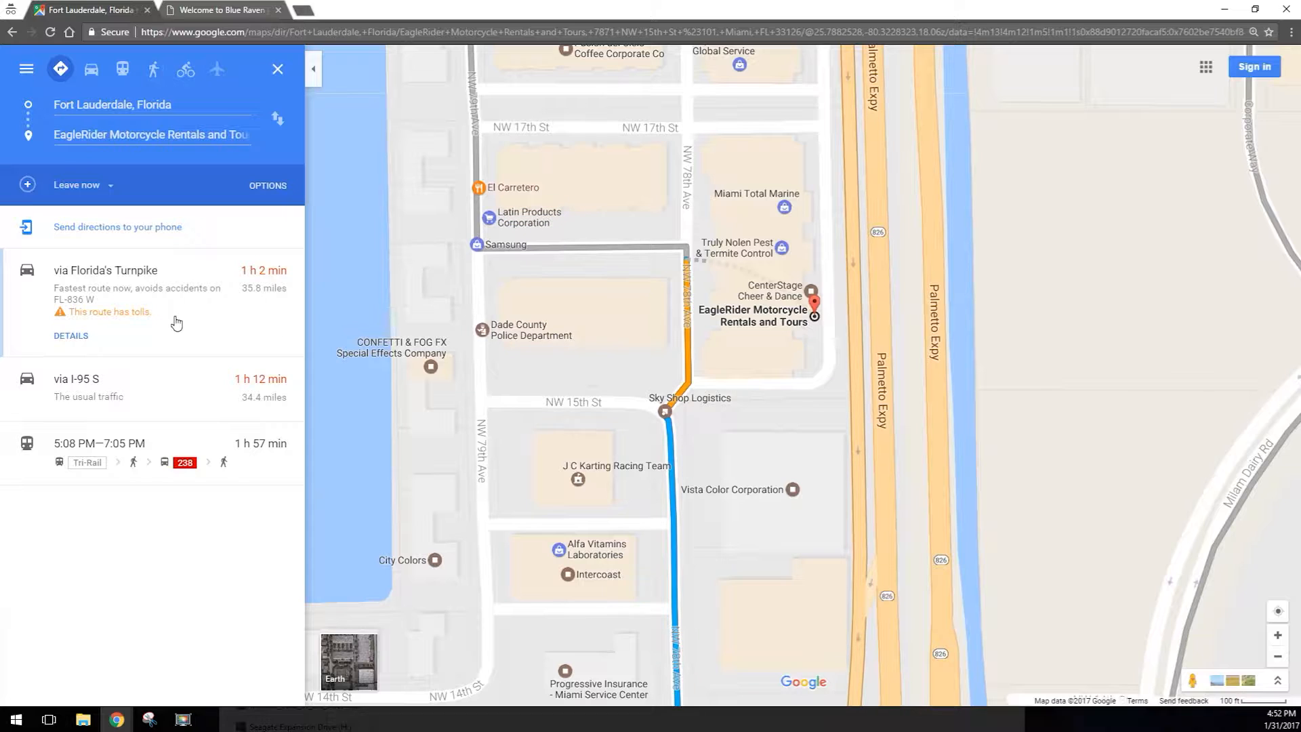
{"action": "mouse_move", "coordinate": [256, 251]}
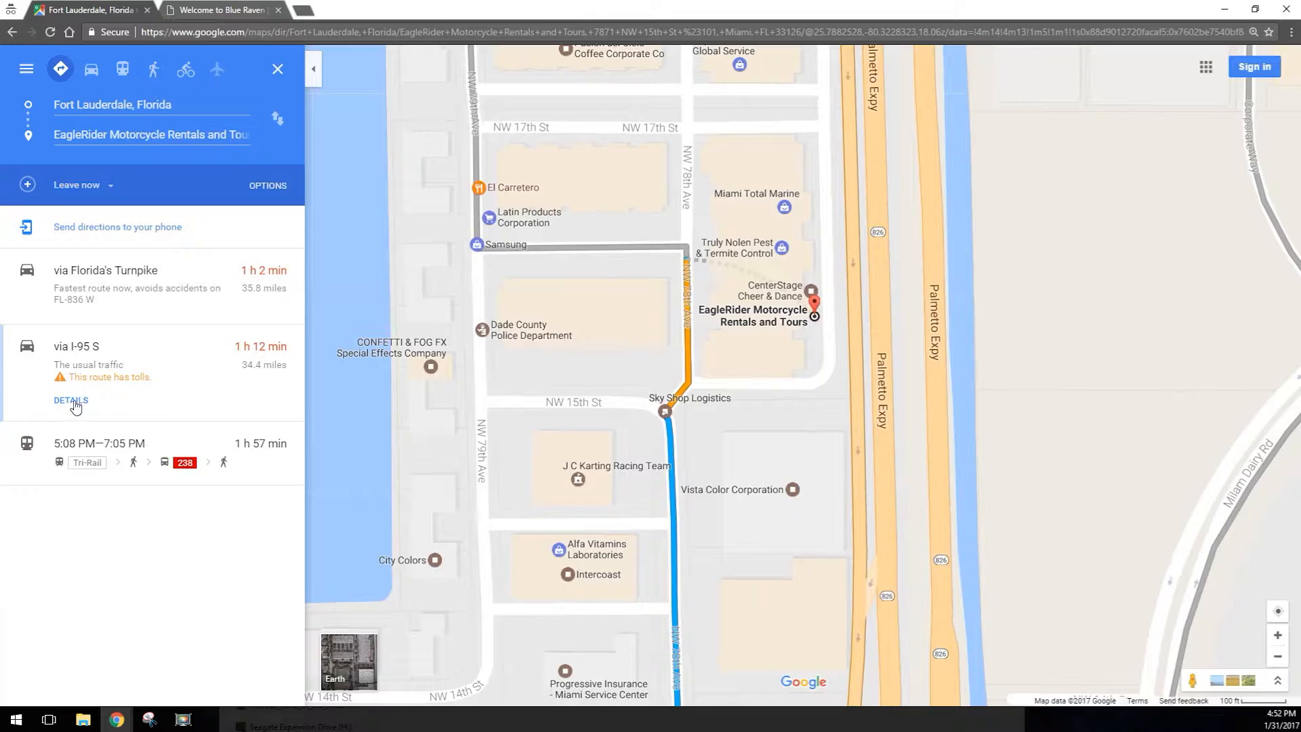
Step: Show the turn-by-turn details for the via I-95 S route
{"action": "left_click", "coordinate": [70, 400]}
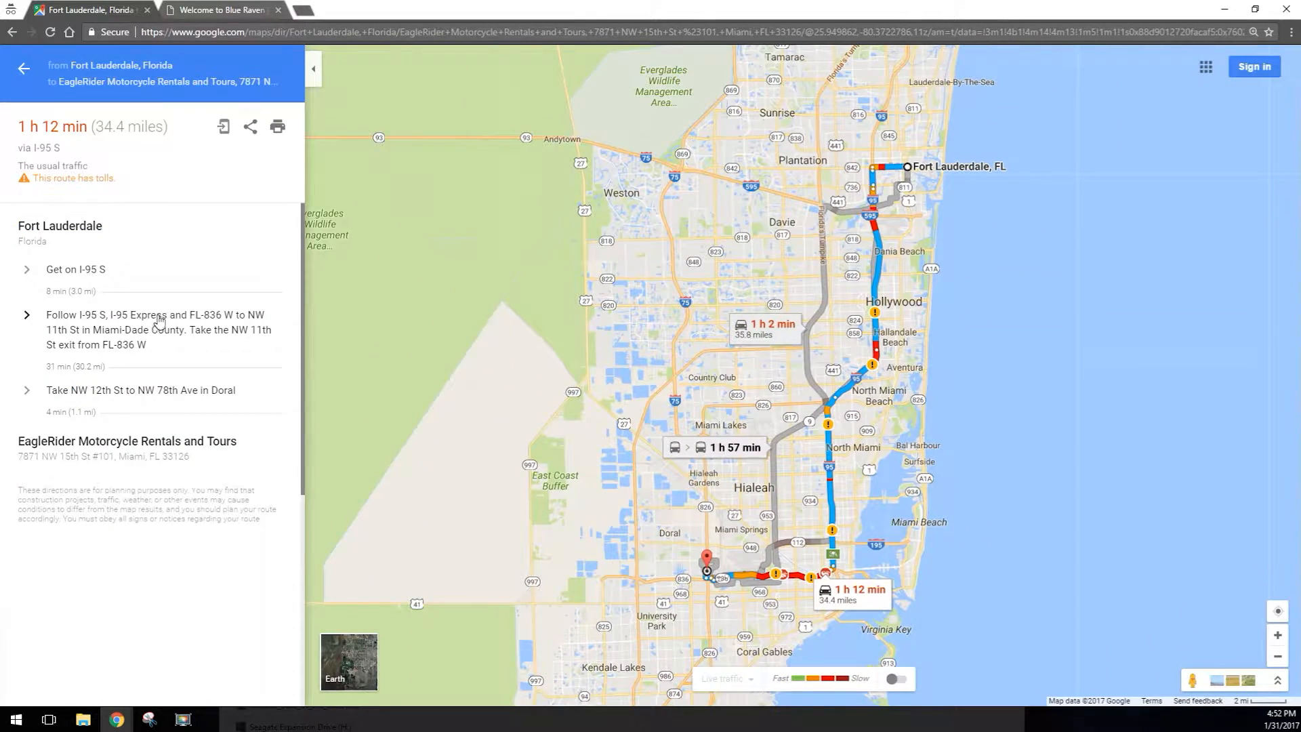
{"action": "mouse_move", "coordinate": [140, 305]}
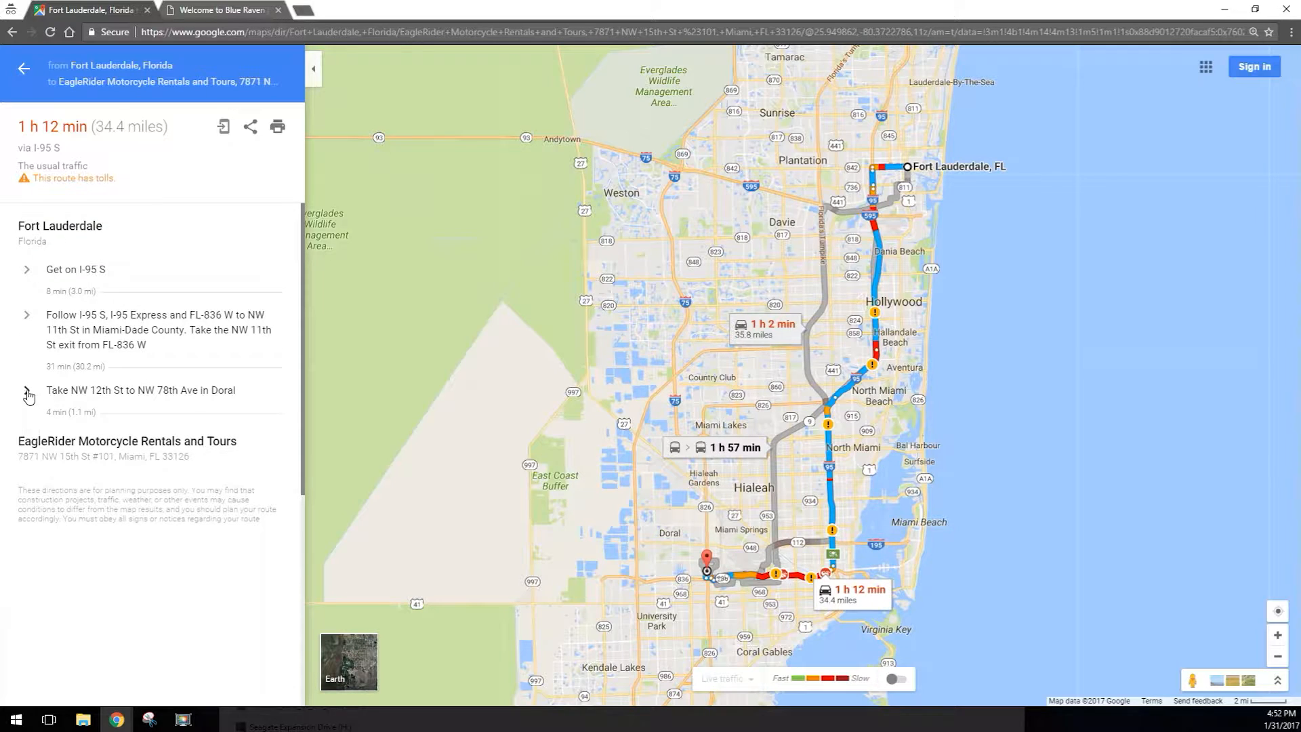
{"action": "mouse_move", "coordinate": [98, 398]}
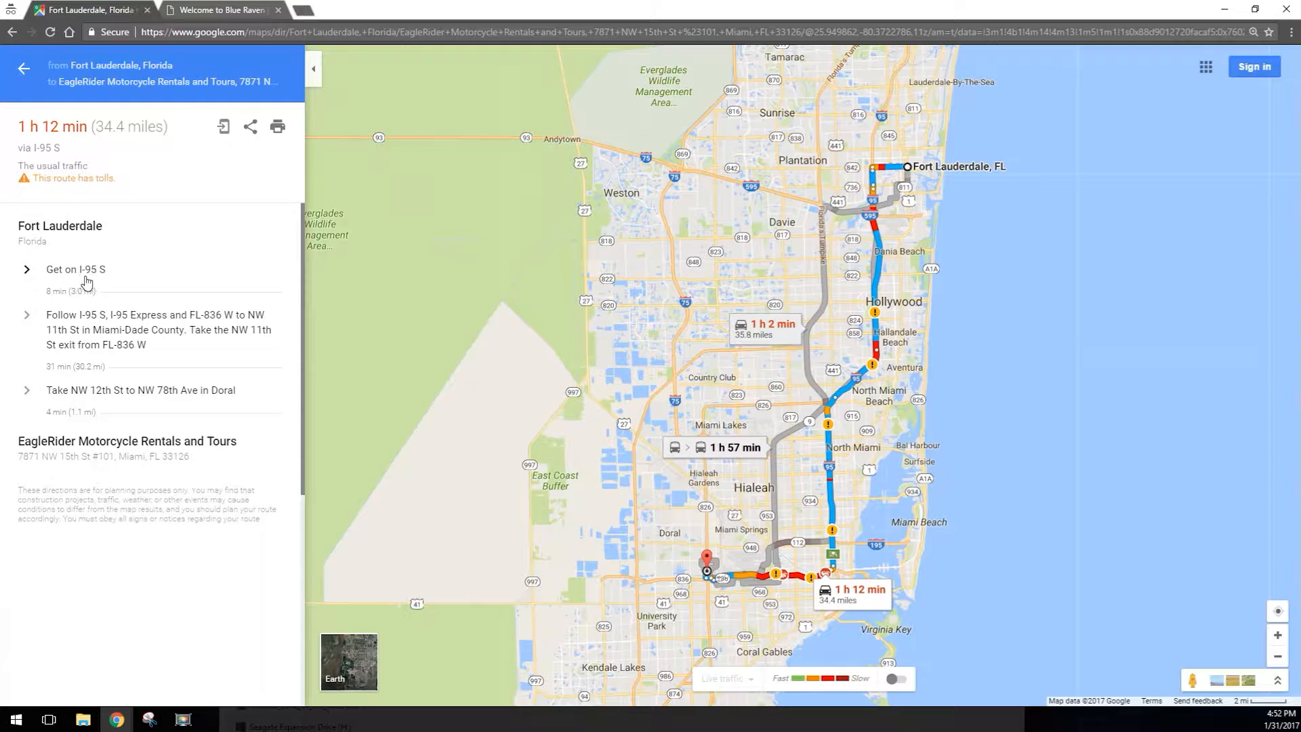
{"action": "mouse_move", "coordinate": [90, 390]}
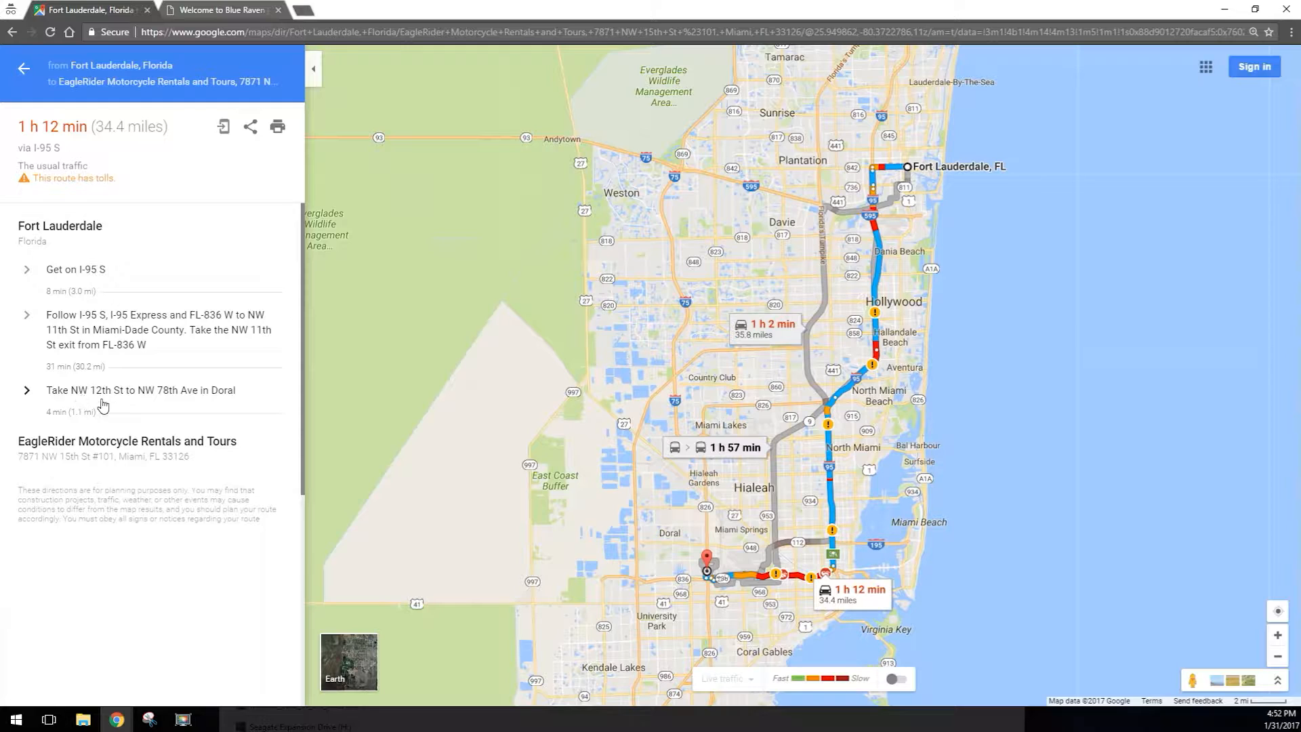
{"action": "mouse_move", "coordinate": [121, 403]}
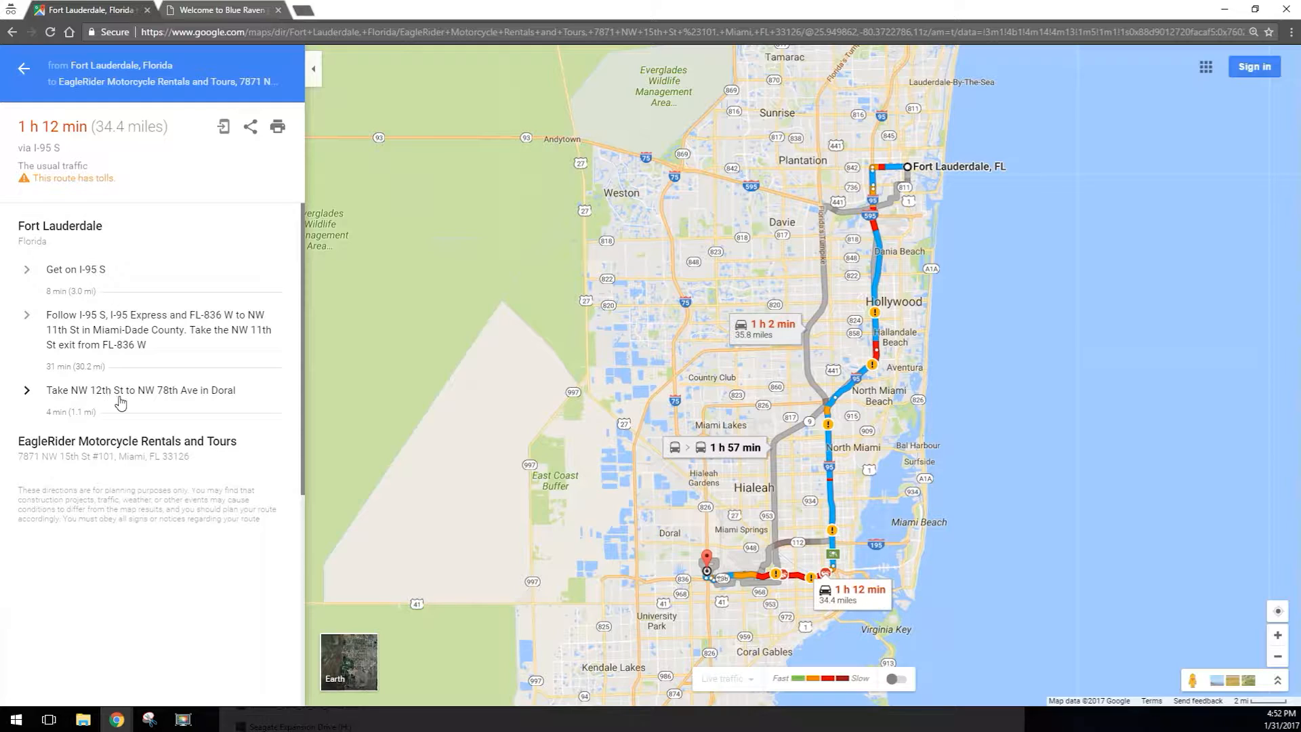
{"action": "mouse_move", "coordinate": [211, 402]}
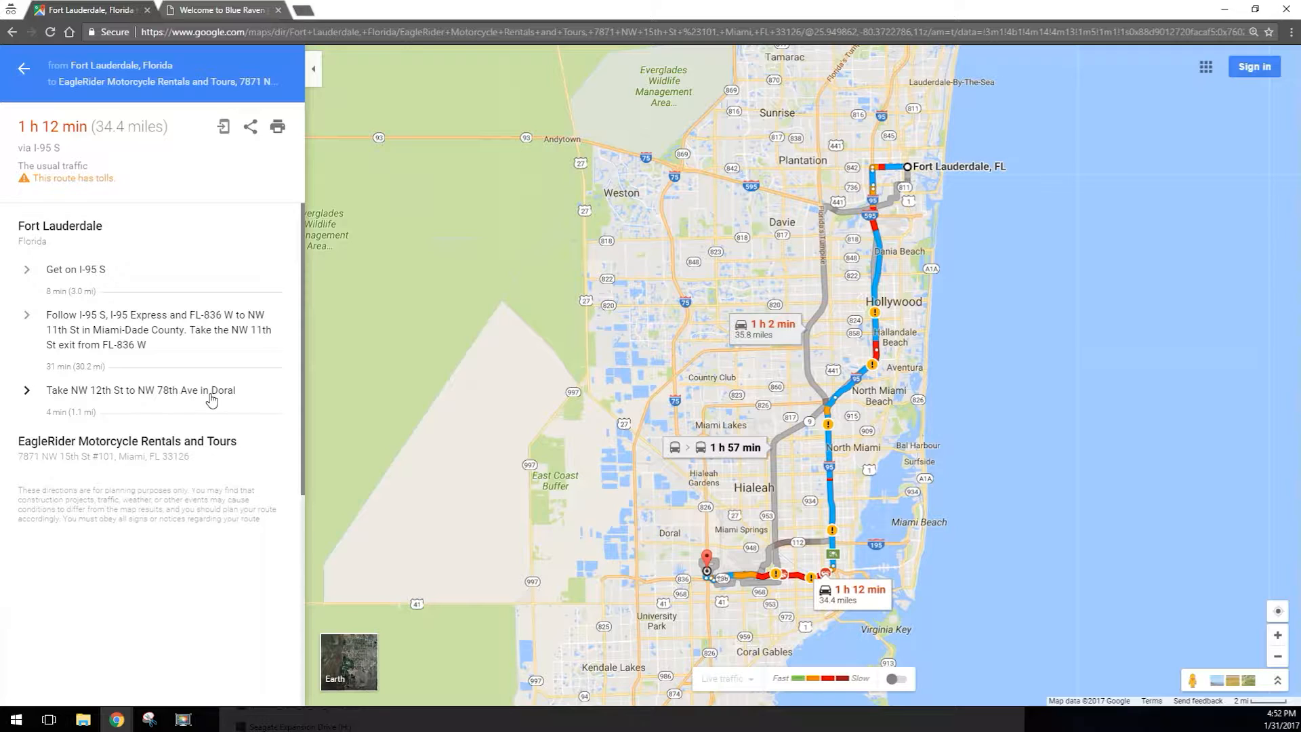
{"action": "mouse_move", "coordinate": [109, 398]}
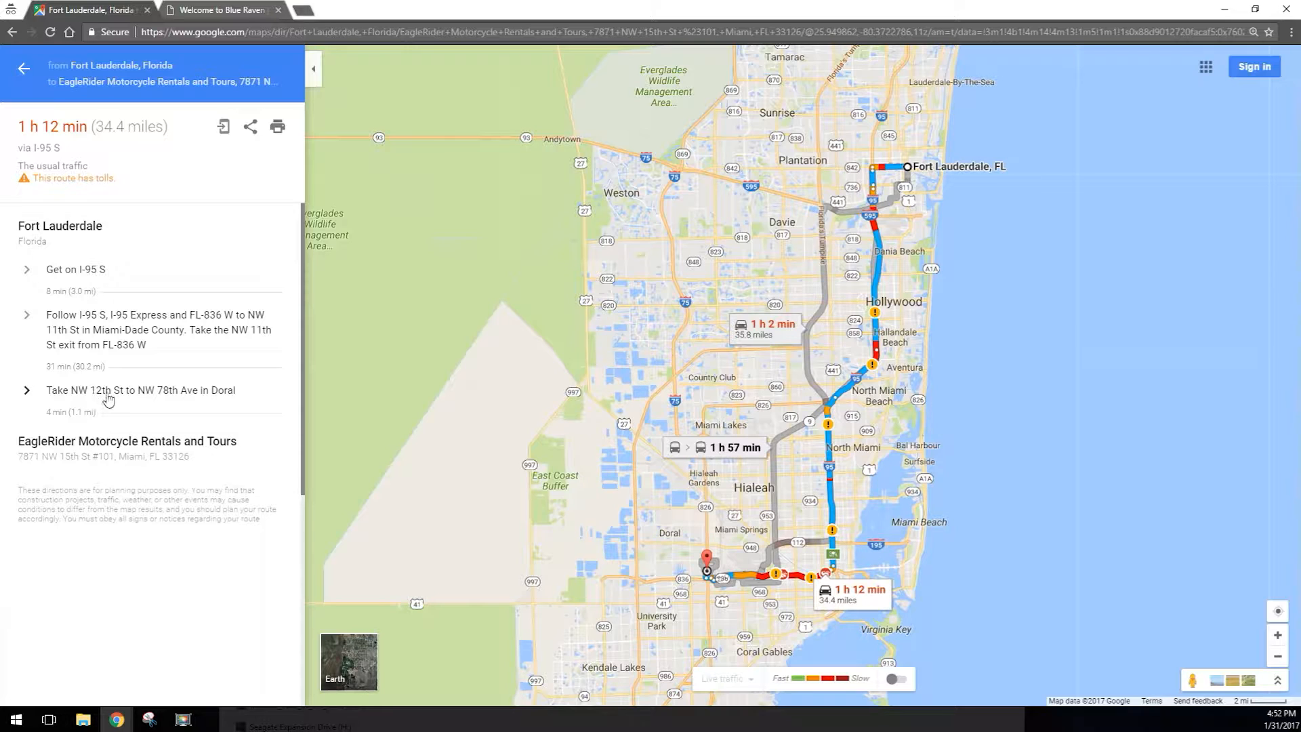
Step: Expand the 'Take NW 12th St to NW 78th Ave in Doral' leg into its individual turns
{"action": "left_click", "coordinate": [141, 390]}
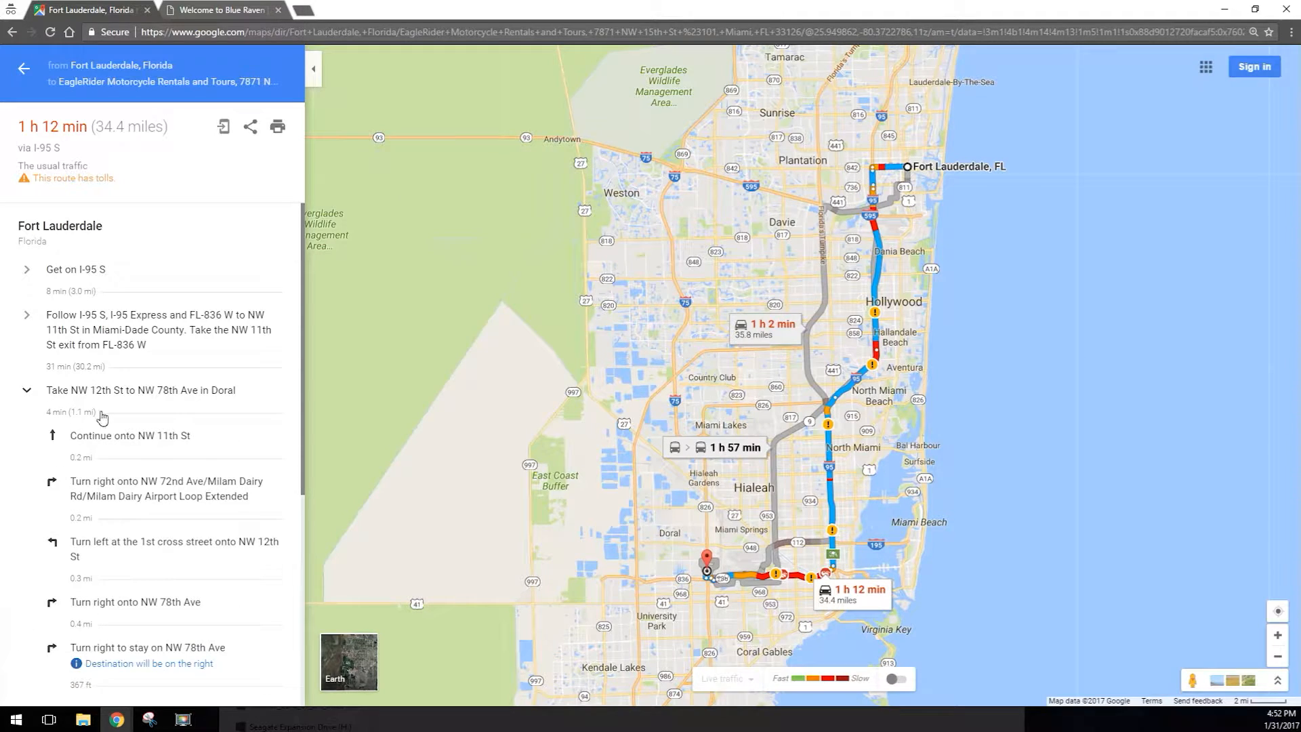
{"action": "scroll", "scroll_direction": "down", "scroll_amount": 3}
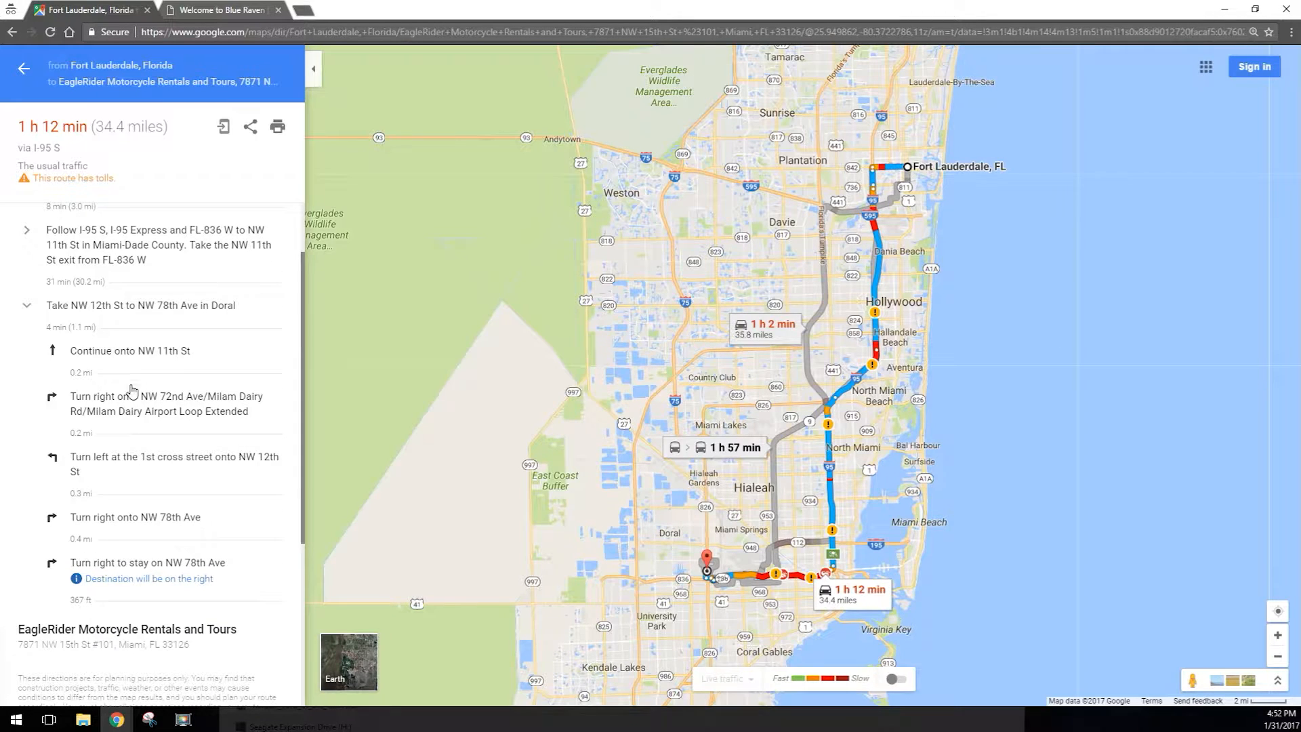
{"action": "mouse_move", "coordinate": [138, 478]}
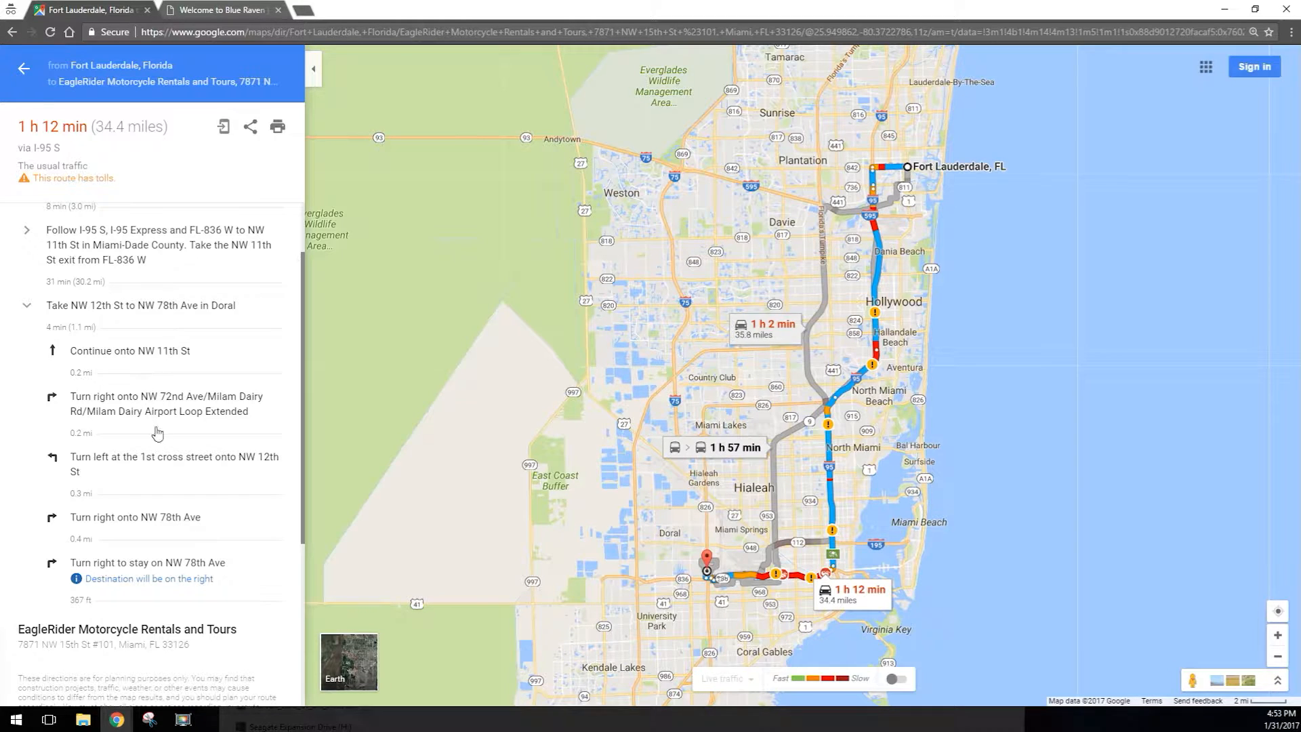
{"action": "scroll", "scroll_direction": "down", "scroll_amount": 3}
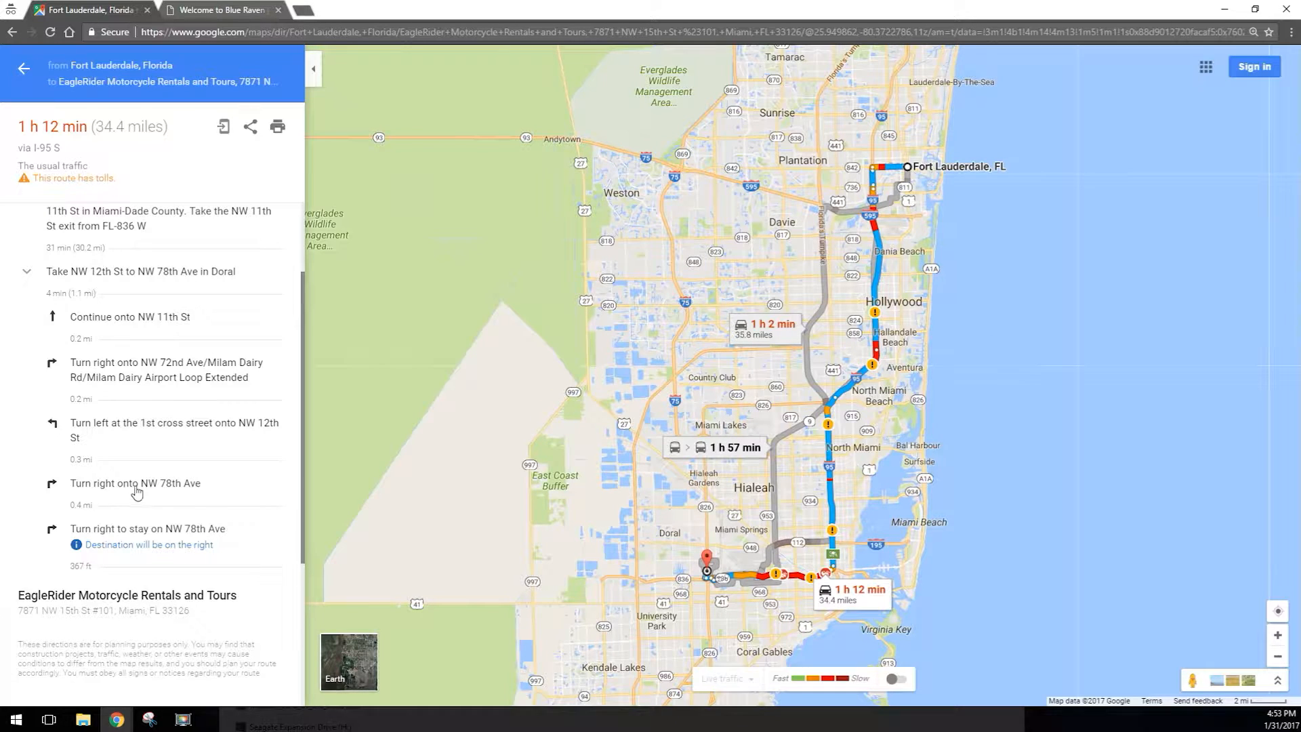
{"action": "mouse_move", "coordinate": [191, 496]}
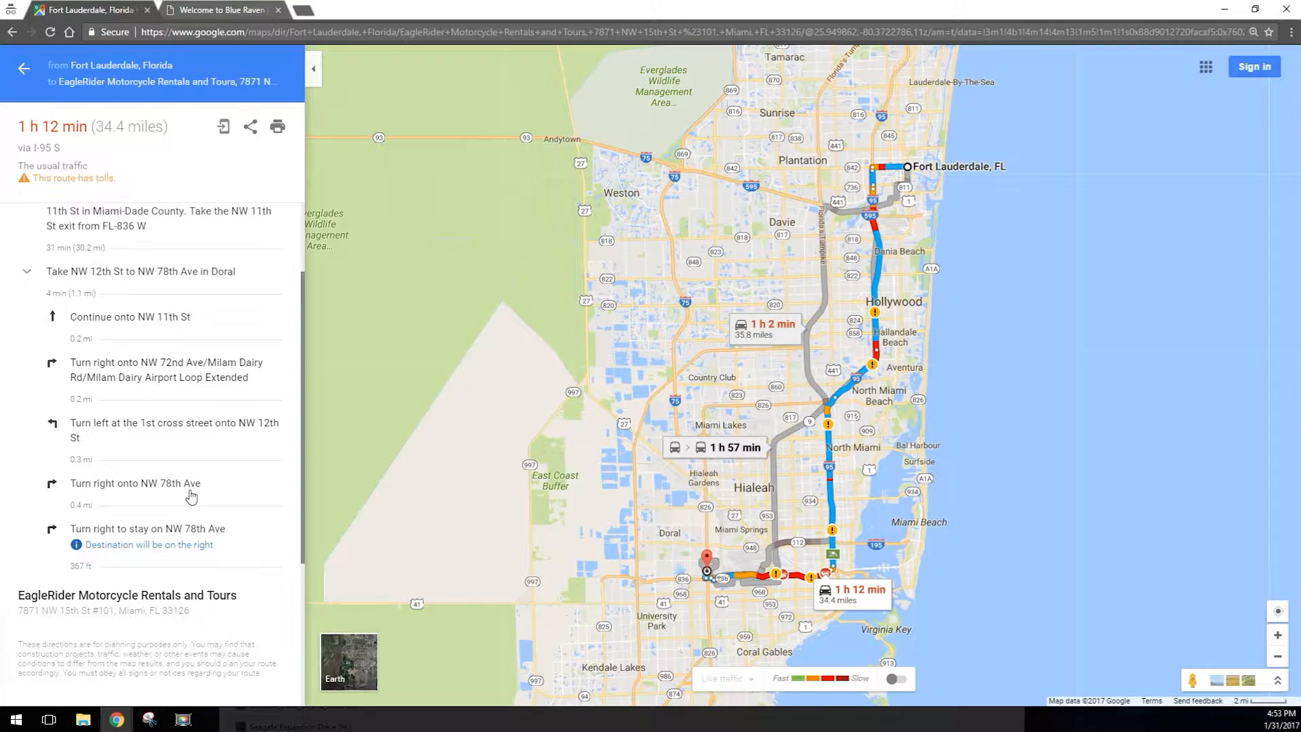
{"action": "mouse_move", "coordinate": [129, 538]}
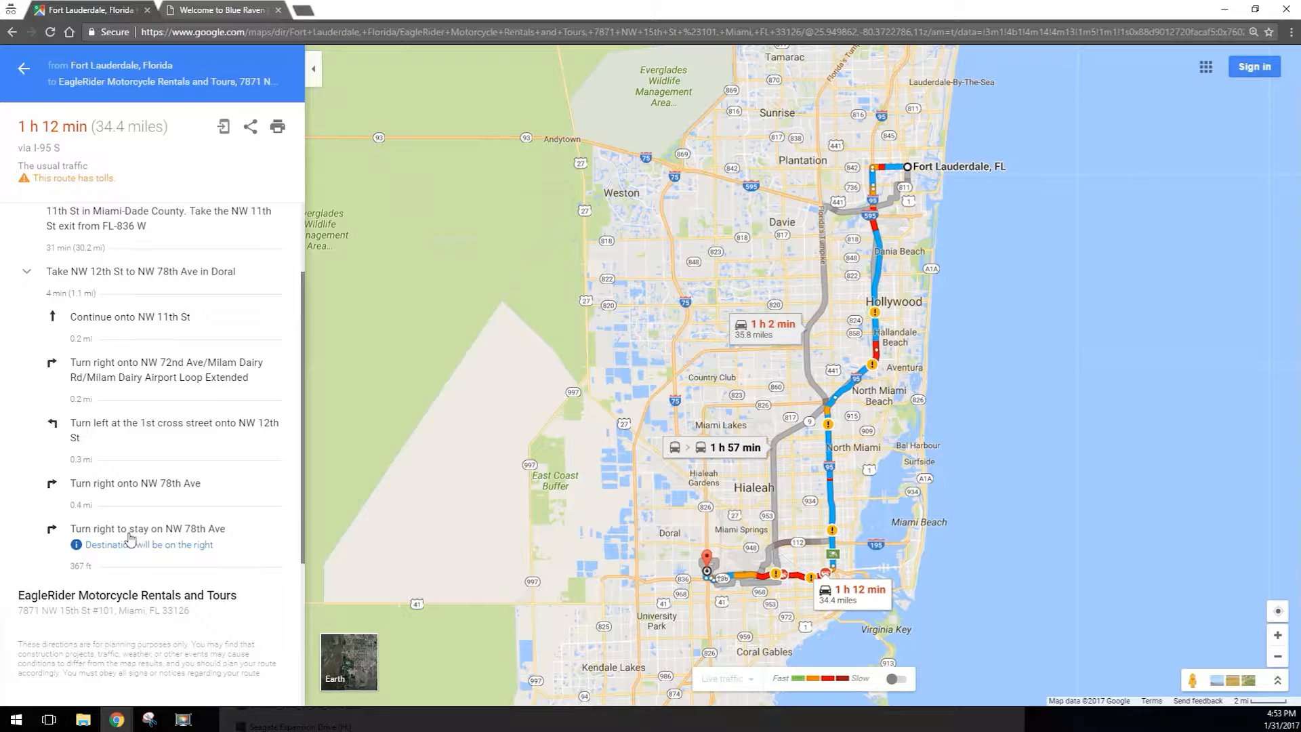
{"action": "mouse_move", "coordinate": [191, 541]}
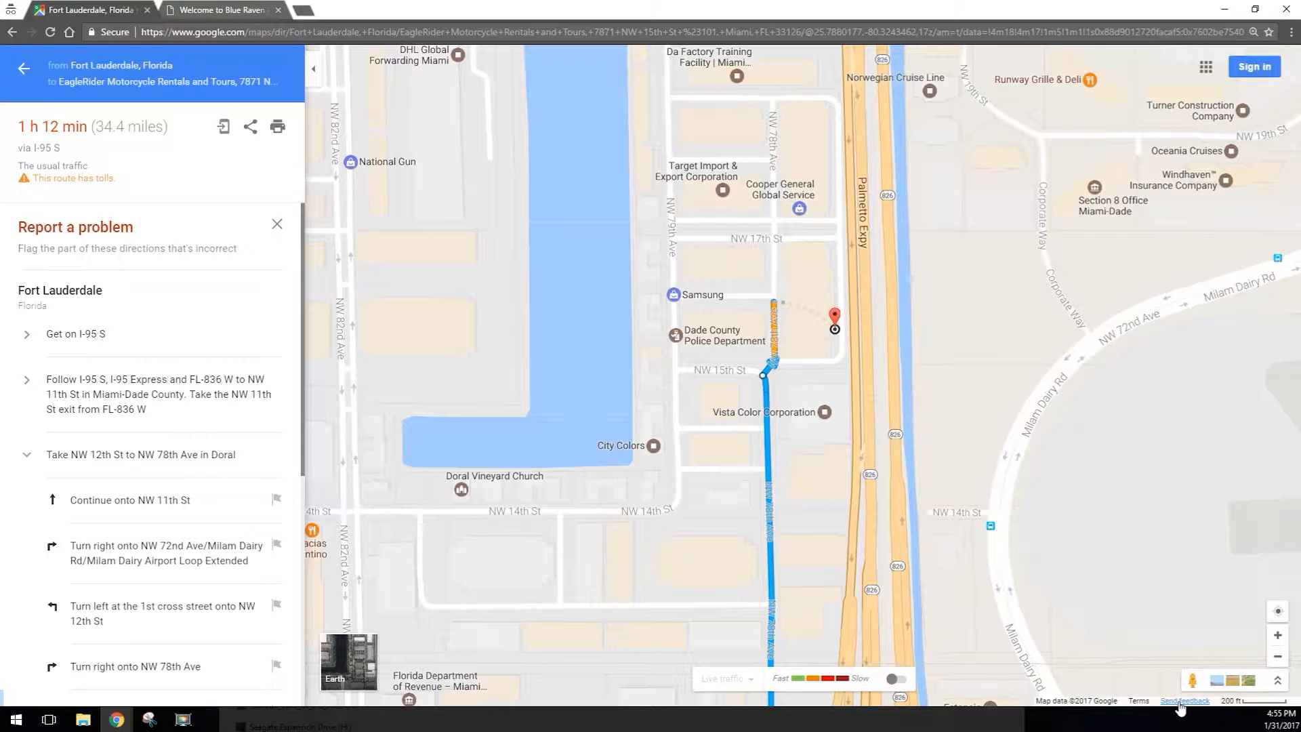
{"action": "mouse_move", "coordinate": [1189, 721]}
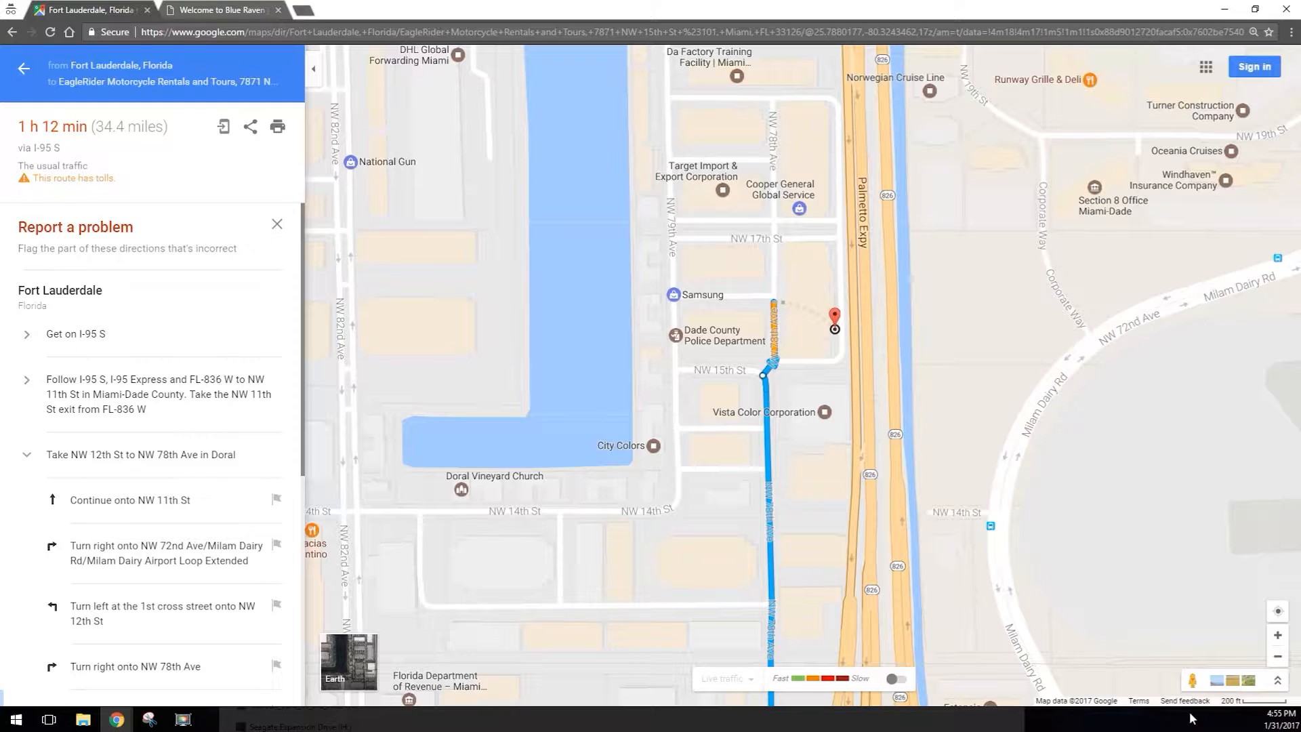
{"action": "mouse_move", "coordinate": [1185, 699]}
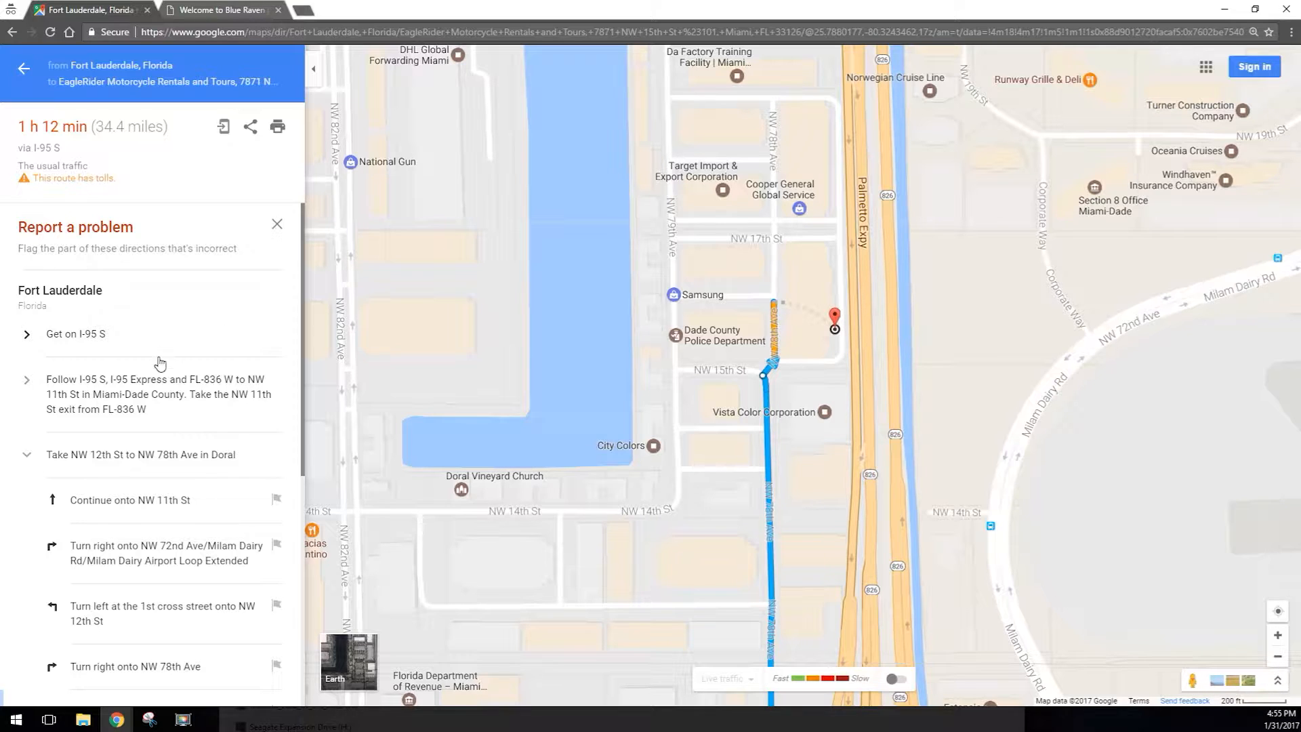
Step: Start Report a problem via Send feedback and review the flaggable route steps
{"action": "left_click", "coordinate": [277, 223]}
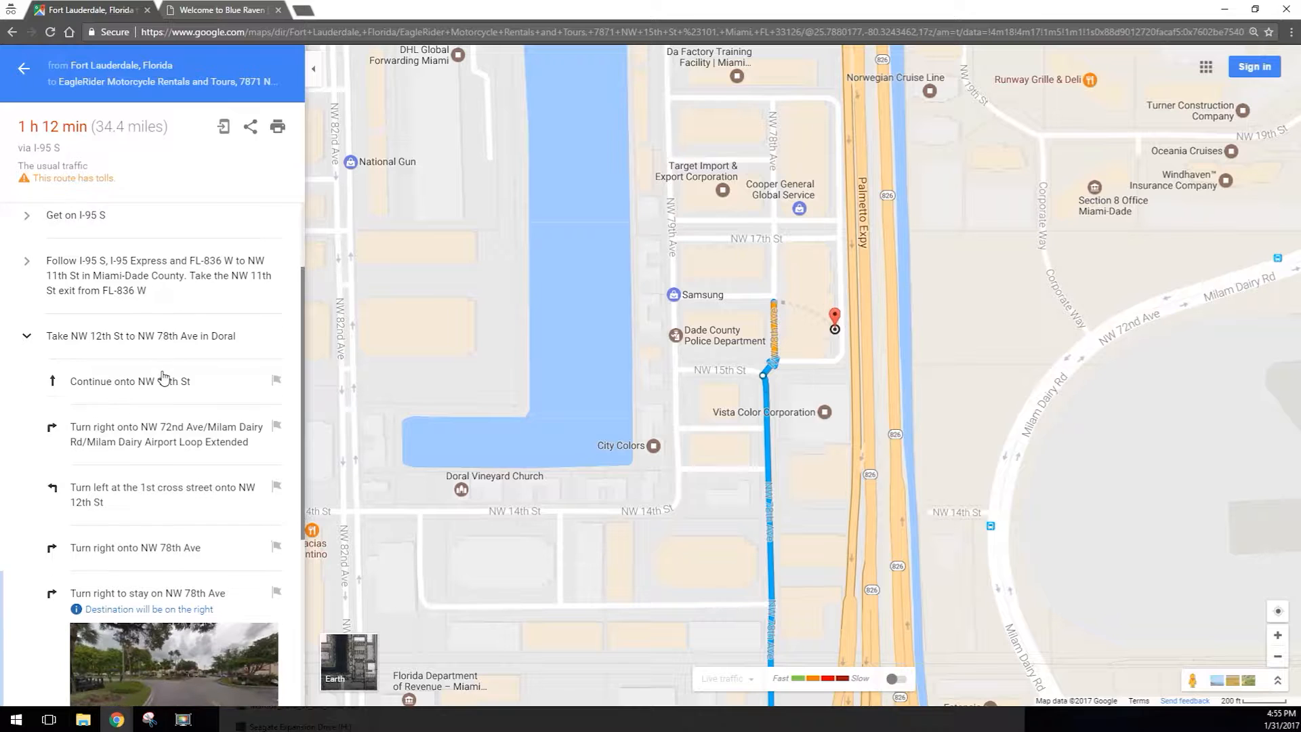
{"action": "scroll", "scroll_direction": "down", "scroll_amount": 3}
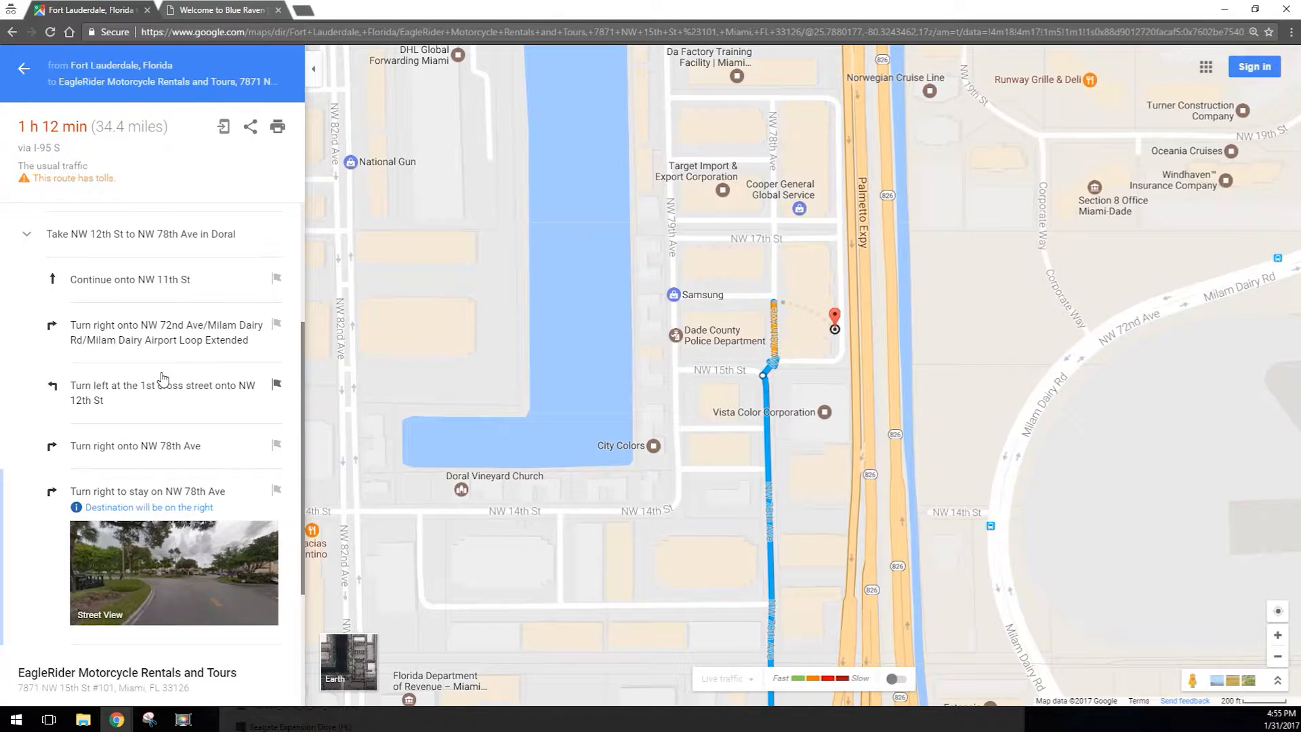
{"action": "scroll", "scroll_direction": "down", "scroll_amount": 3}
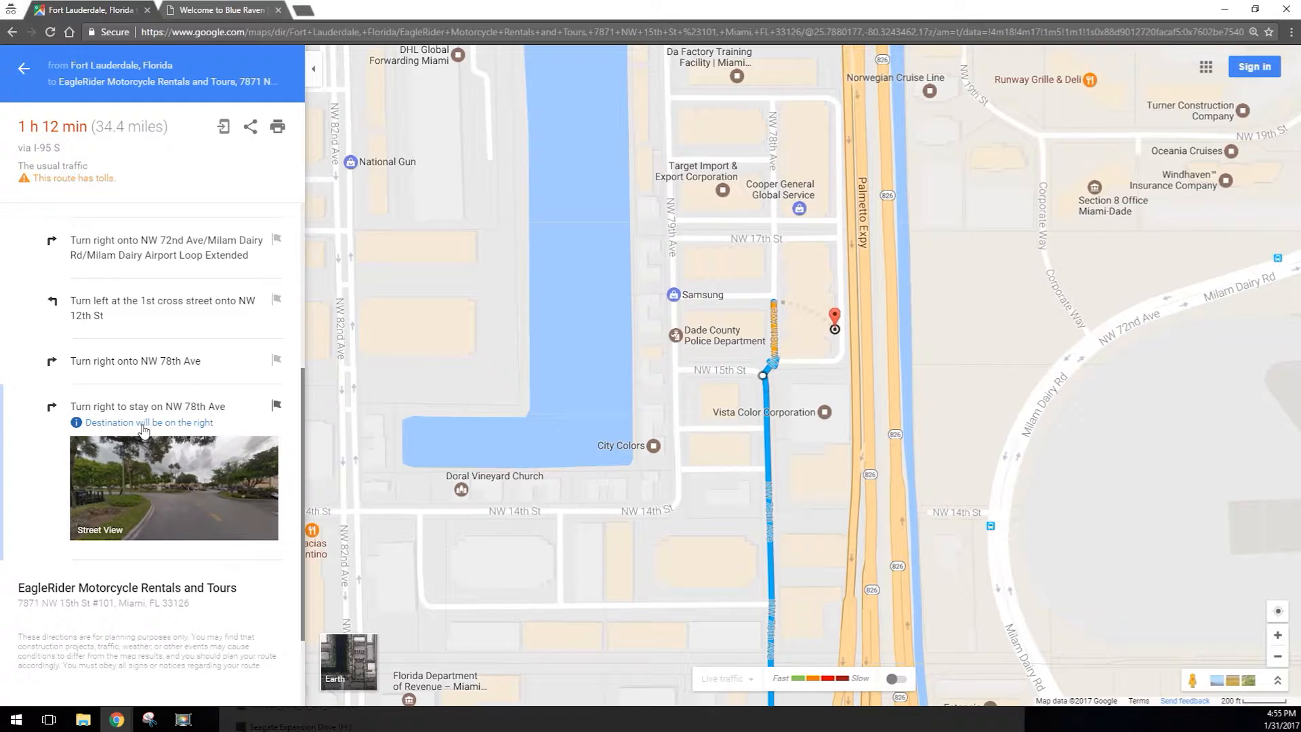
{"action": "mouse_move", "coordinate": [172, 427]}
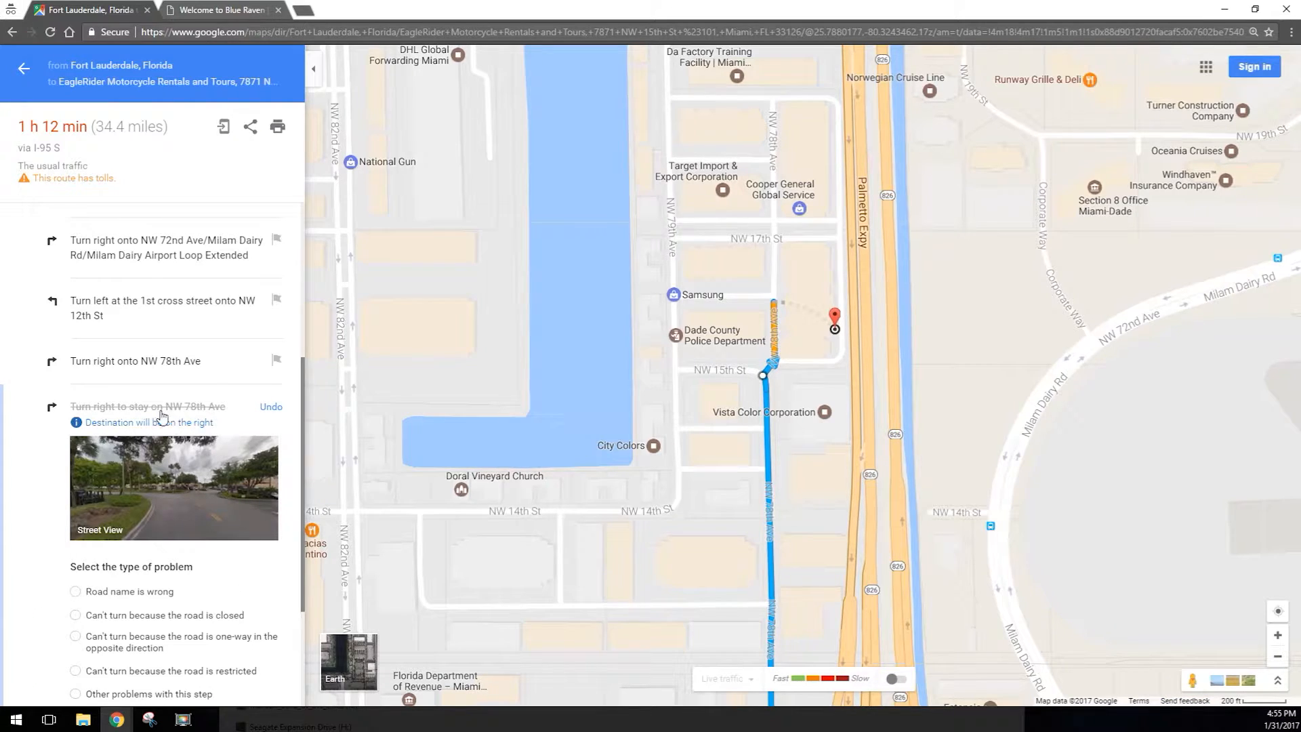
Step: Flag 'Turn right to stay on NW 78th Ave' and choose 'Other problems with this step'
{"action": "scroll", "scroll_direction": "down", "scroll_amount": 3}
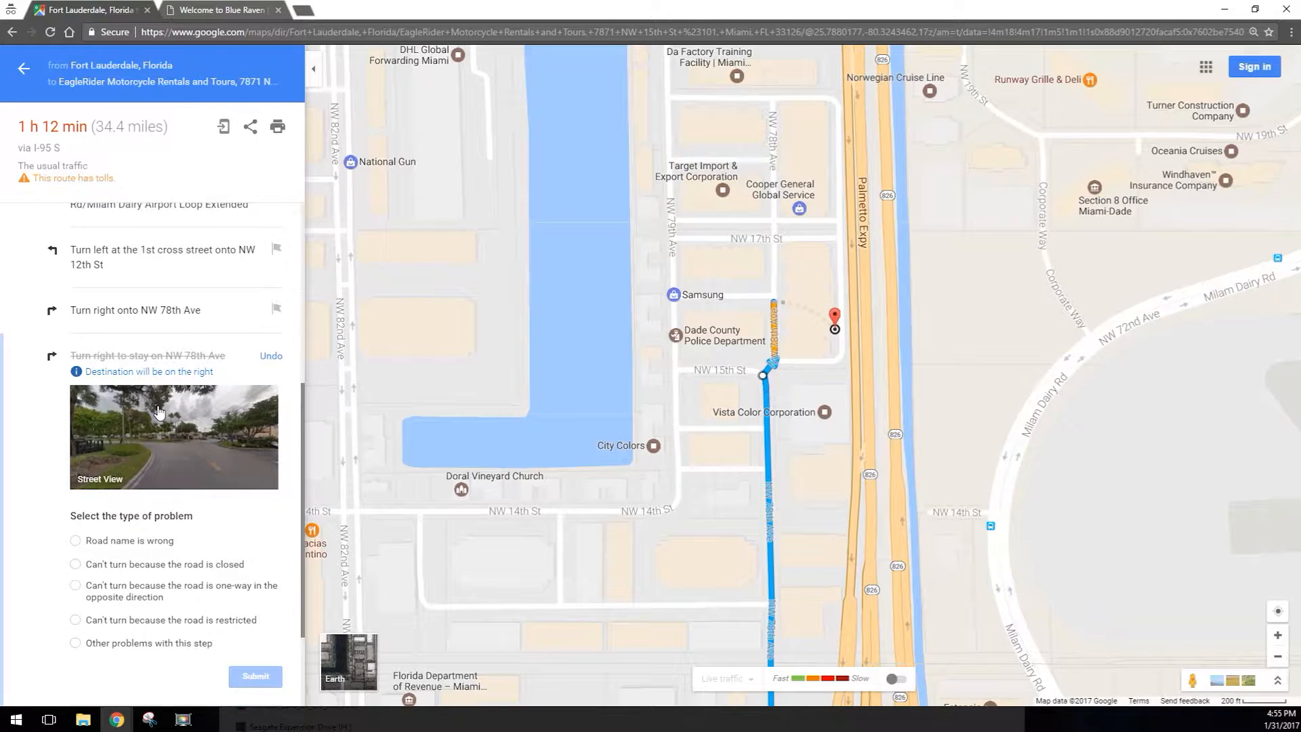
{"action": "scroll", "scroll_direction": "down", "scroll_amount": 3}
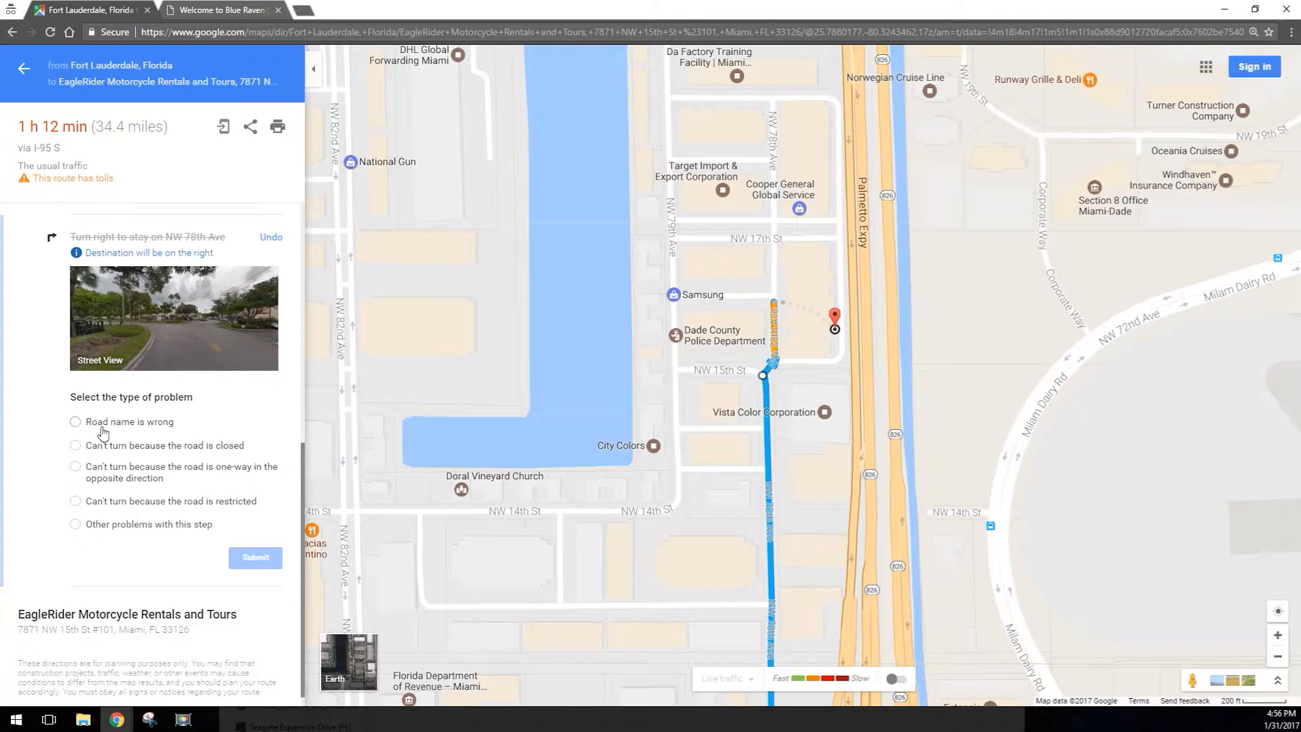
{"action": "mouse_move", "coordinate": [139, 449]}
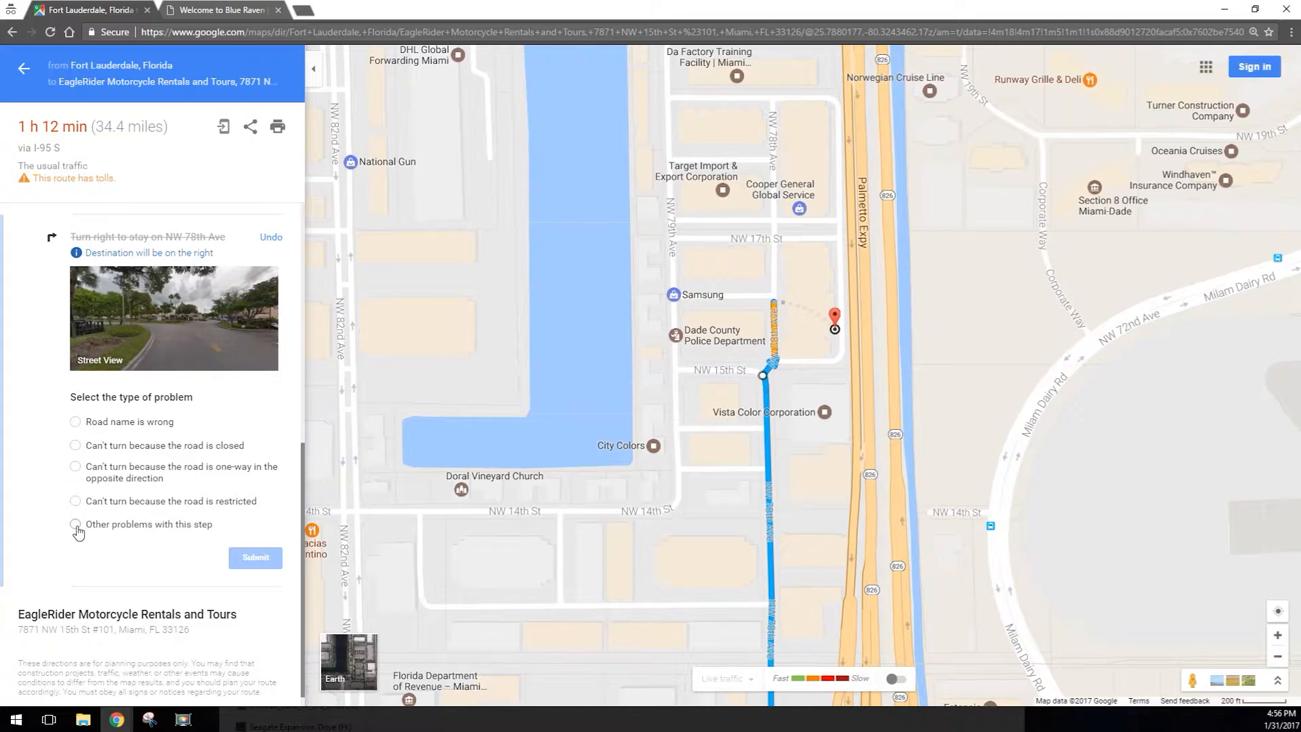
{"action": "left_click", "coordinate": [76, 525]}
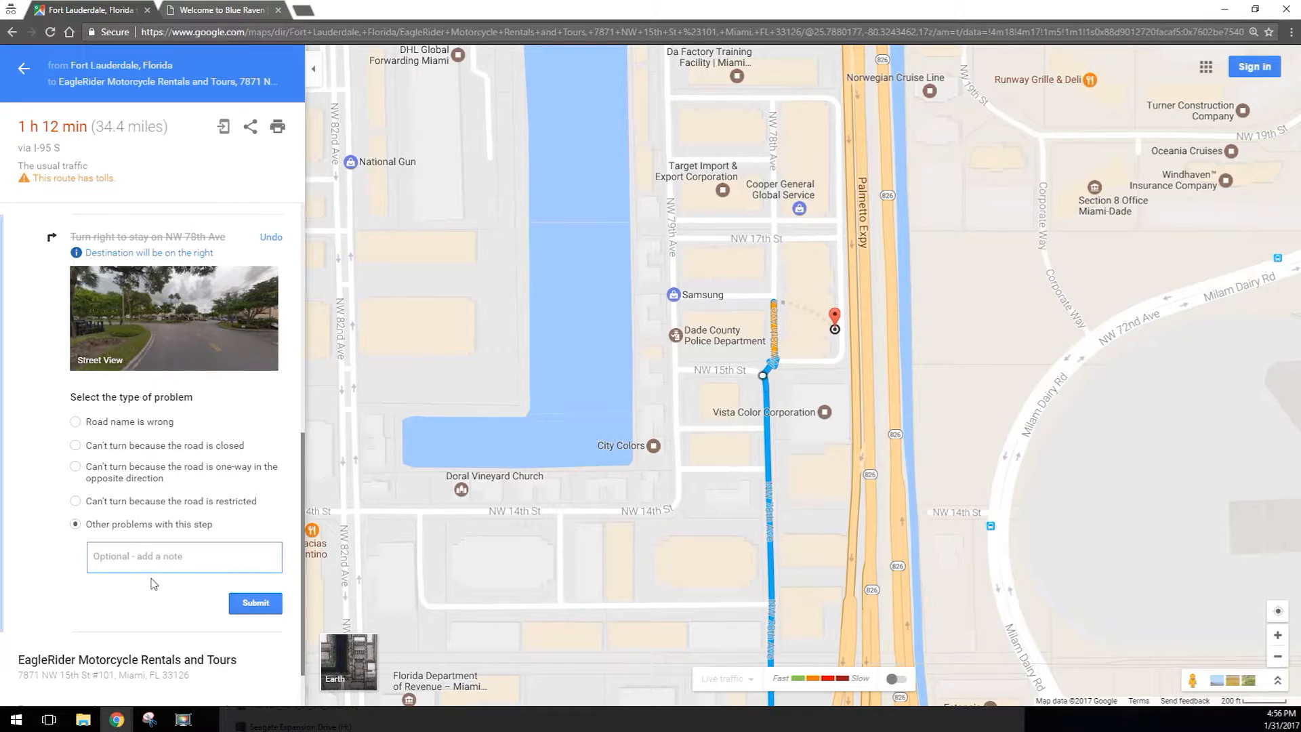
Step: Add the note 'directions do not match business address. please adjust' to the flagged step
{"action": "left_click", "coordinate": [185, 555]}
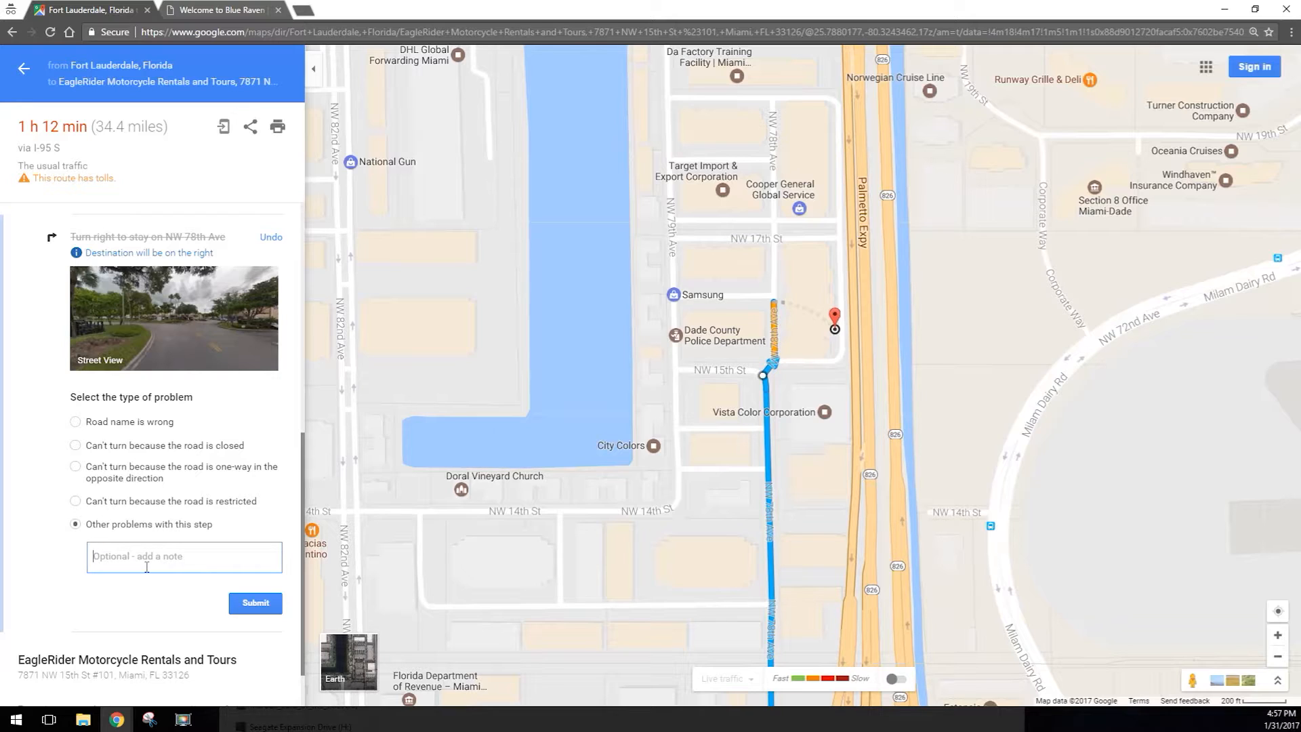
{"action": "type", "text": "directions do not match b"}
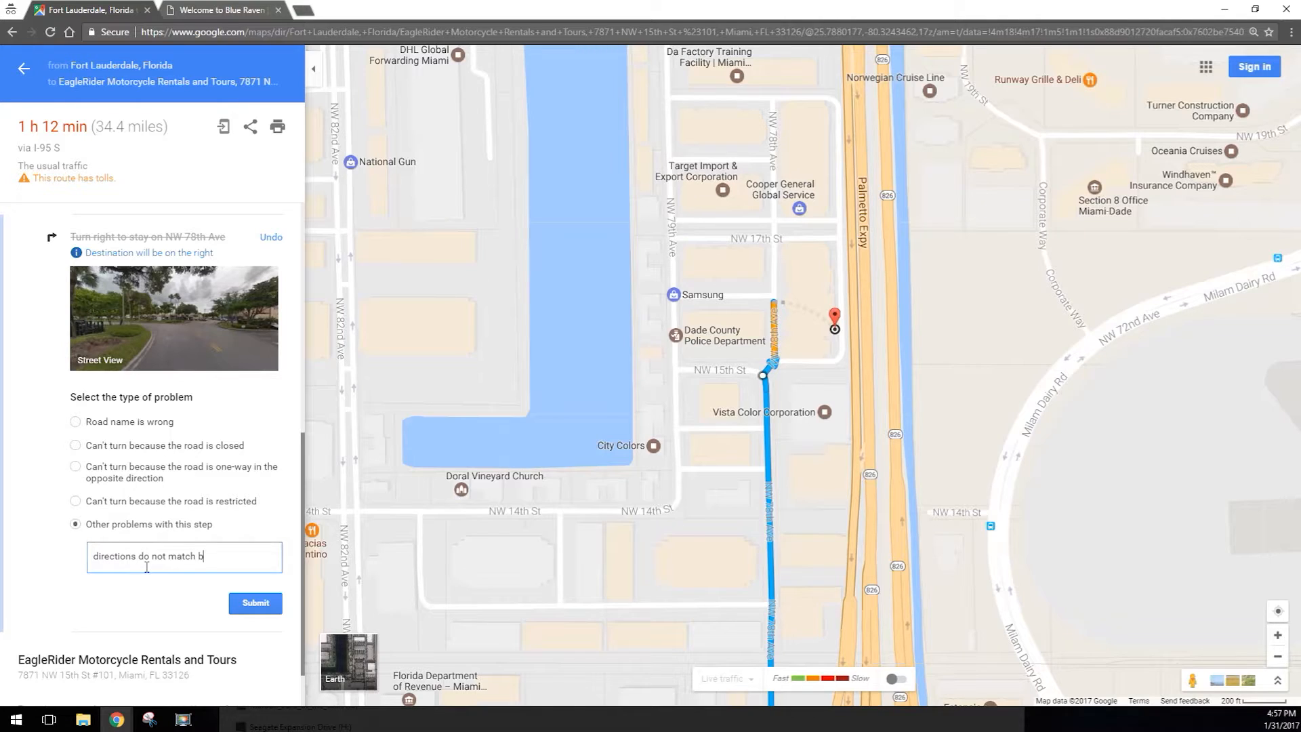
{"action": "type", "text": "usiness a"}
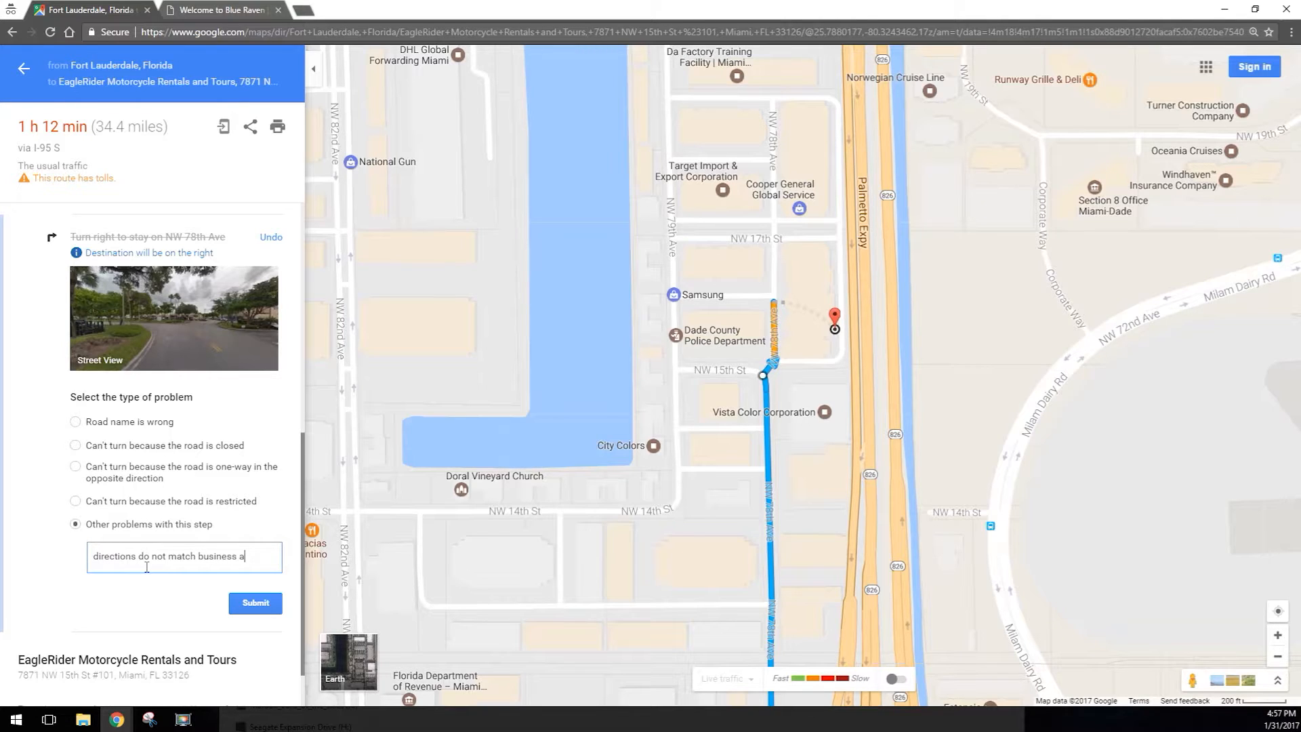
{"action": "type", "text": "ddress. please"}
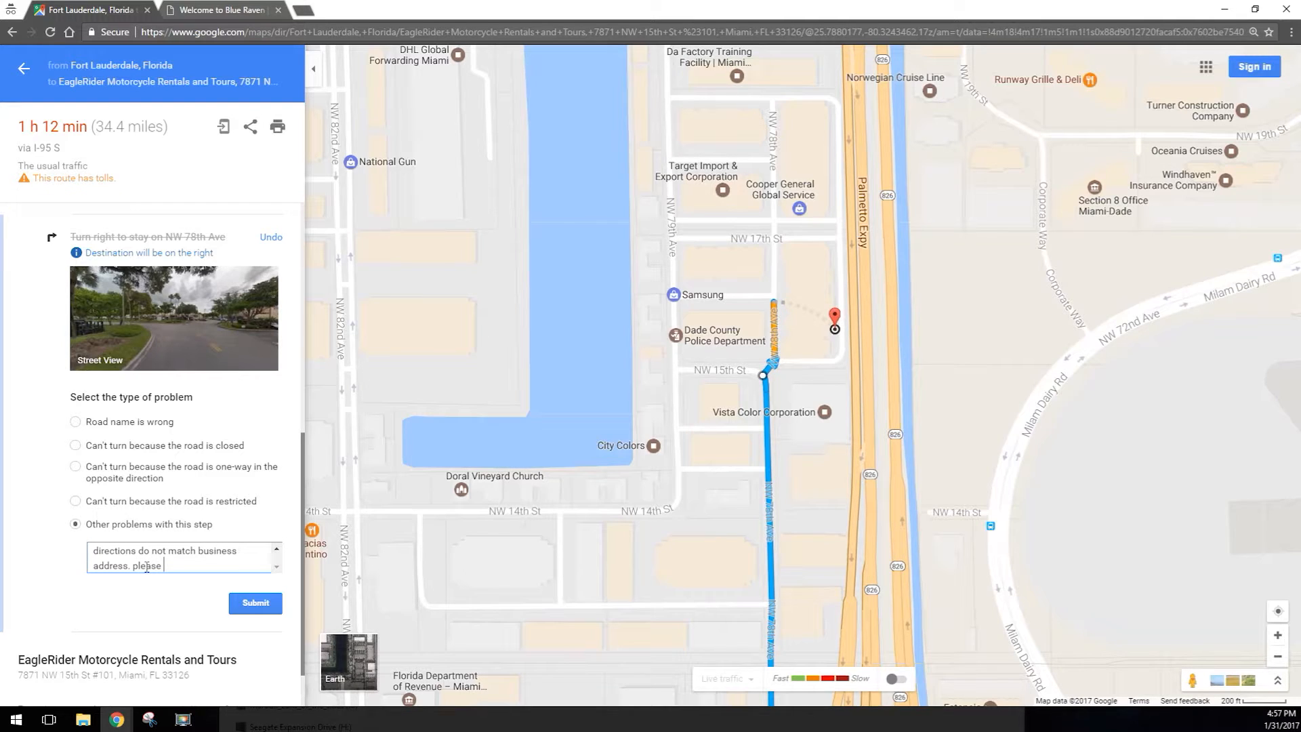
{"action": "type", "text": "adjust"}
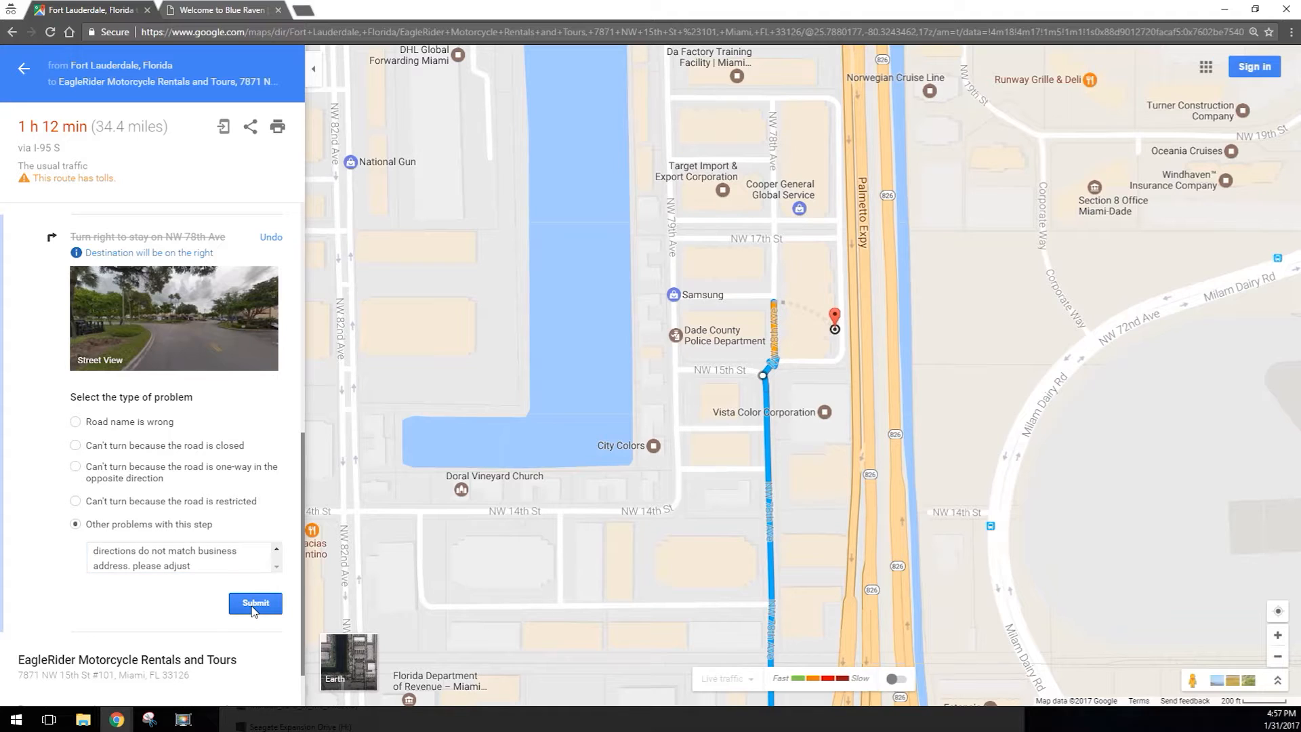
Step: Submit the problem report and dismiss the thank-you confirmation
{"action": "left_click", "coordinate": [255, 603]}
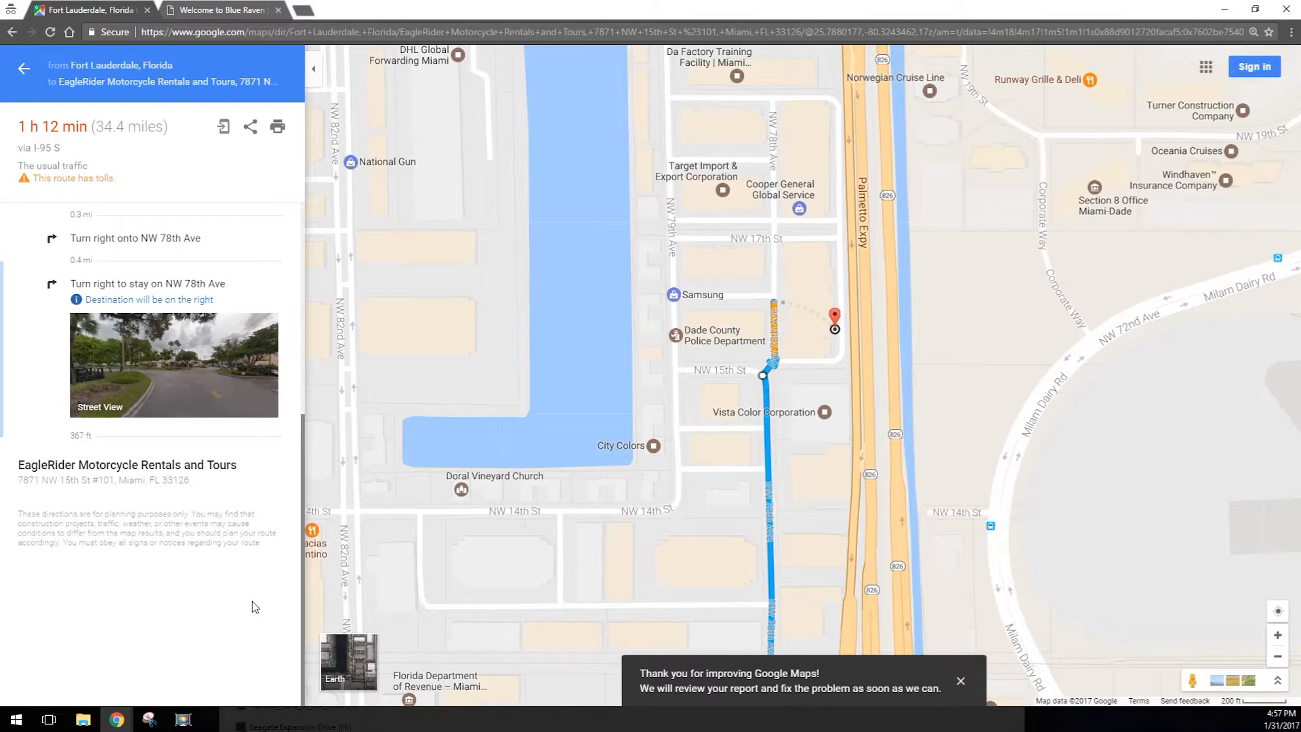
{"action": "mouse_move", "coordinate": [236, 620]}
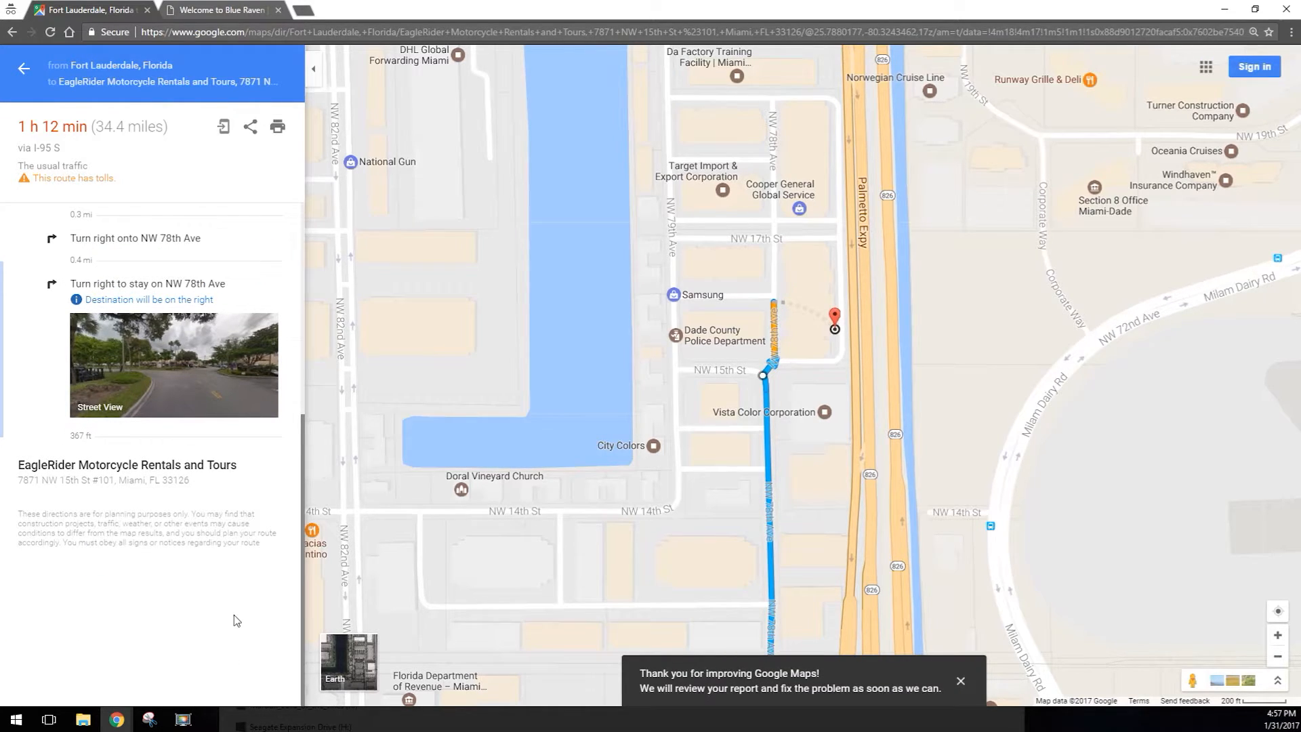
{"action": "mouse_move", "coordinate": [221, 627]}
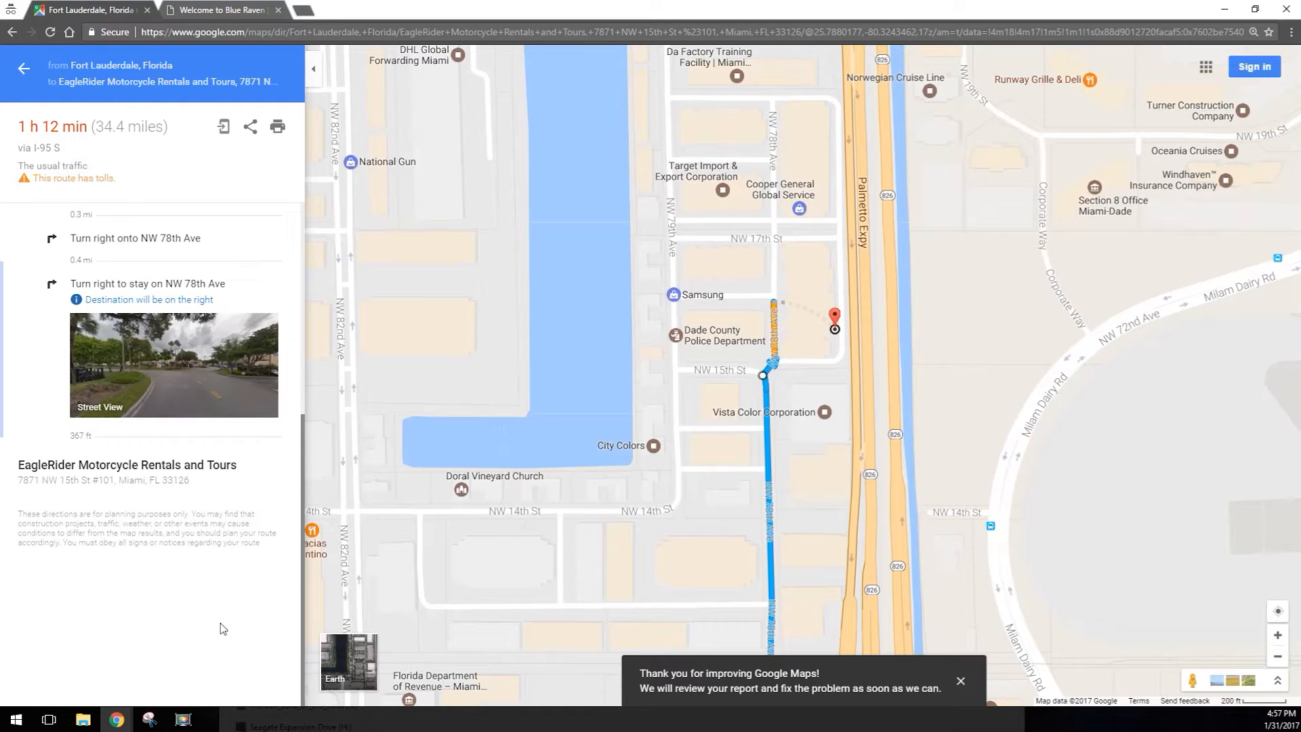
{"action": "mouse_move", "coordinate": [232, 622]}
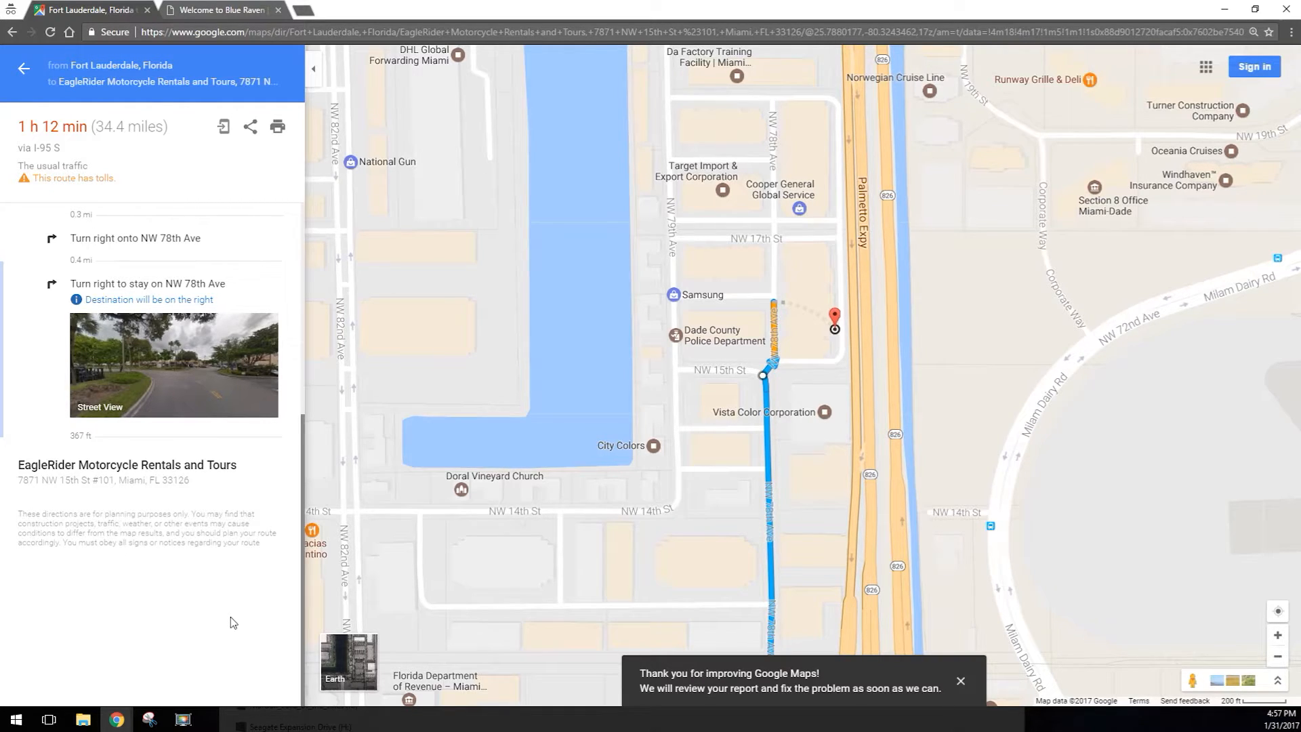
{"action": "left_click", "coordinate": [960, 680]}
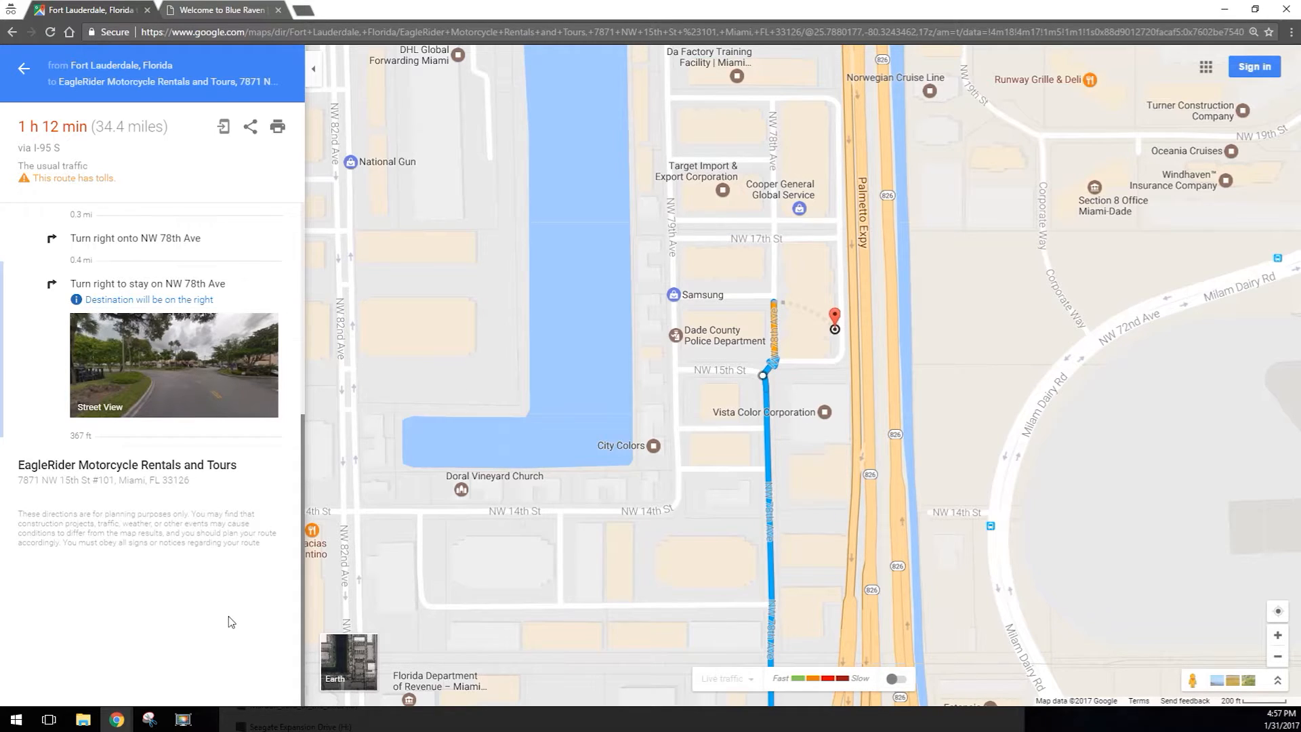
{"action": "mouse_move", "coordinate": [224, 629]}
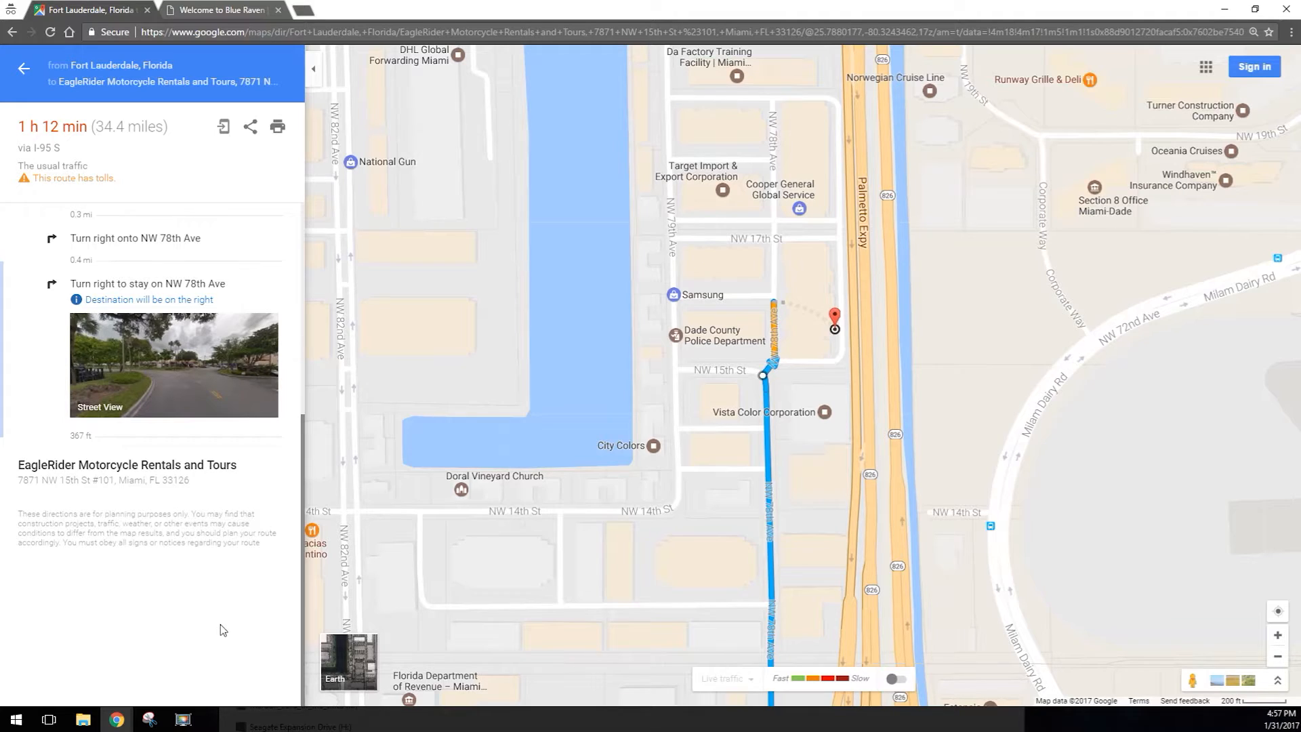
{"action": "mouse_move", "coordinate": [213, 633]}
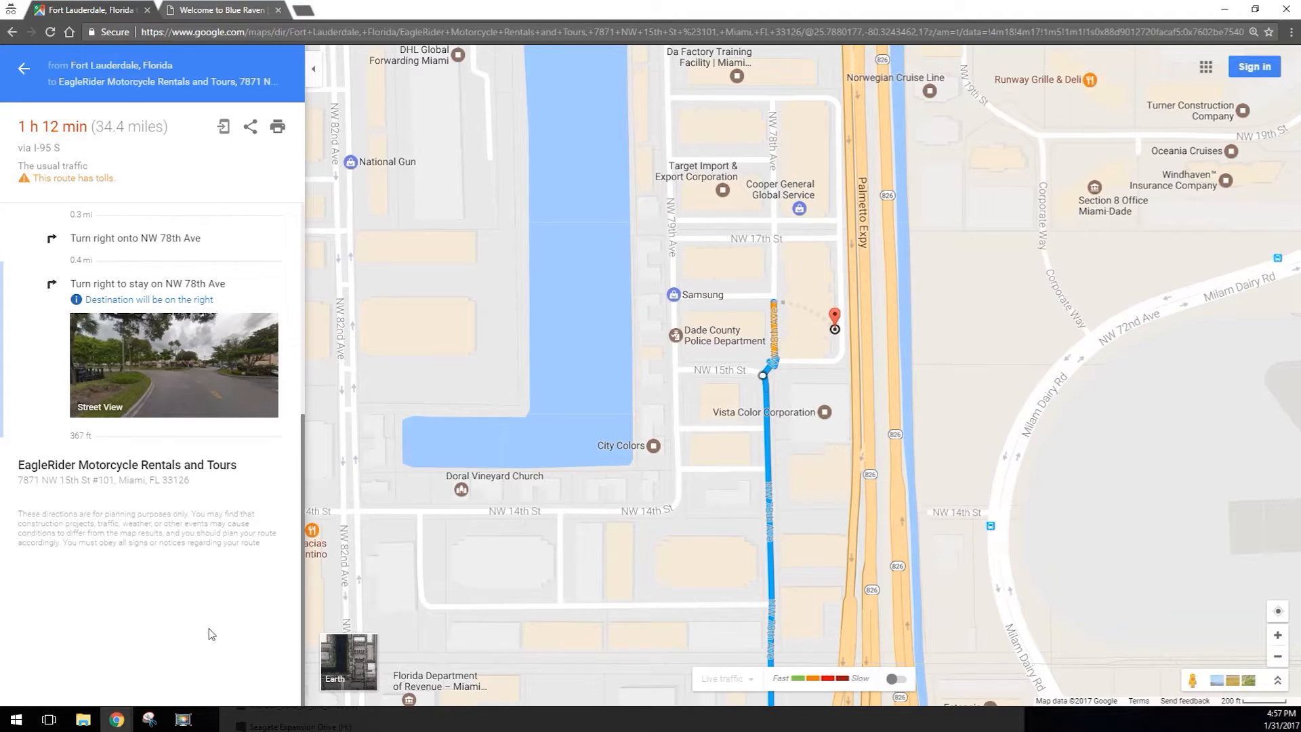
{"action": "mouse_move", "coordinate": [216, 627]}
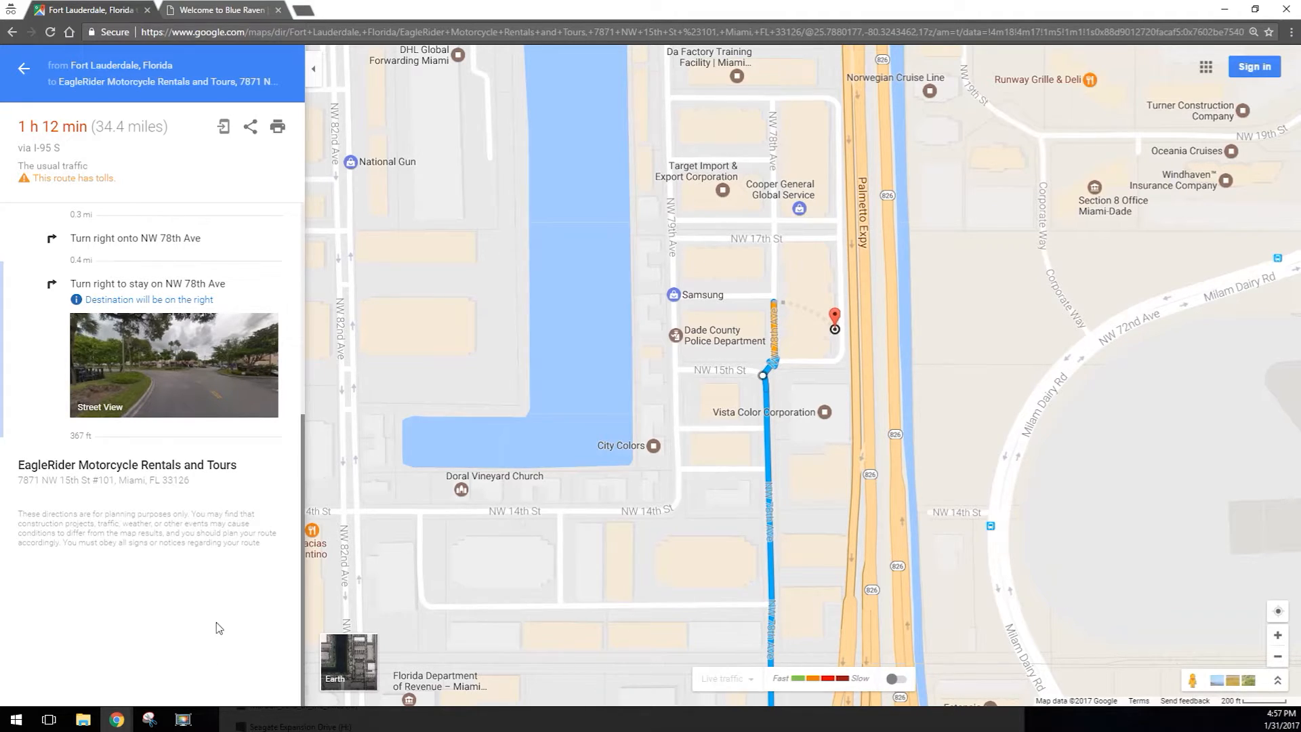
{"action": "mouse_move", "coordinate": [198, 104]}
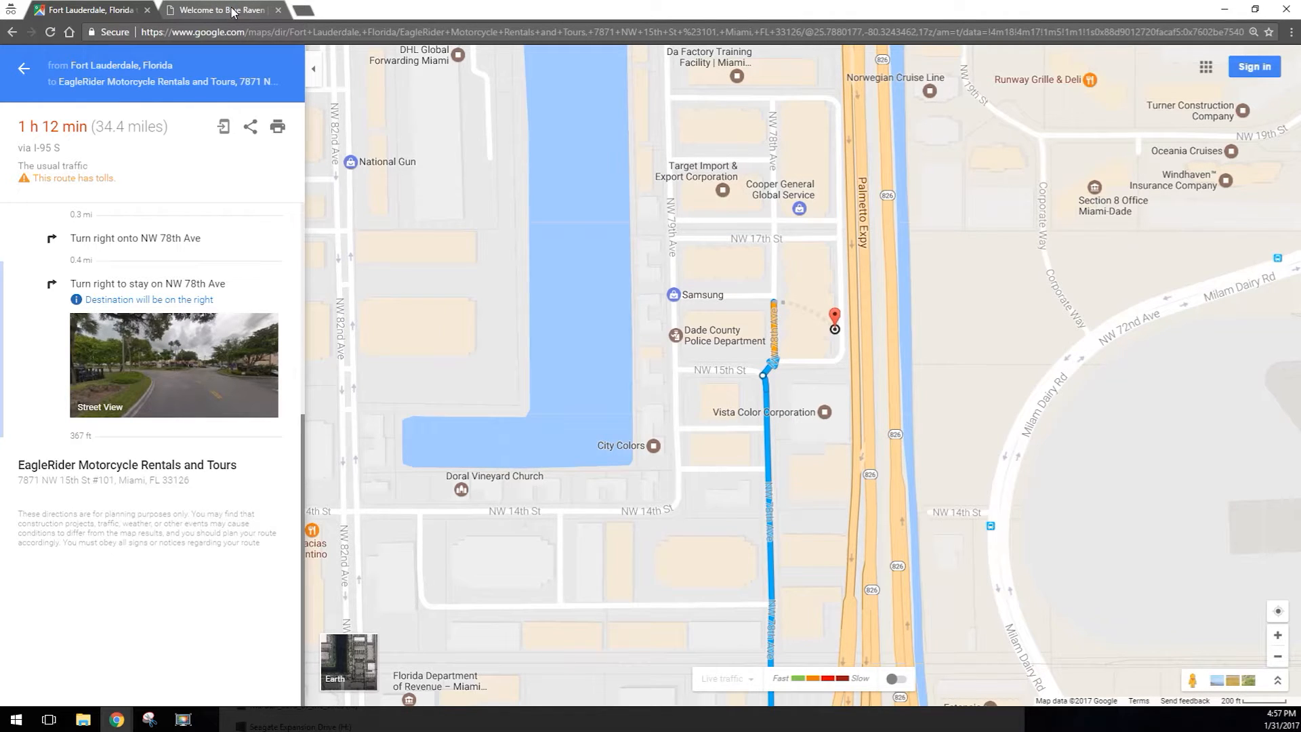
Step: Return to BlueRaven Studios and browse the Our Portfolio page's Street View, video and photography samples
{"action": "left_click", "coordinate": [220, 10]}
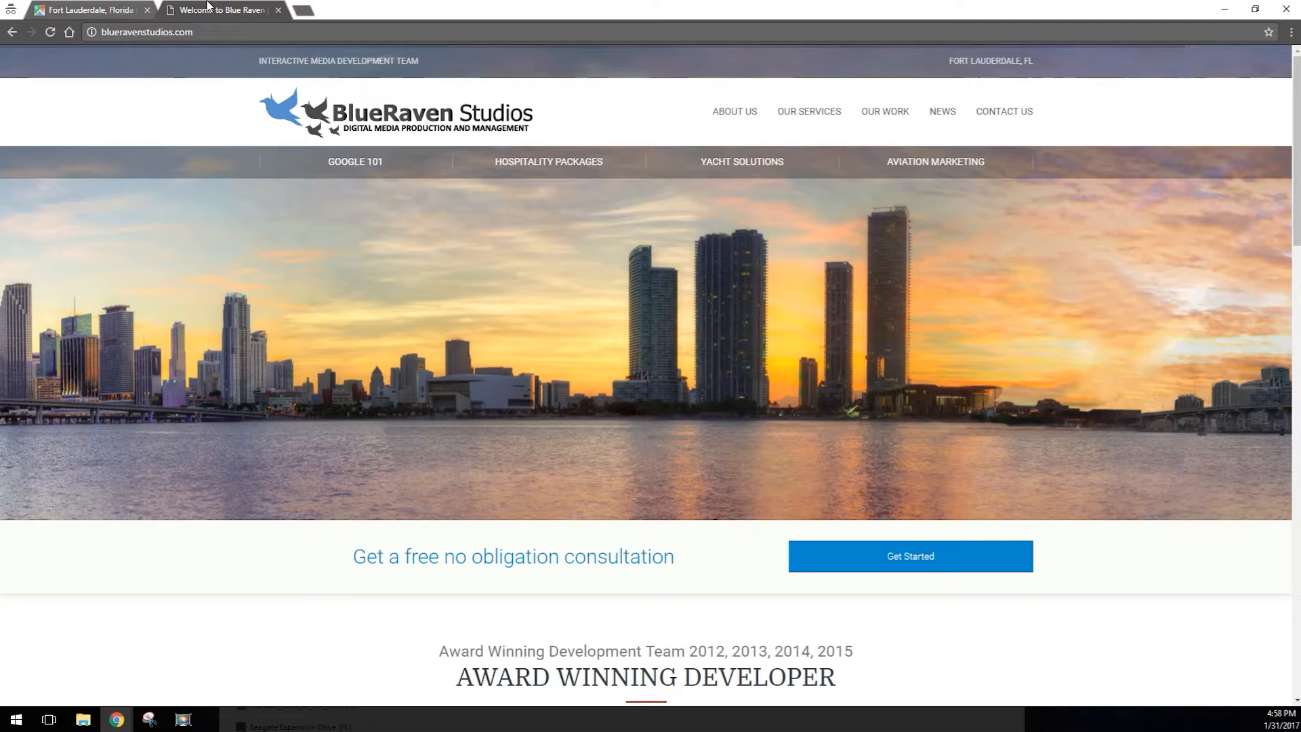
{"action": "mouse_move", "coordinate": [885, 111]}
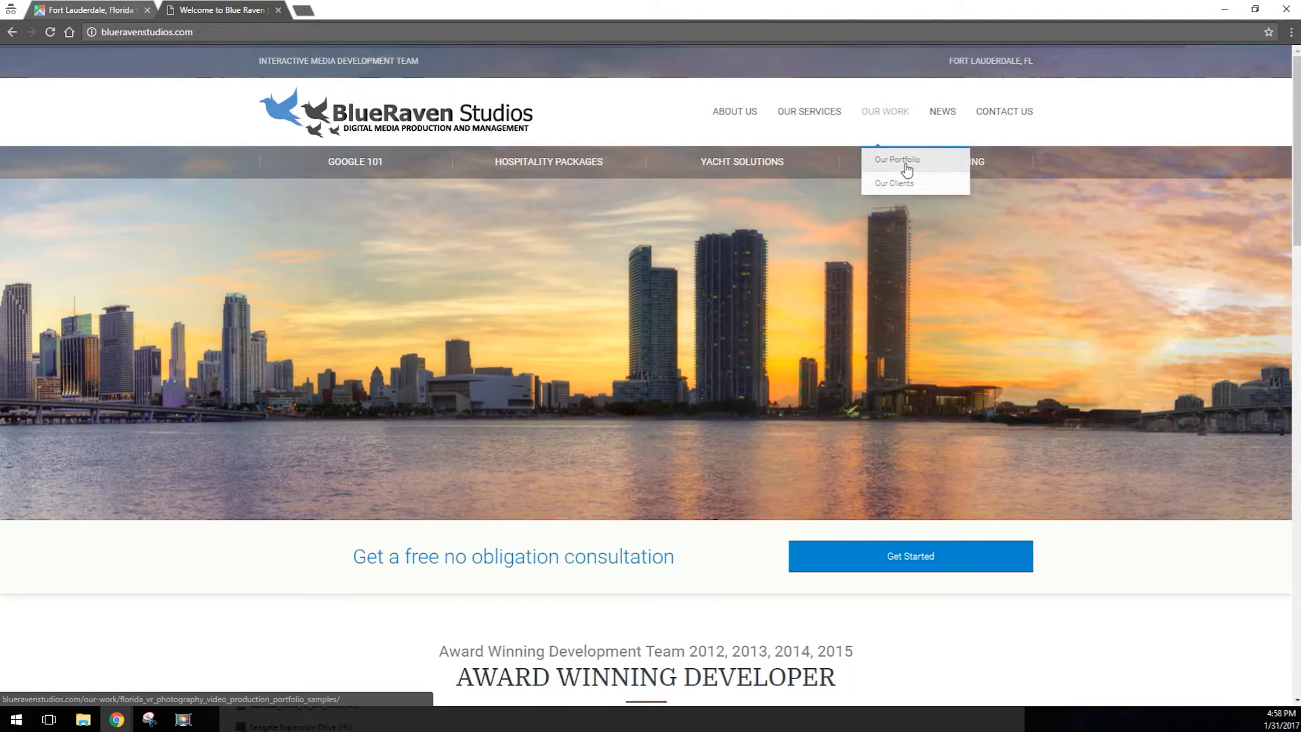
{"action": "left_click", "coordinate": [896, 160]}
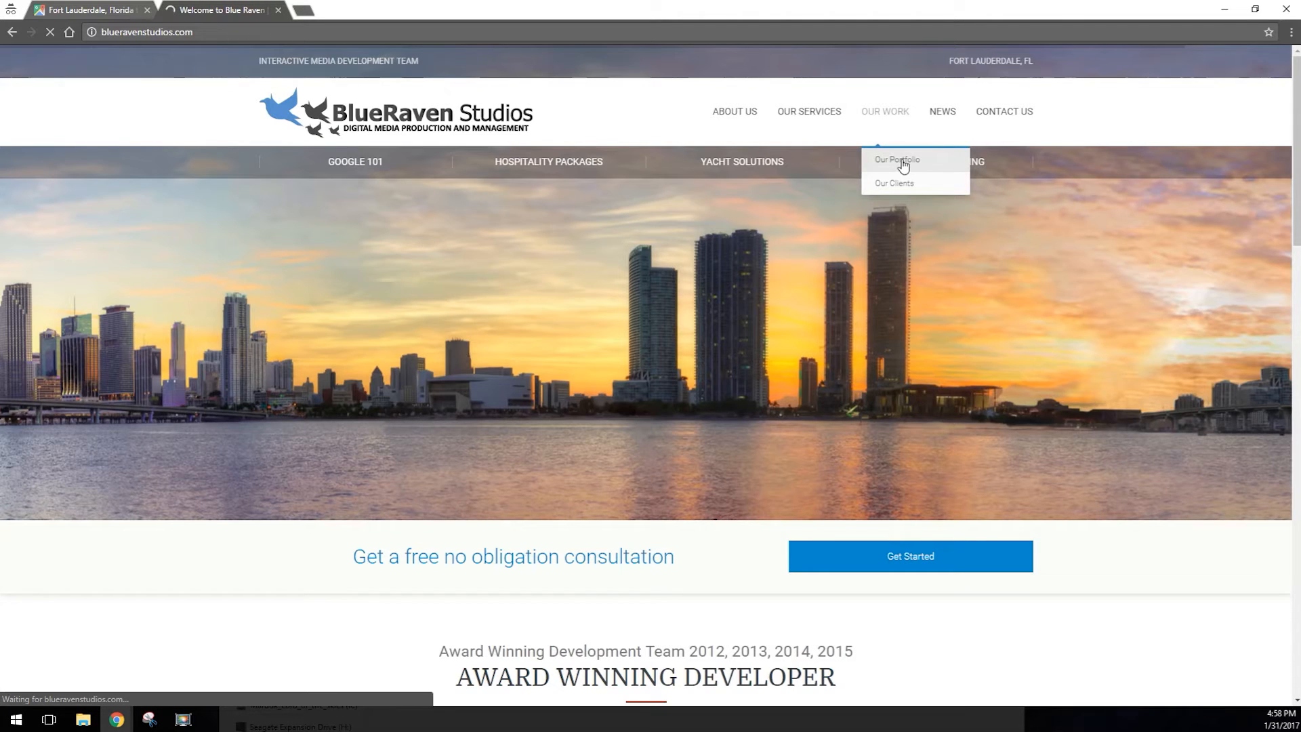
{"action": "left_click", "coordinate": [896, 160]}
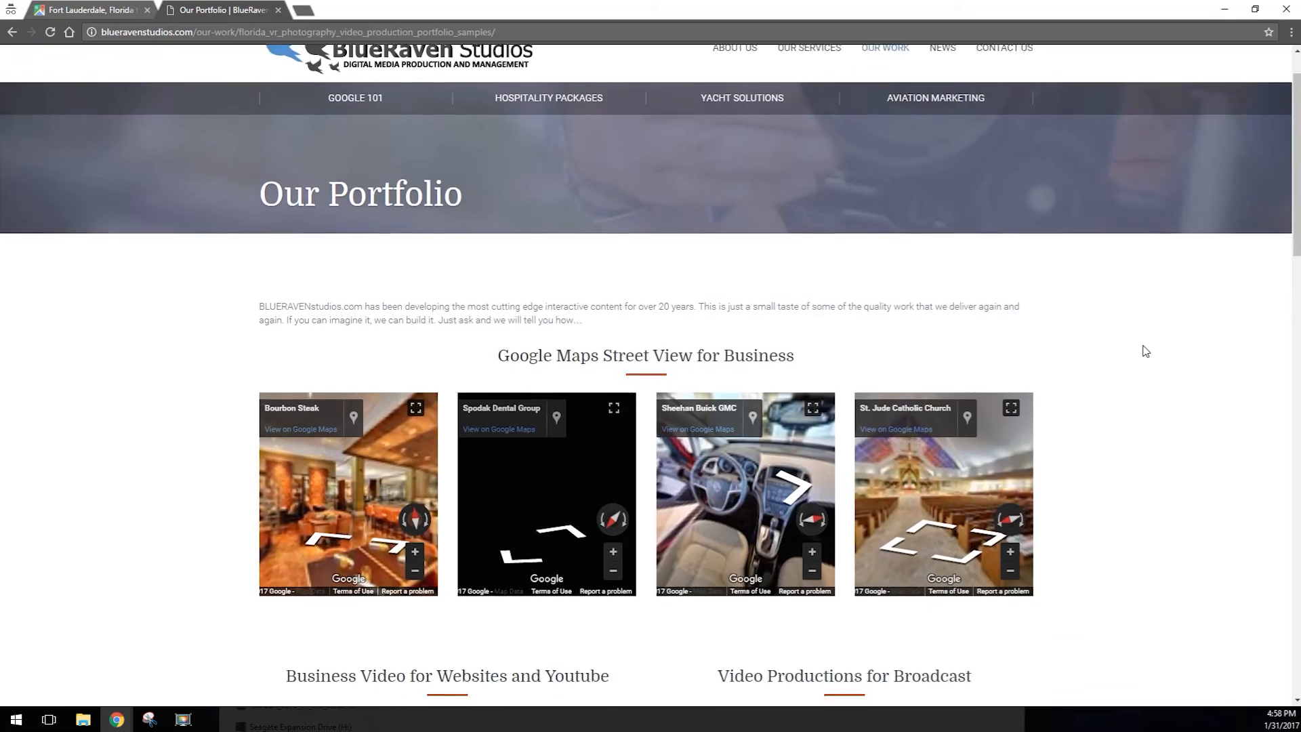
{"action": "scroll", "scroll_direction": "down", "scroll_amount": 3}
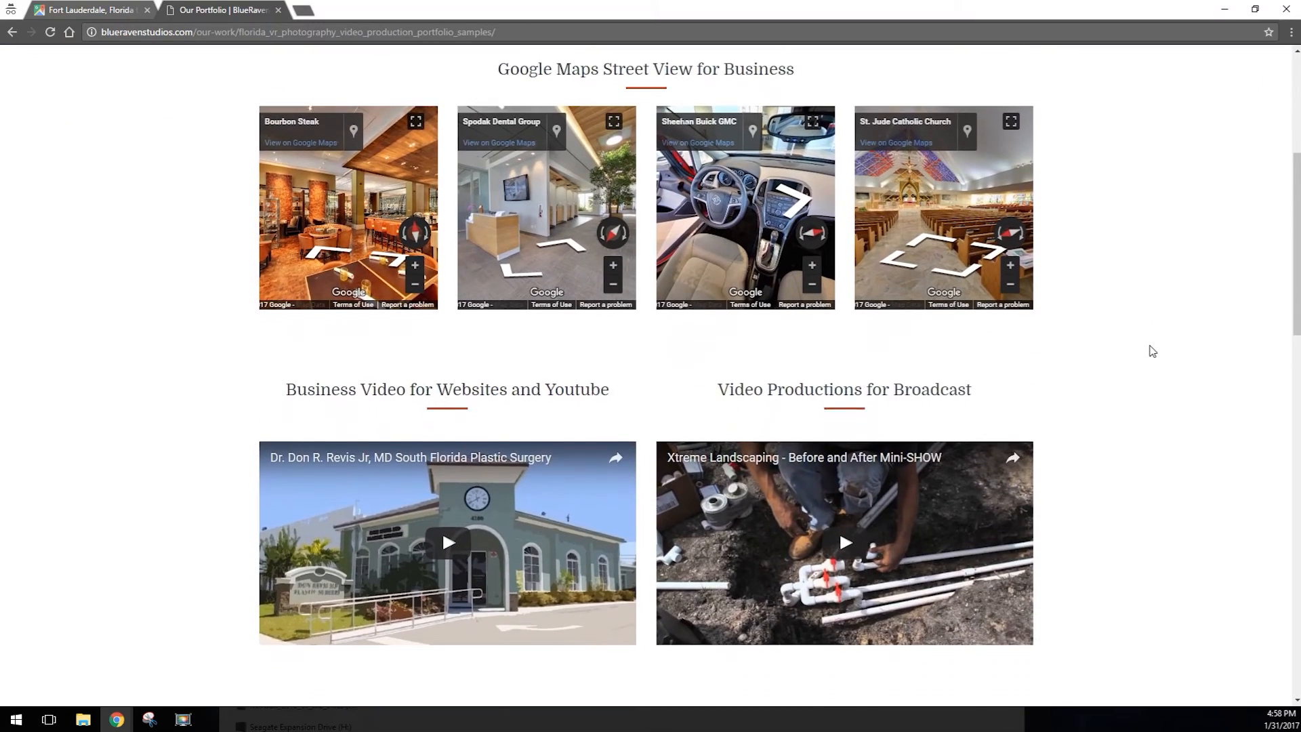
{"action": "scroll", "scroll_direction": "down", "scroll_amount": 3}
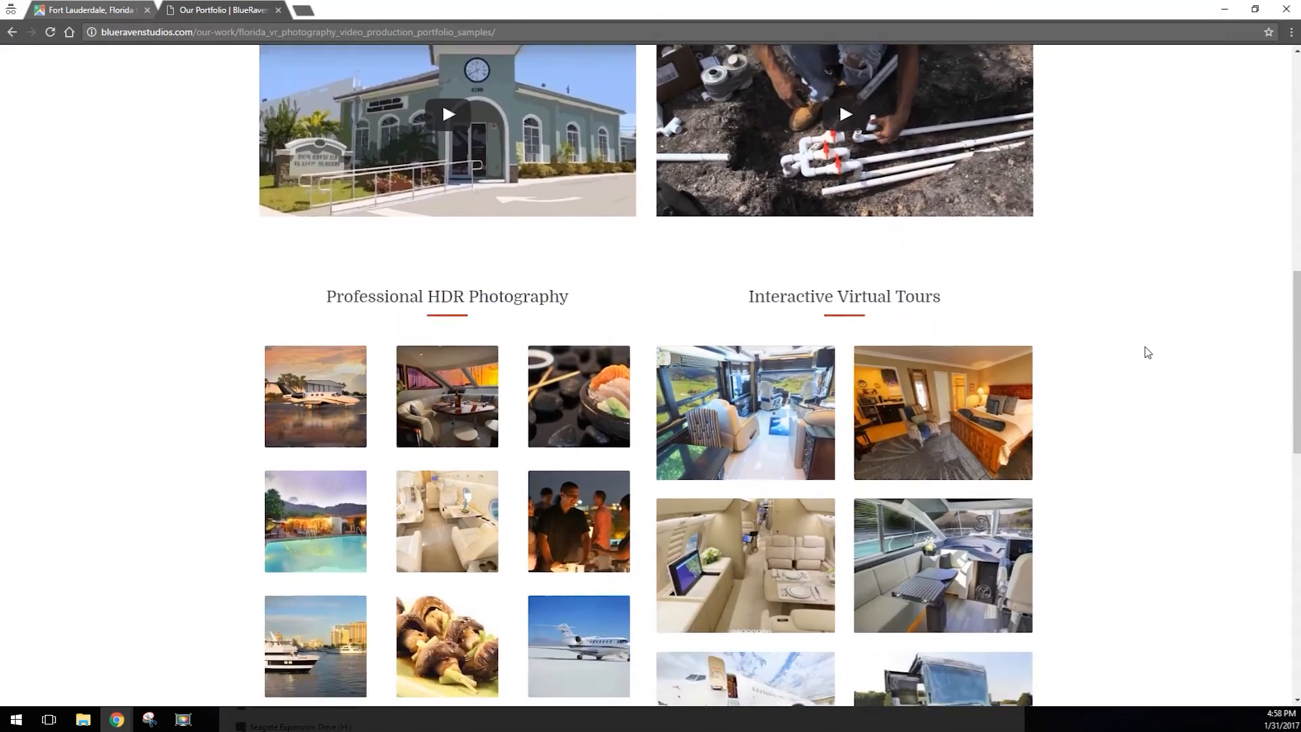
{"action": "scroll", "scroll_direction": "down", "scroll_amount": 3}
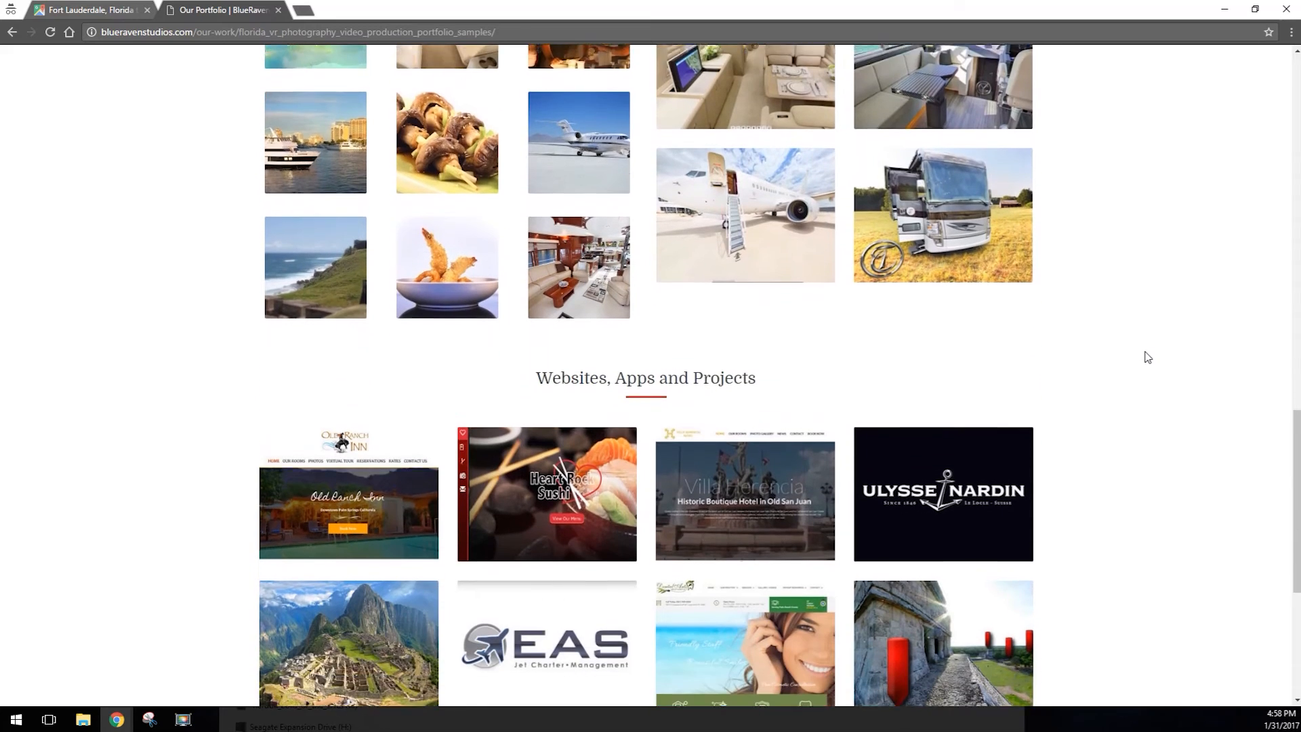
{"action": "scroll", "scroll_direction": "down", "scroll_amount": 3}
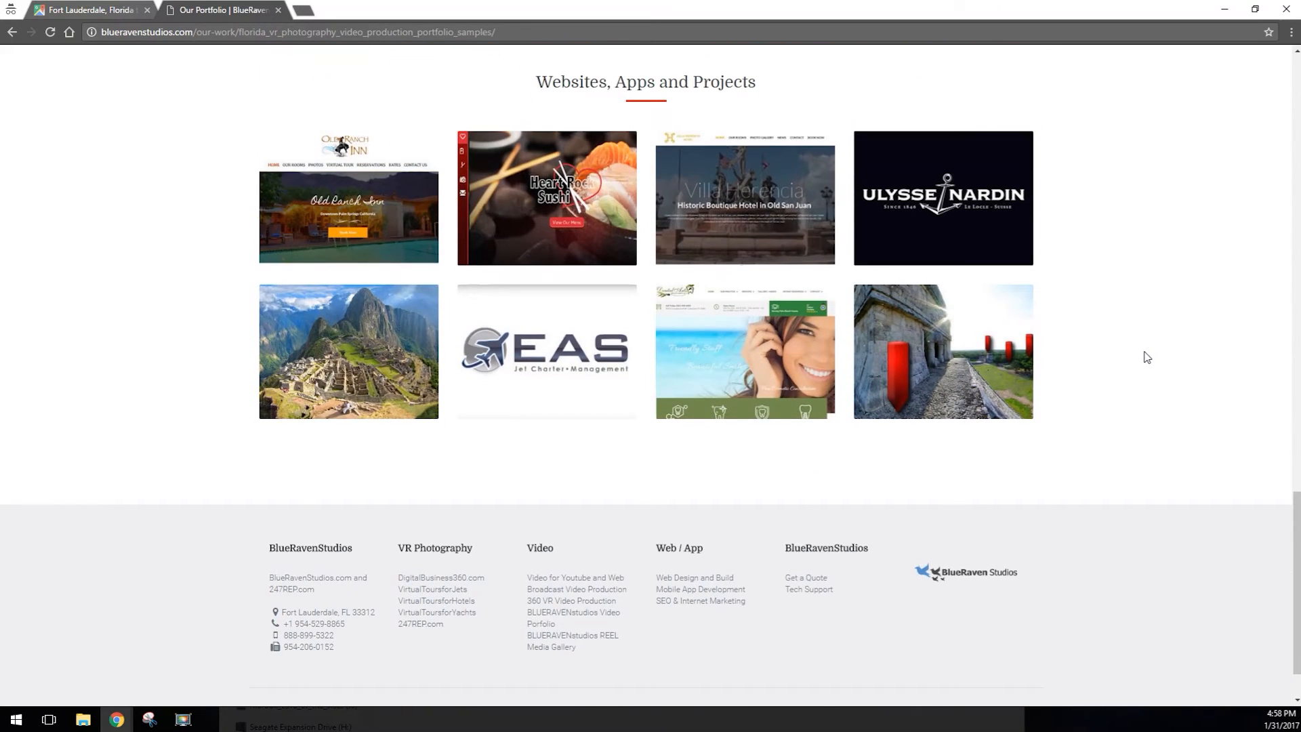
{"action": "scroll", "scroll_direction": "down", "scroll_amount": 3}
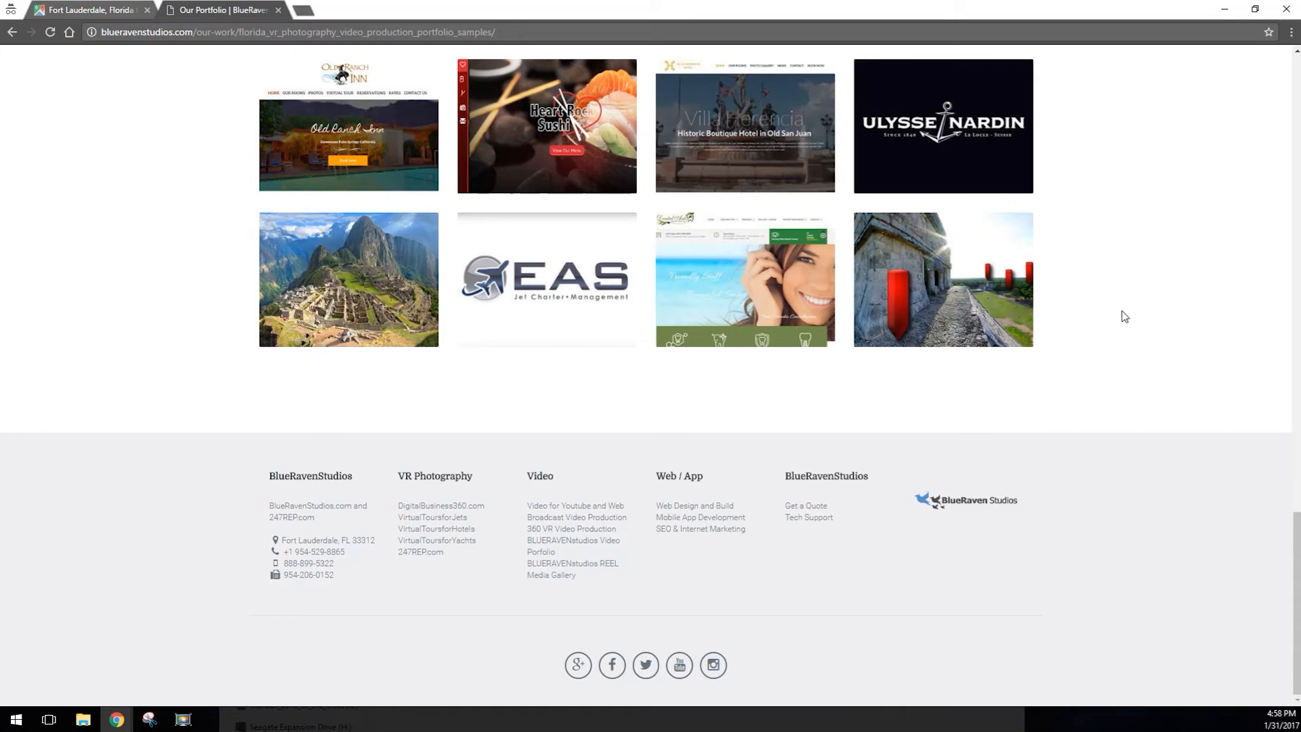
{"action": "mouse_move", "coordinate": [1121, 320]}
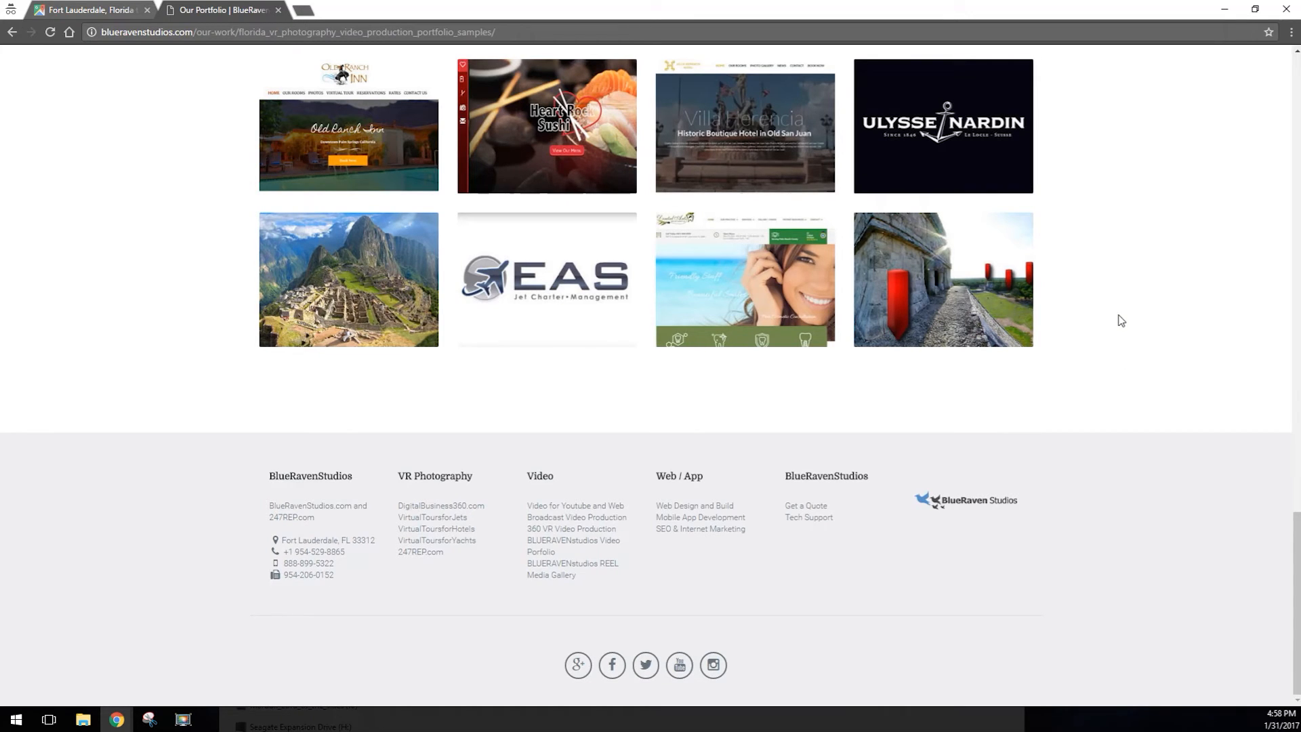